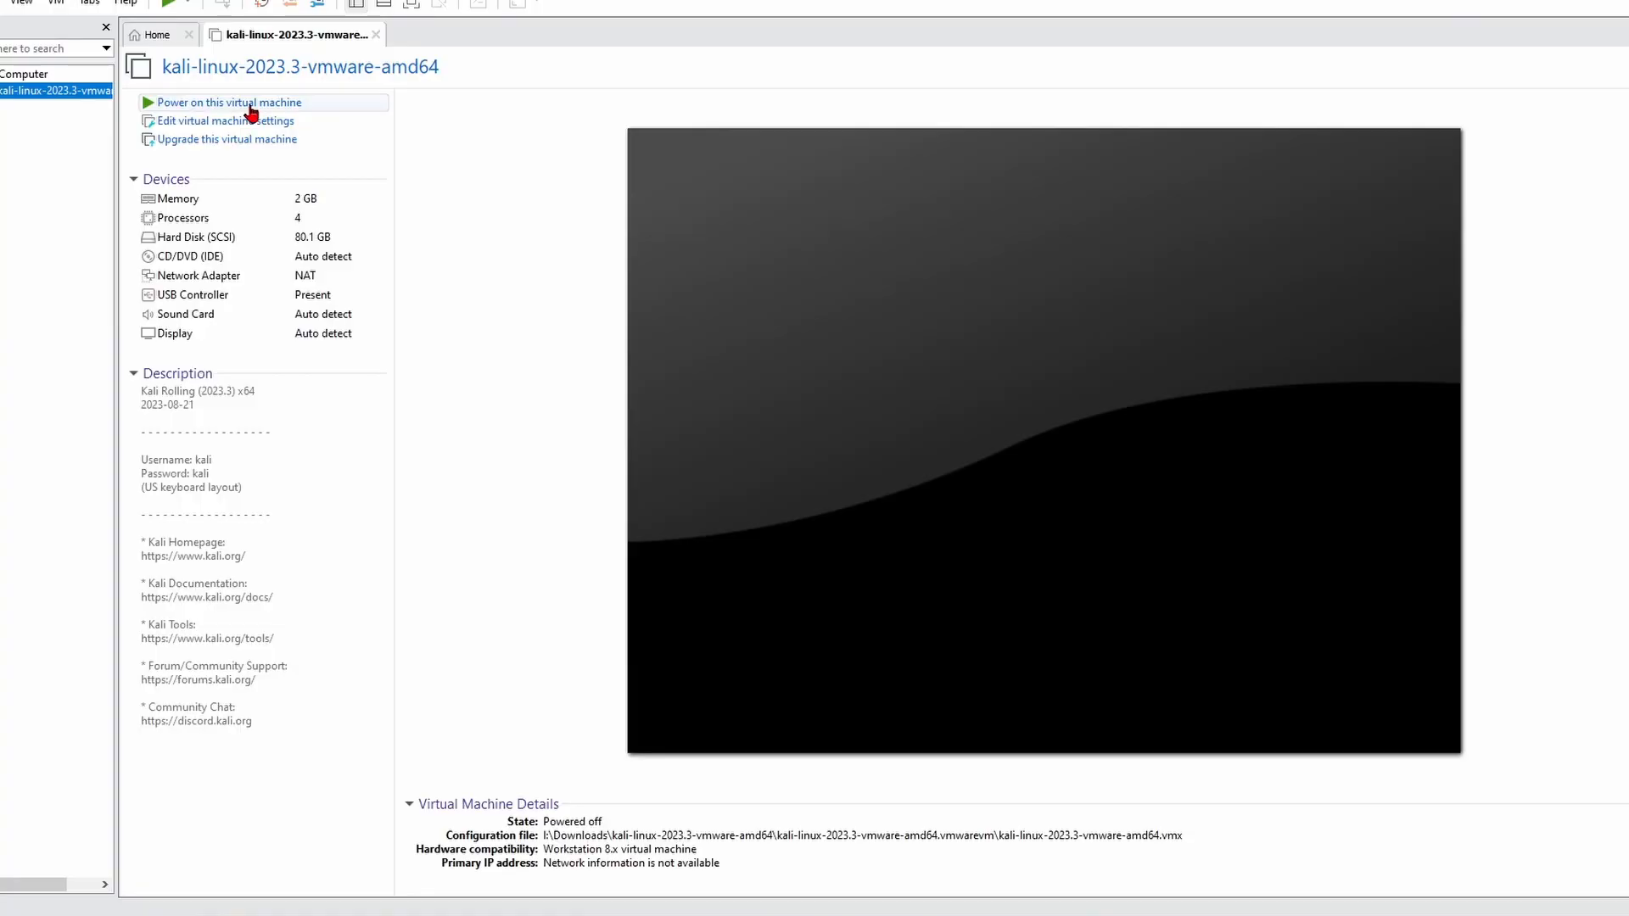
- Power on the Kali virtual machine and enter the username 'kali' at the login screen
click(227, 102)
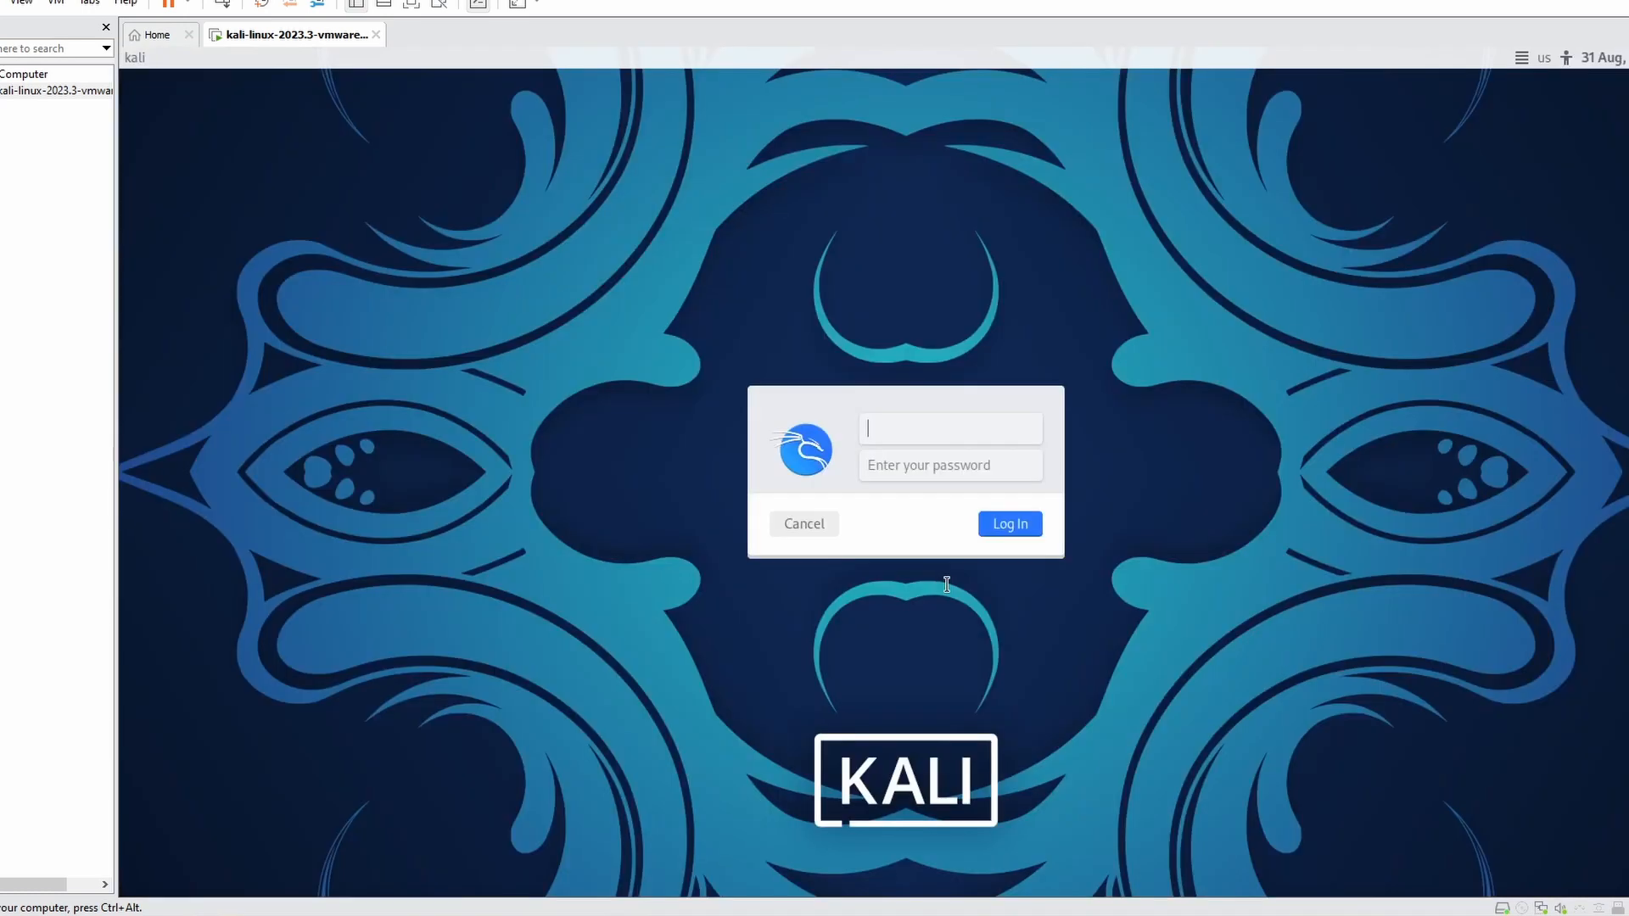
text(kali)
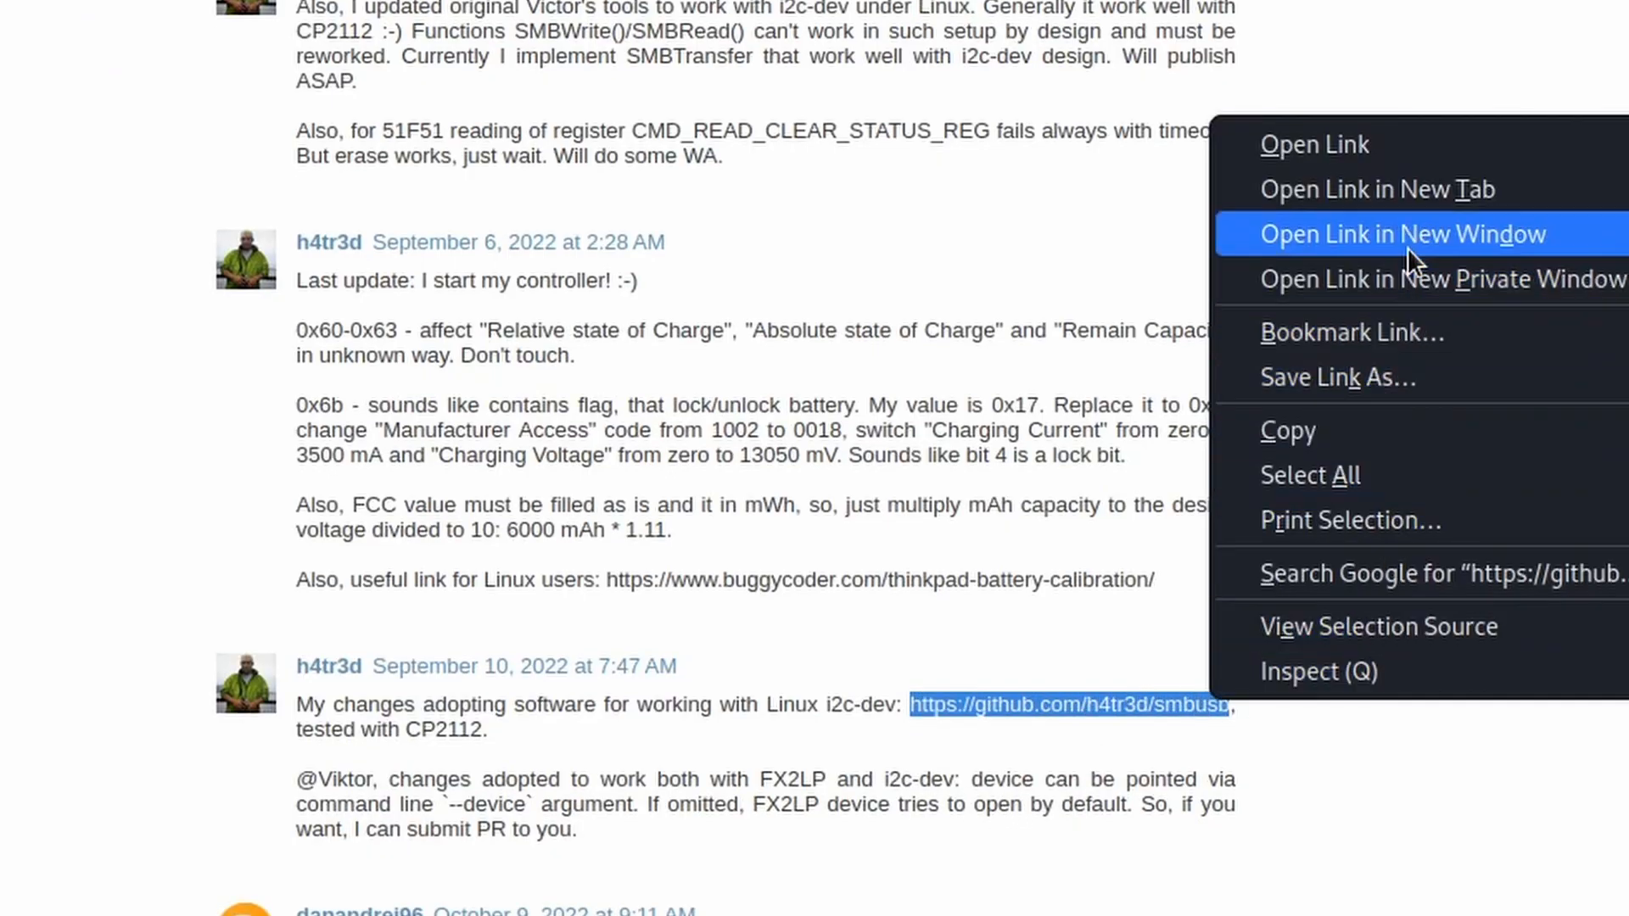
- View the smbusb repository README, select its cmake build commands, and show the clone/download options
click(1398, 232)
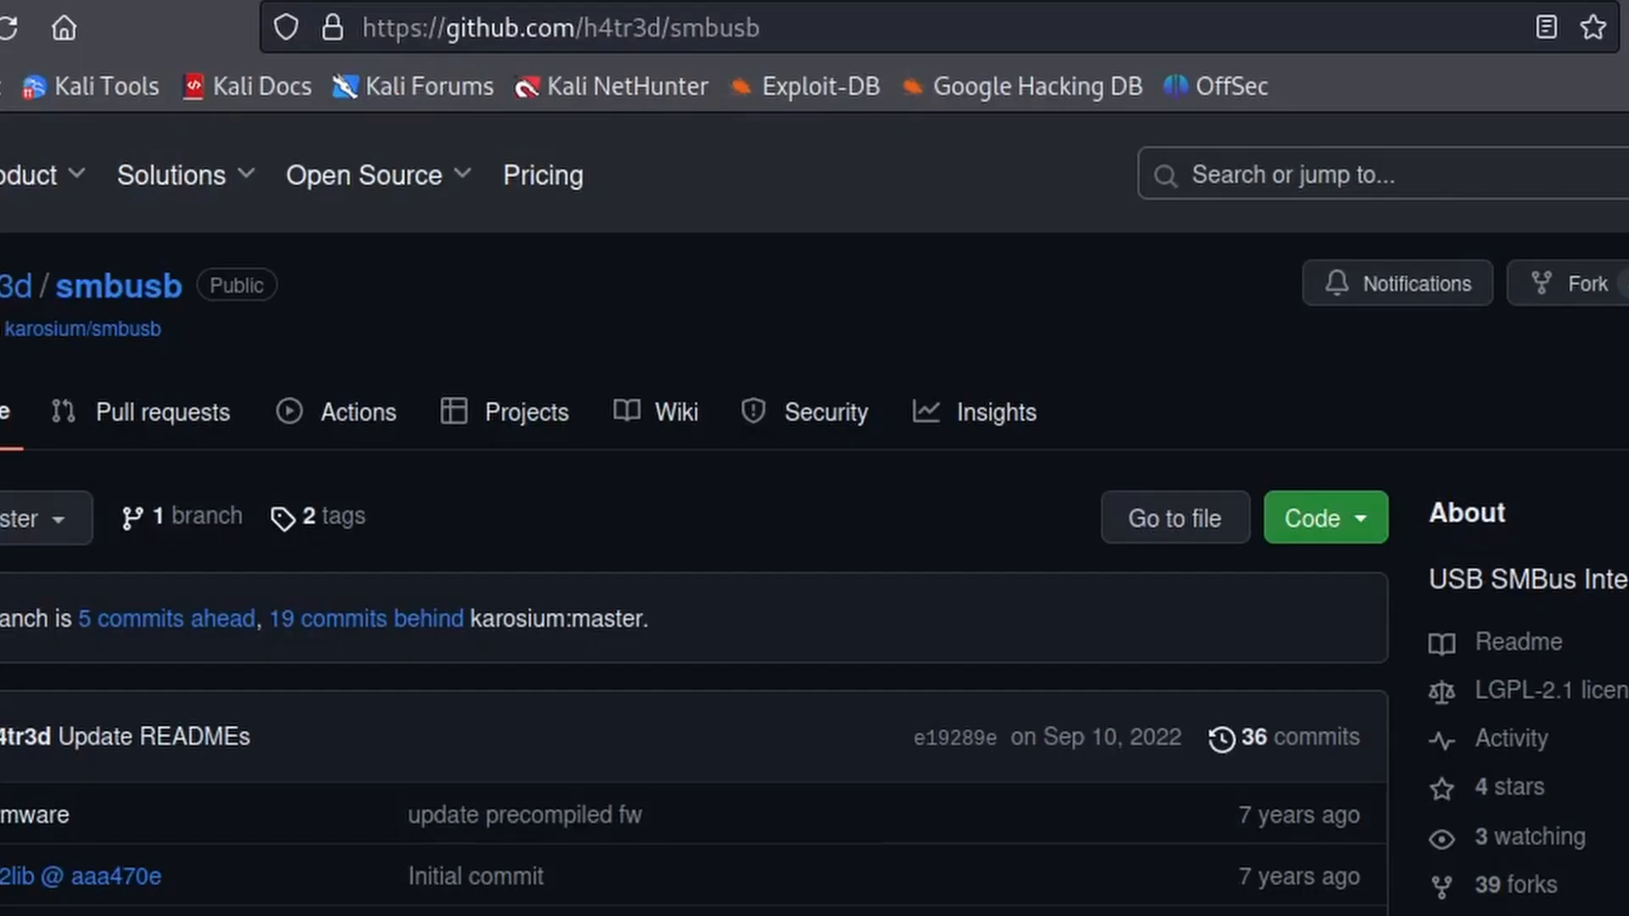
scroll(down, 3)
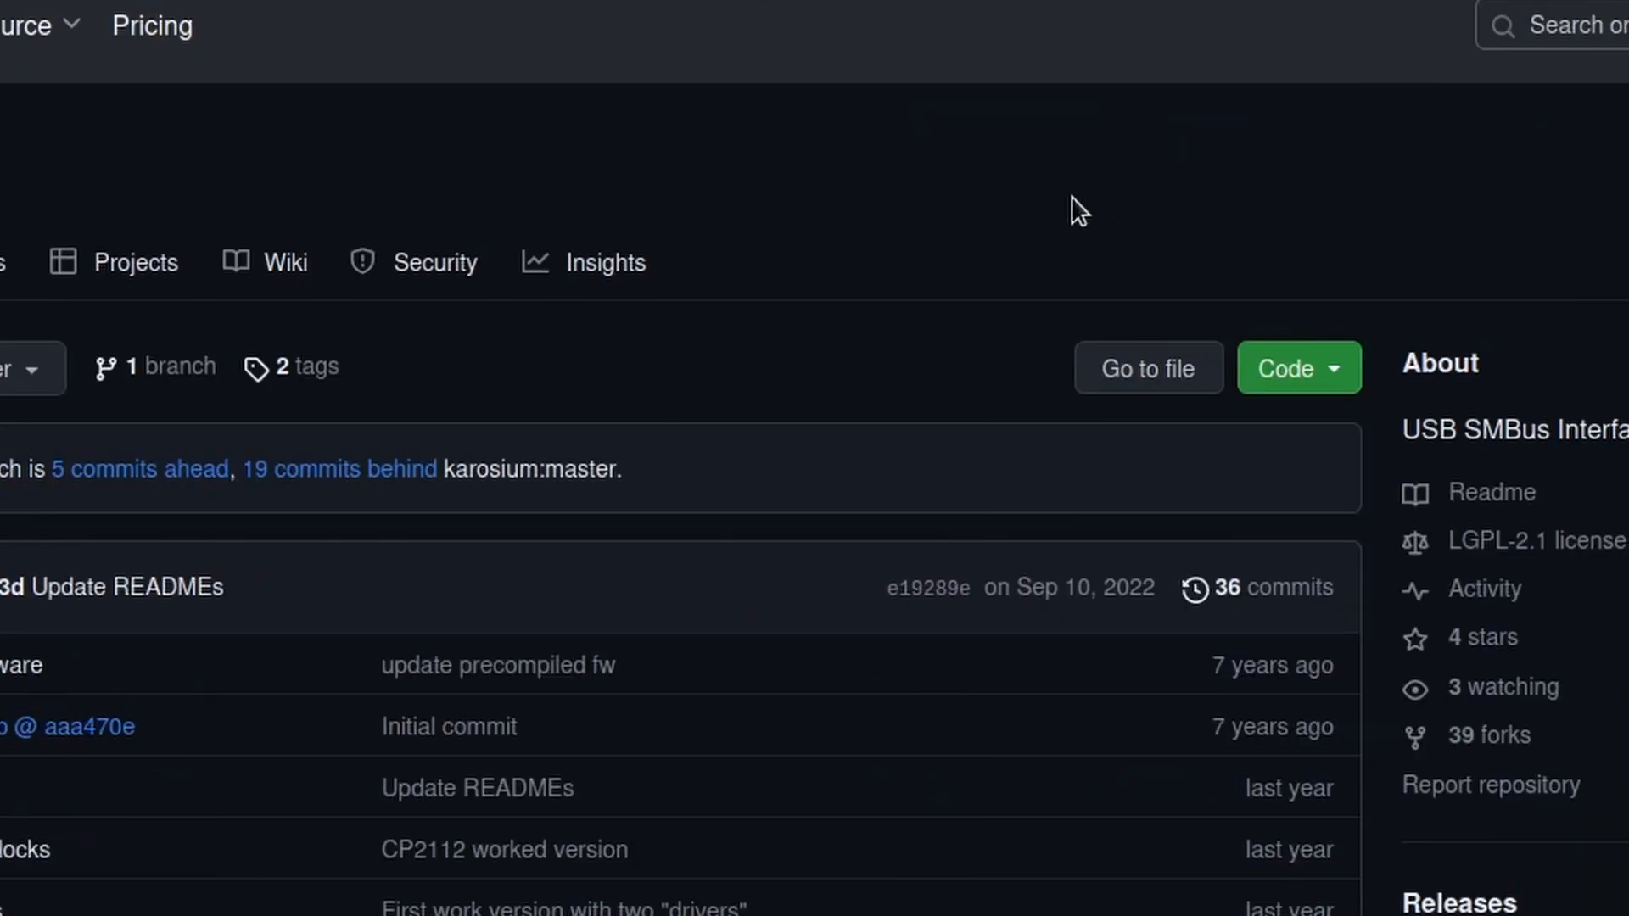
scroll(down, 3)
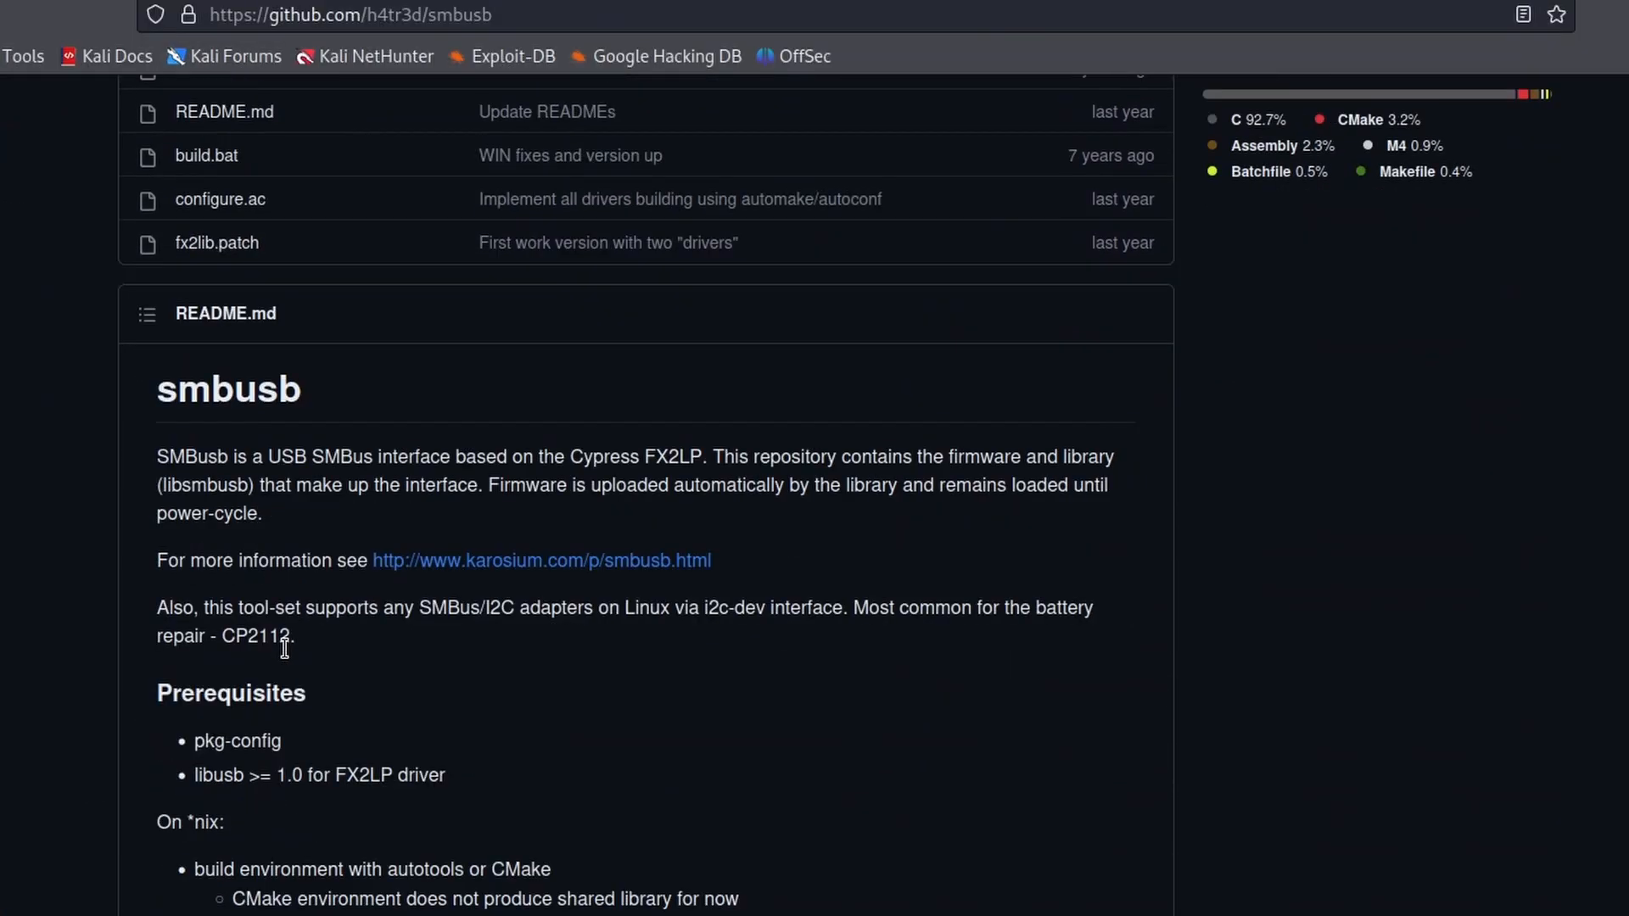
mouse_move(421, 621)
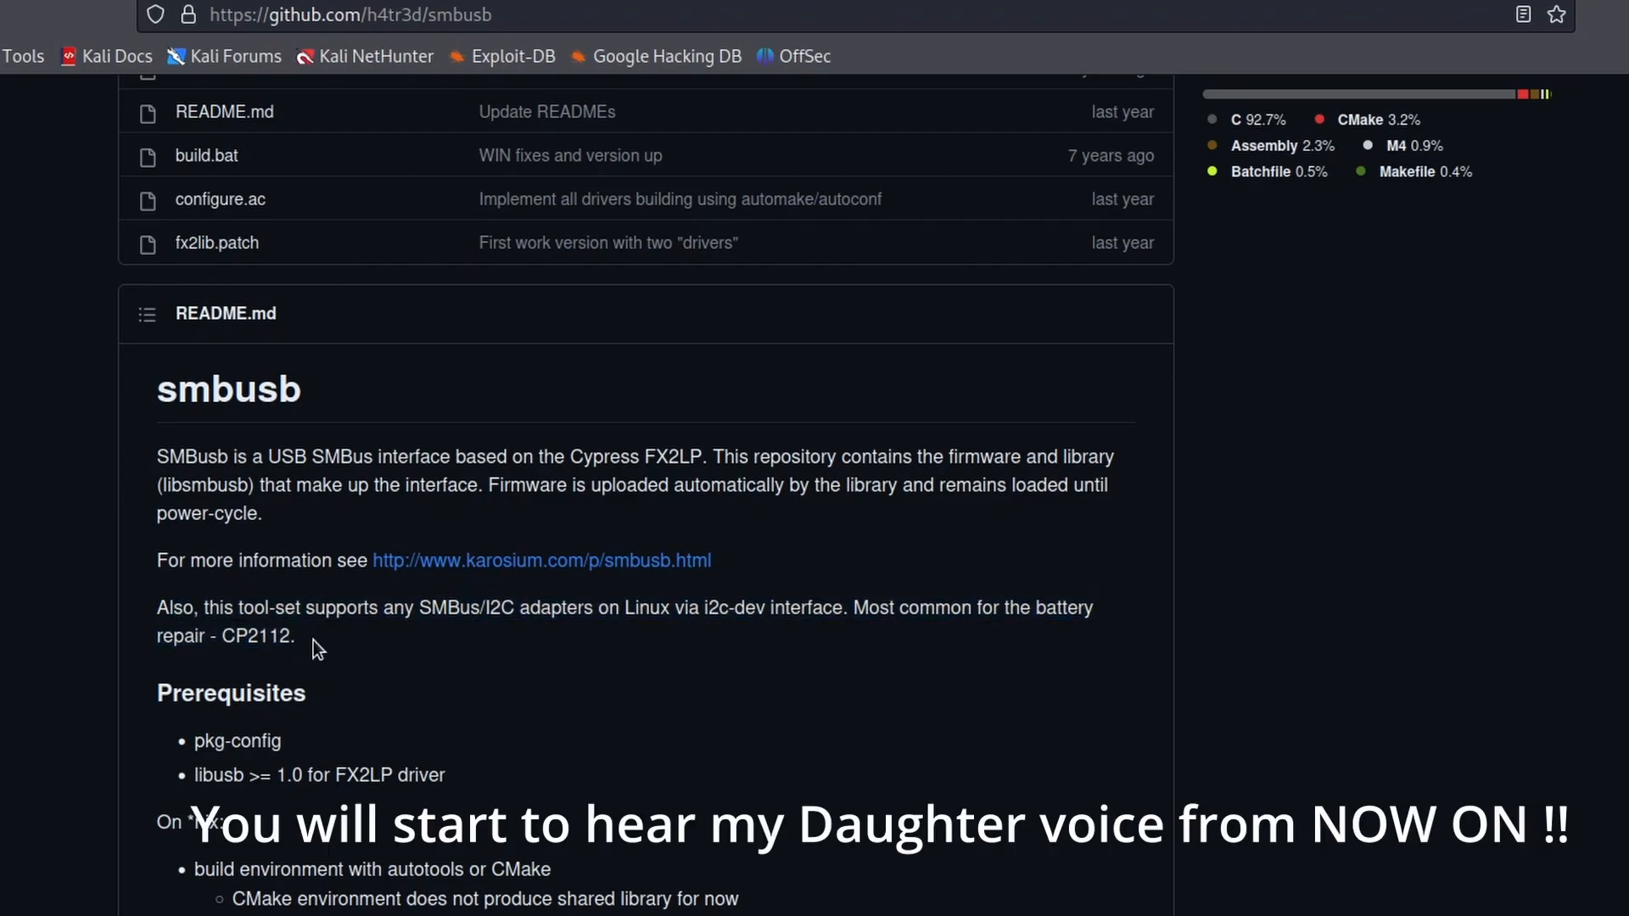
scroll(down, 3)
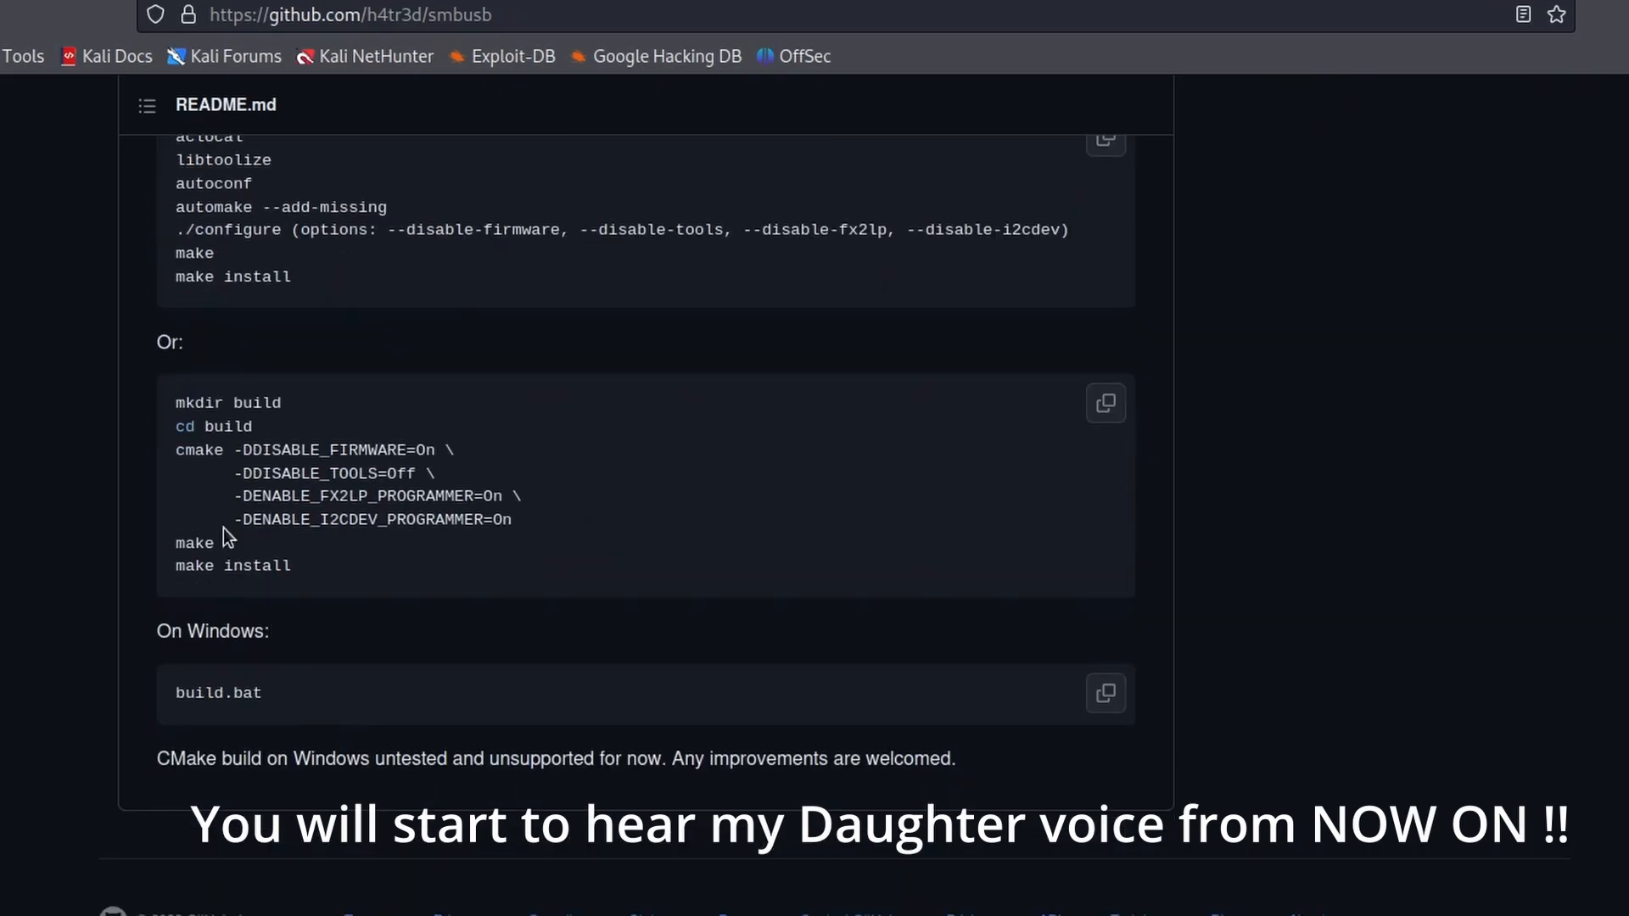
drag(177, 403, 218, 543)
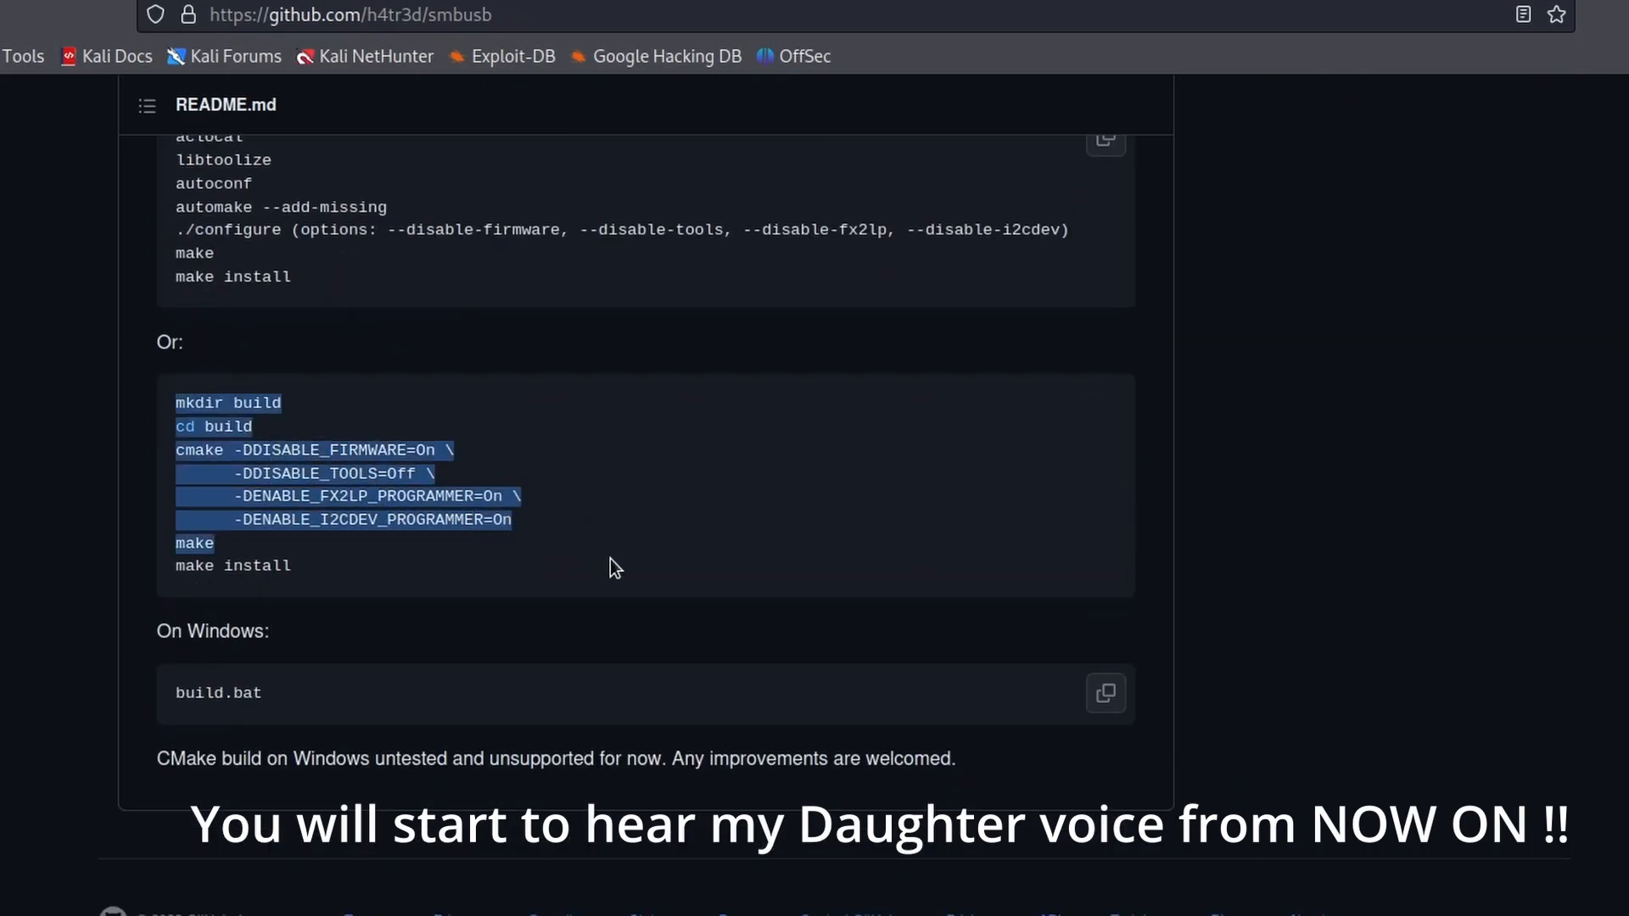
scroll(up, 3)
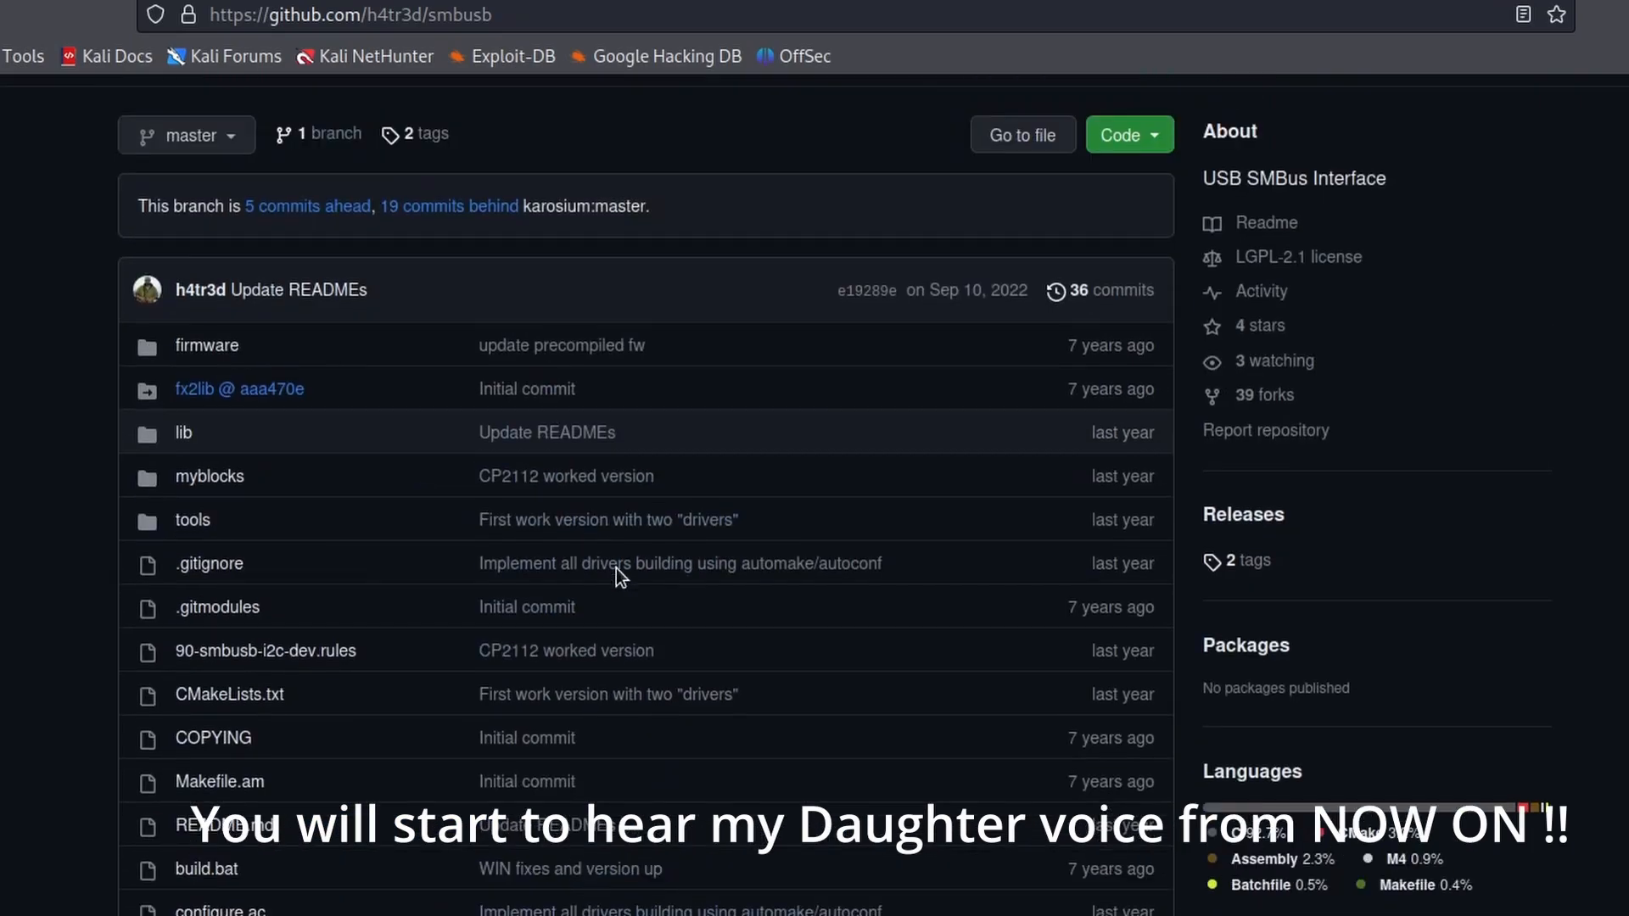
click(1120, 134)
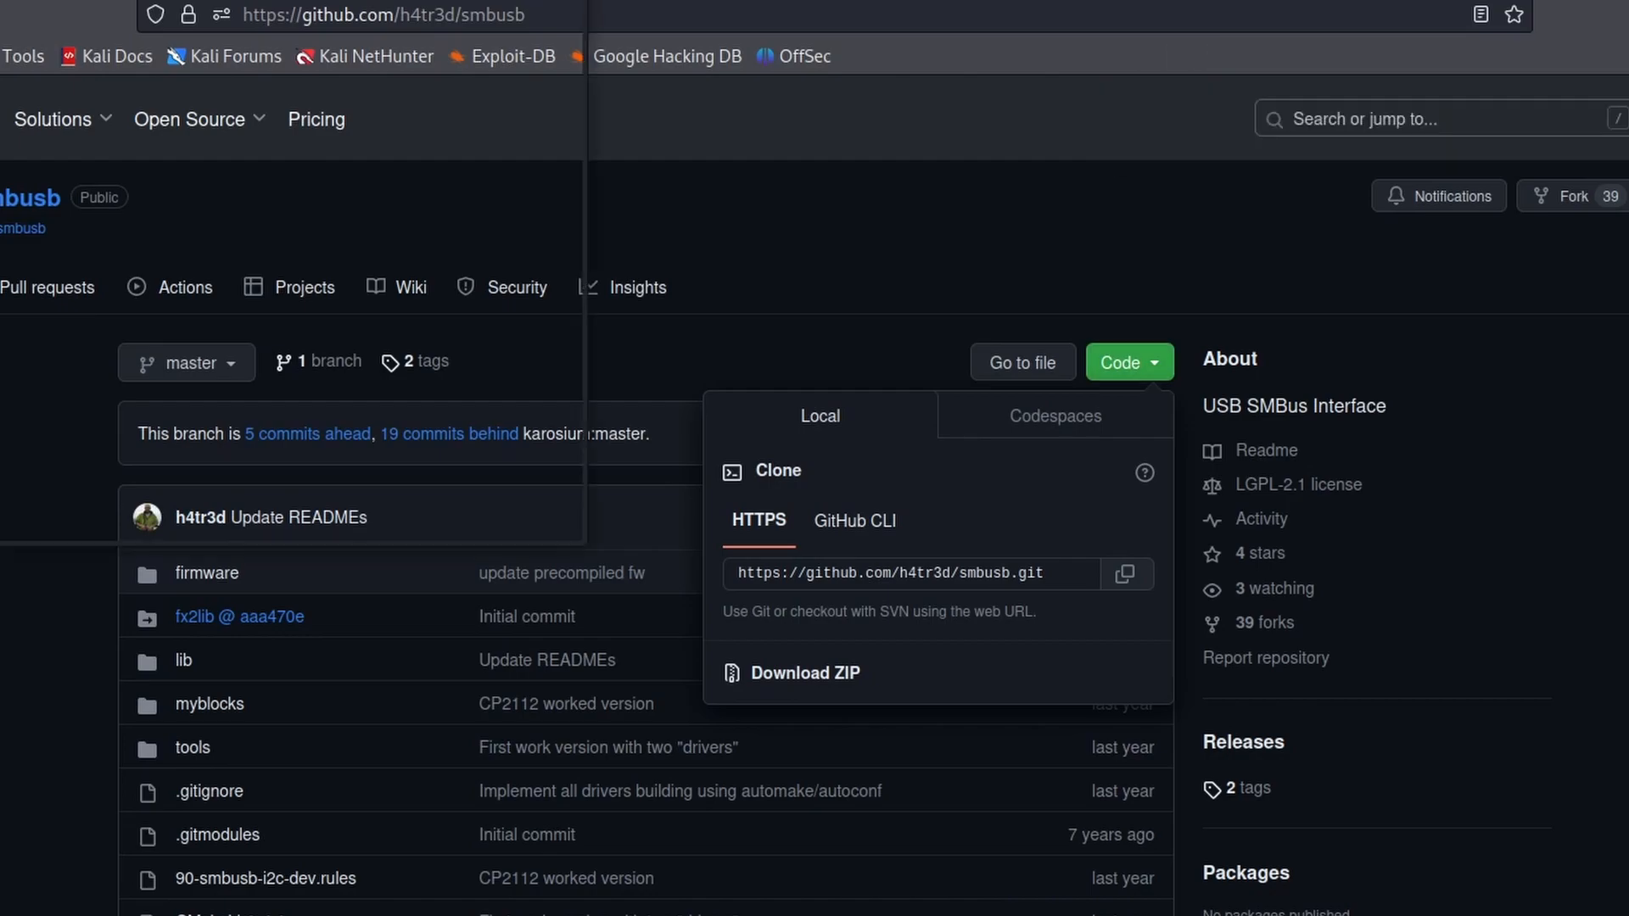
- Extract the downloaded smbusb zip into Downloads and enter the smbusb-master folder
right_click(116, 98)
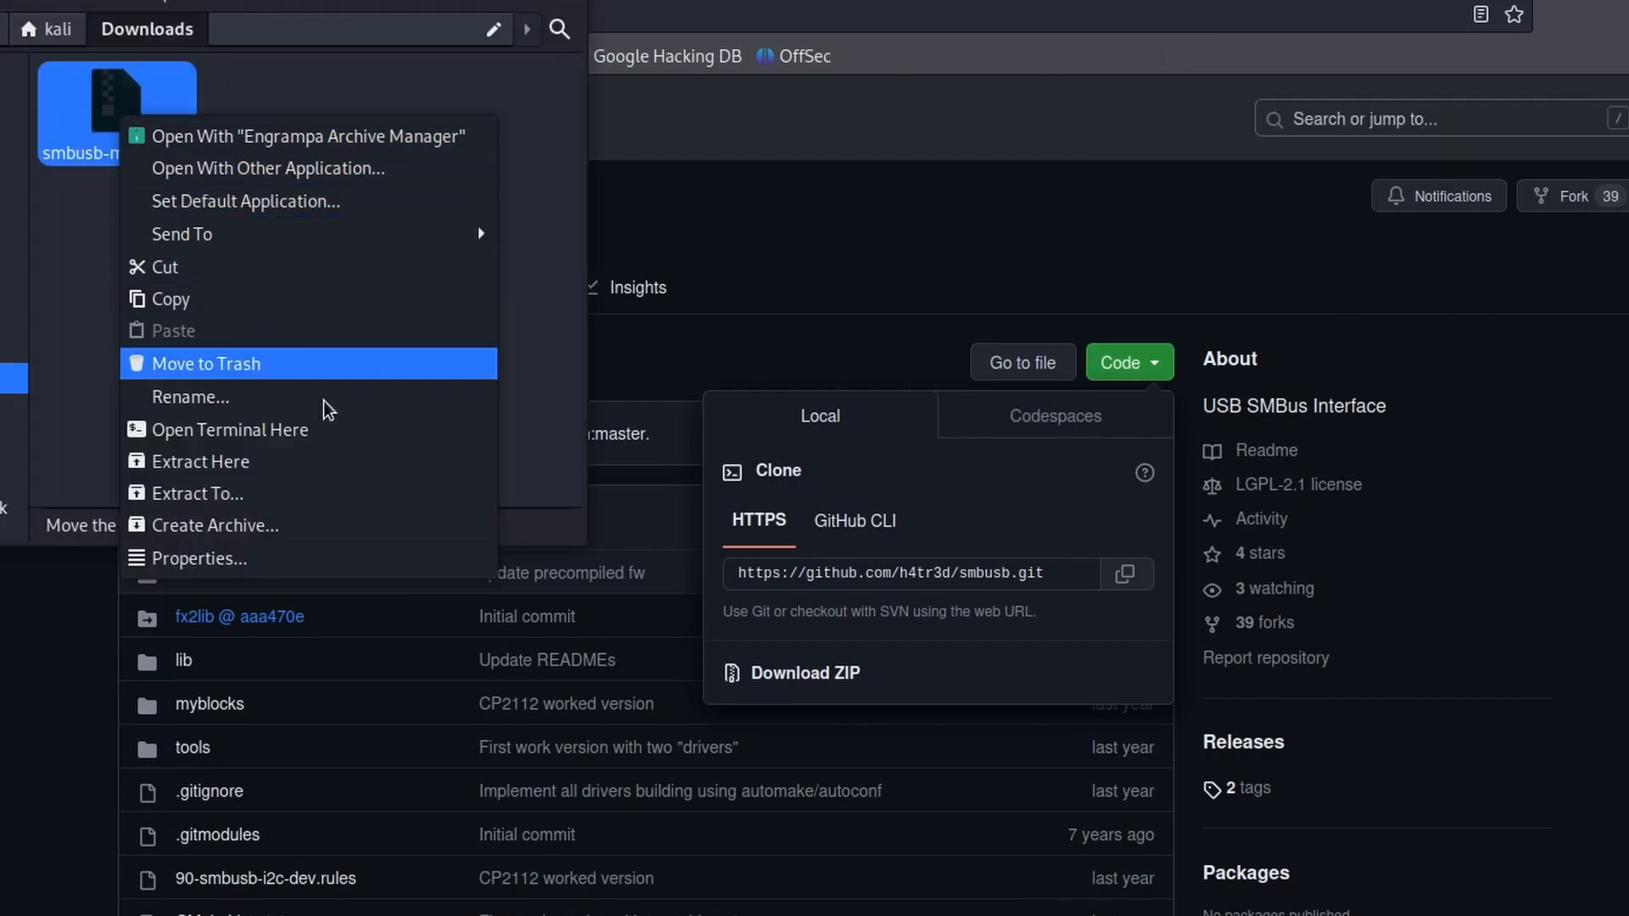
click(200, 461)
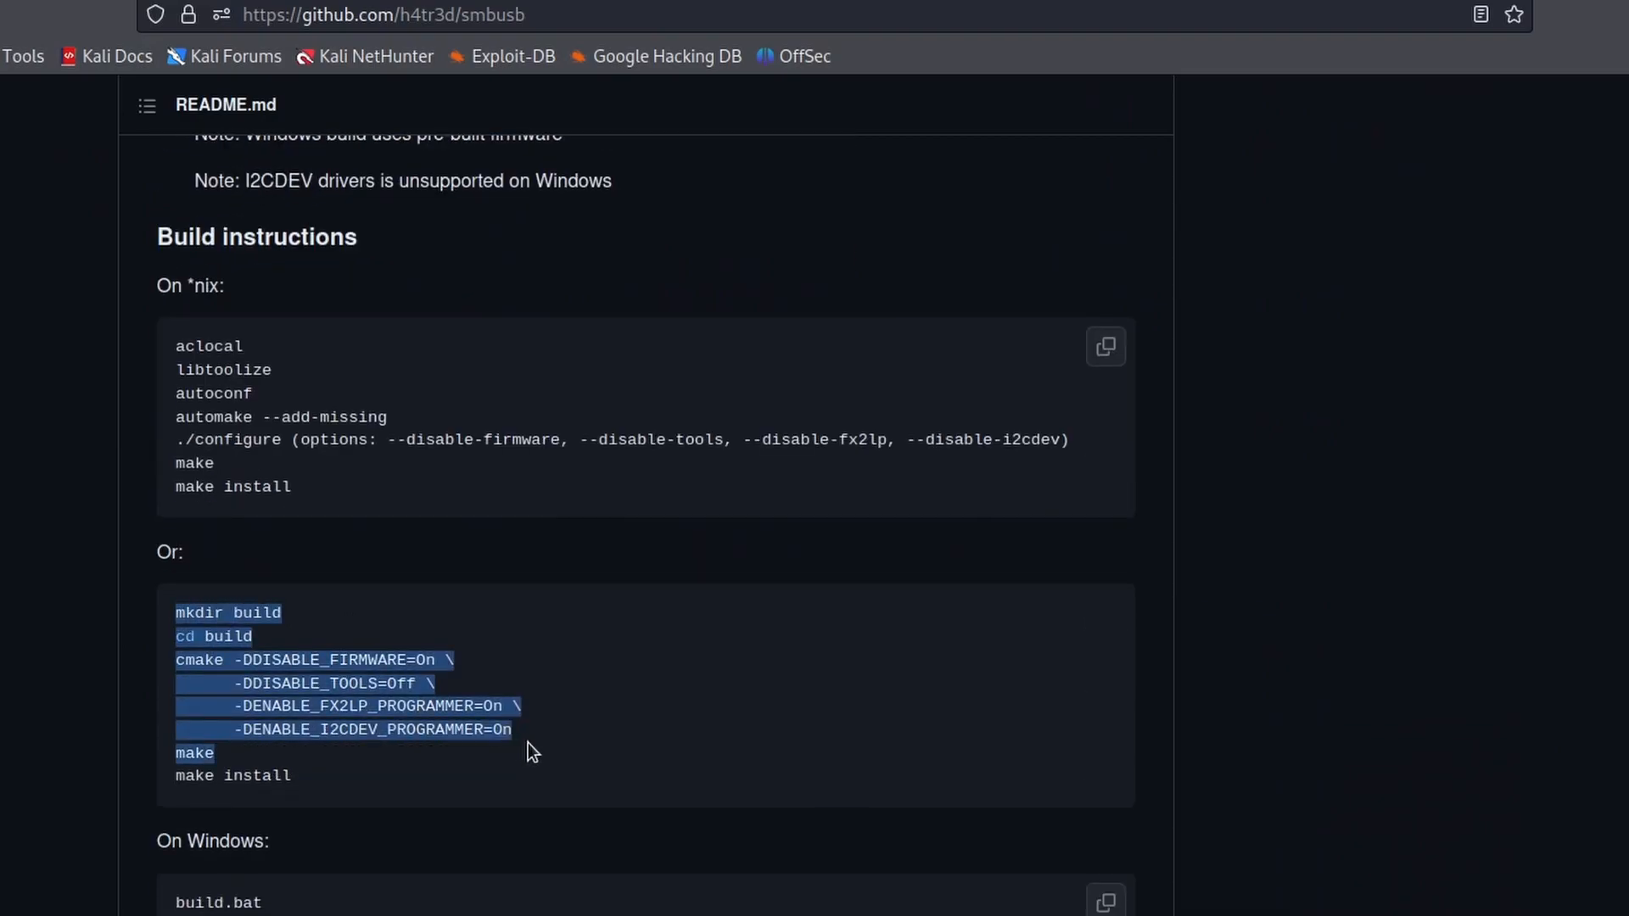
click(530, 751)
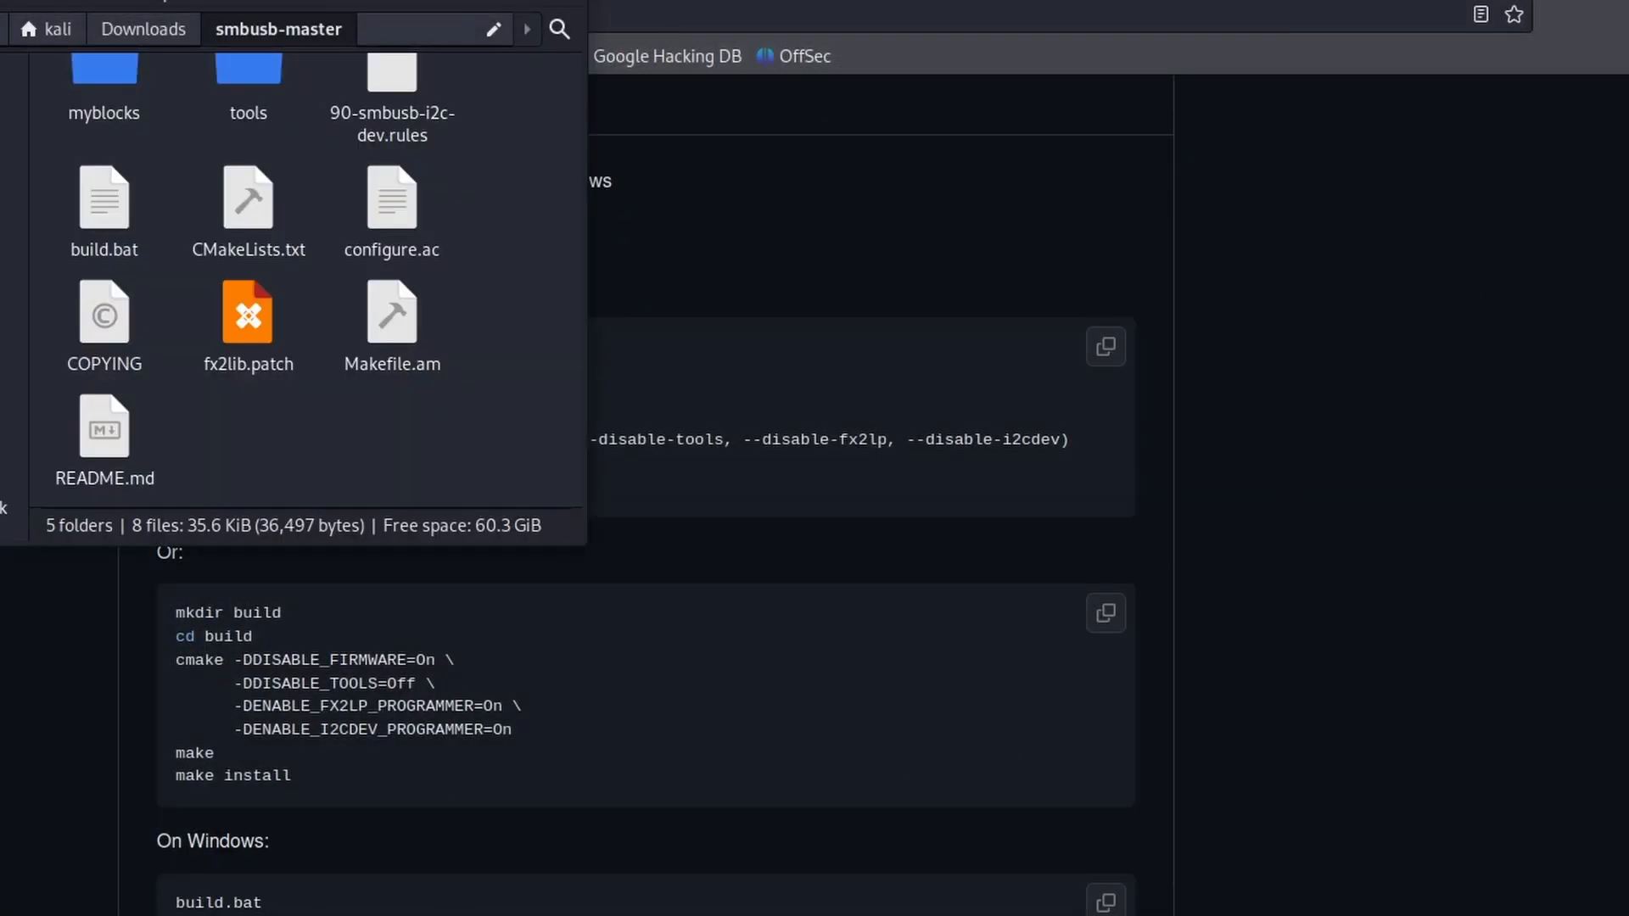
- Open a terminal in the smbusb-master folder
right_click(1341, 686)
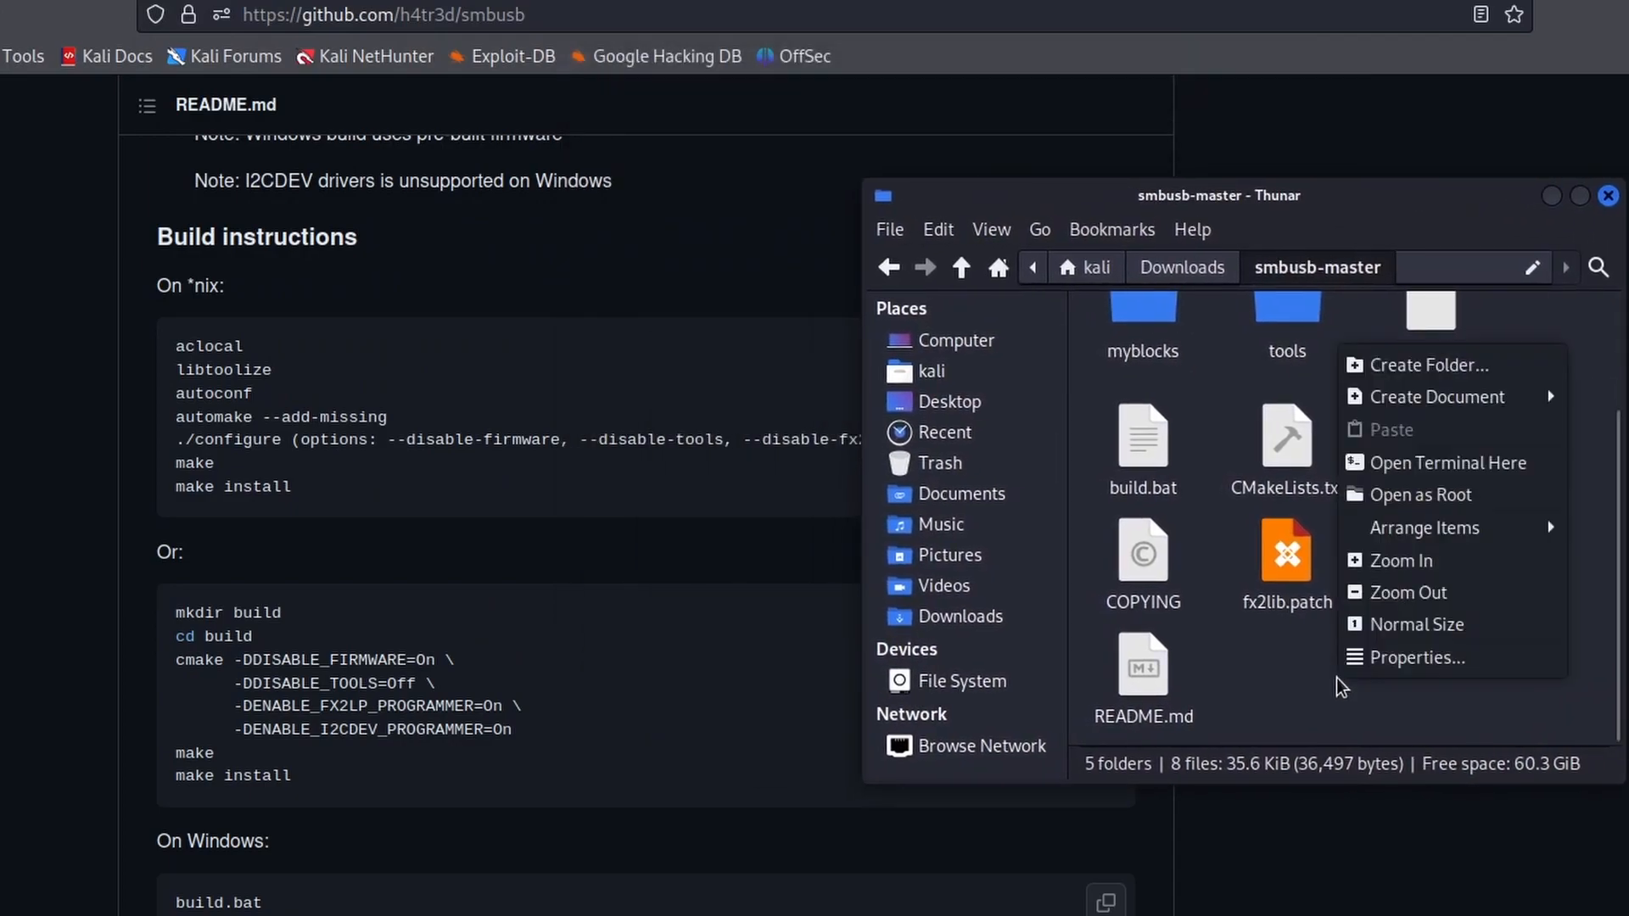
click(1448, 462)
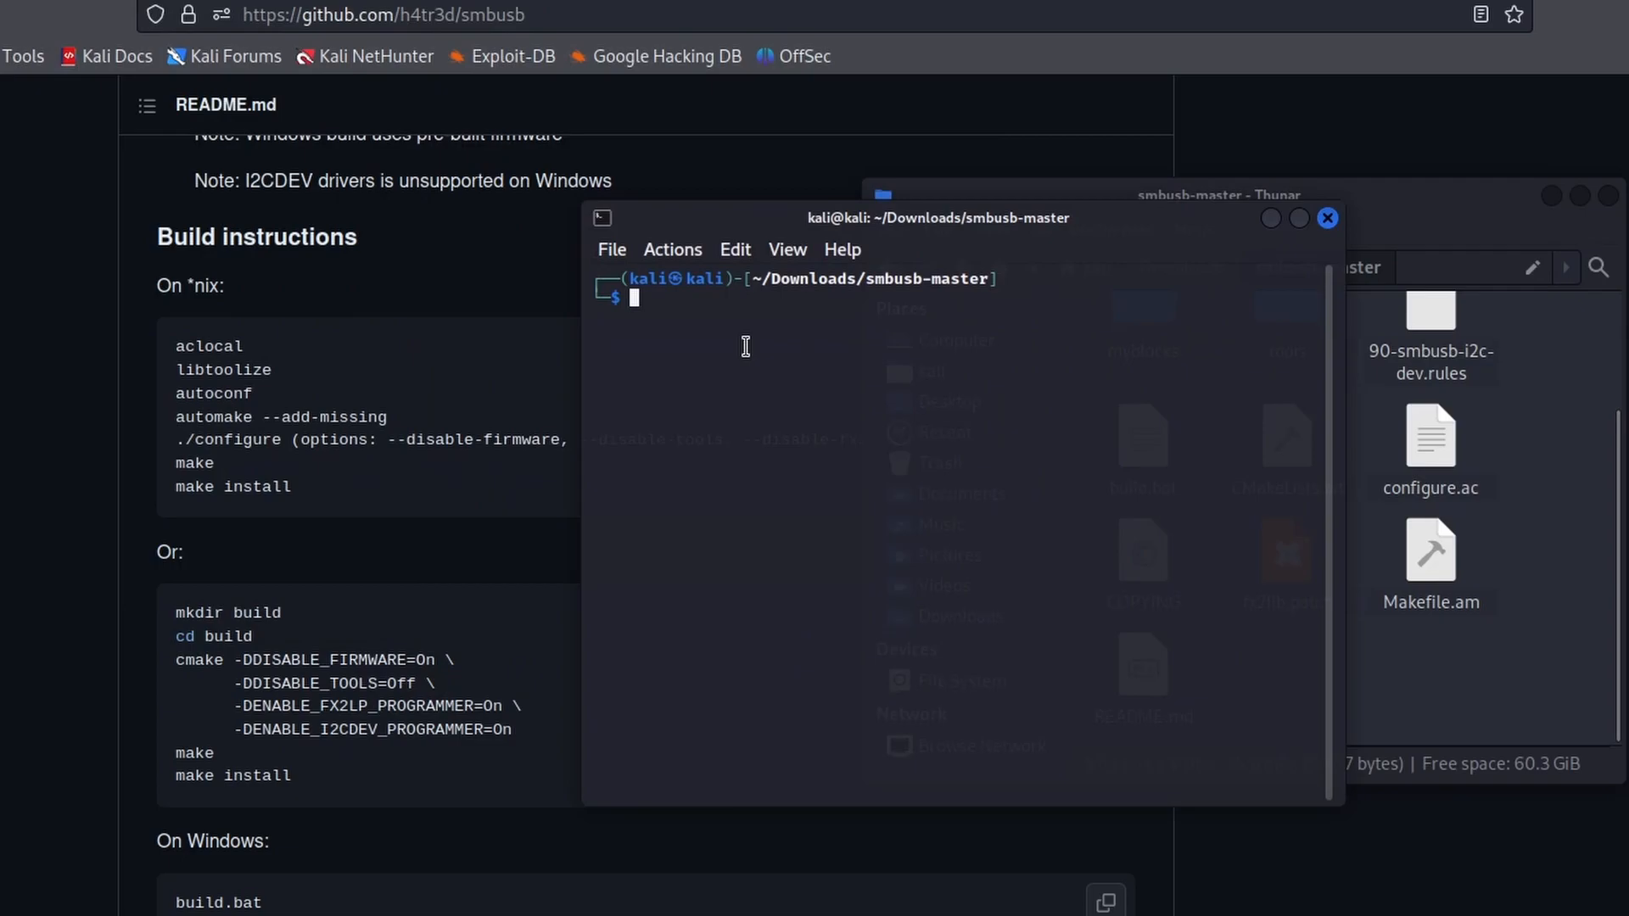
- Scan the SMBus and run smbusb_sbsreport on i2cdev:///dev/i2c-0 to print the battery status report
text(sudo smbusb_scan --device=i2cdev:///dev/i2c-0 -w 0x10)
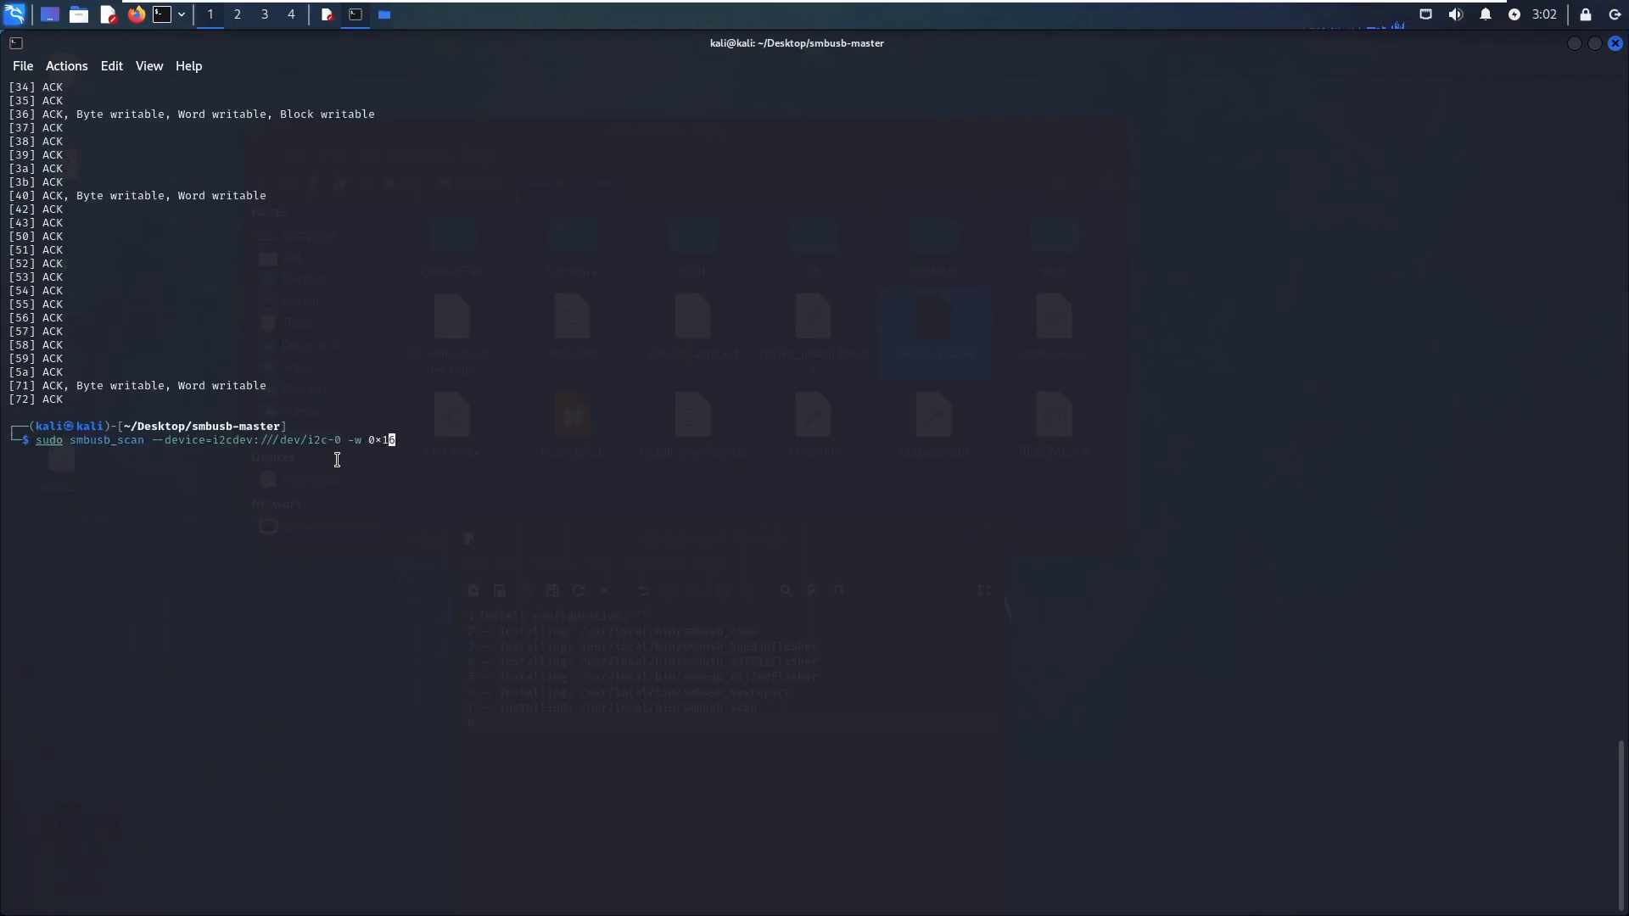
text(6)
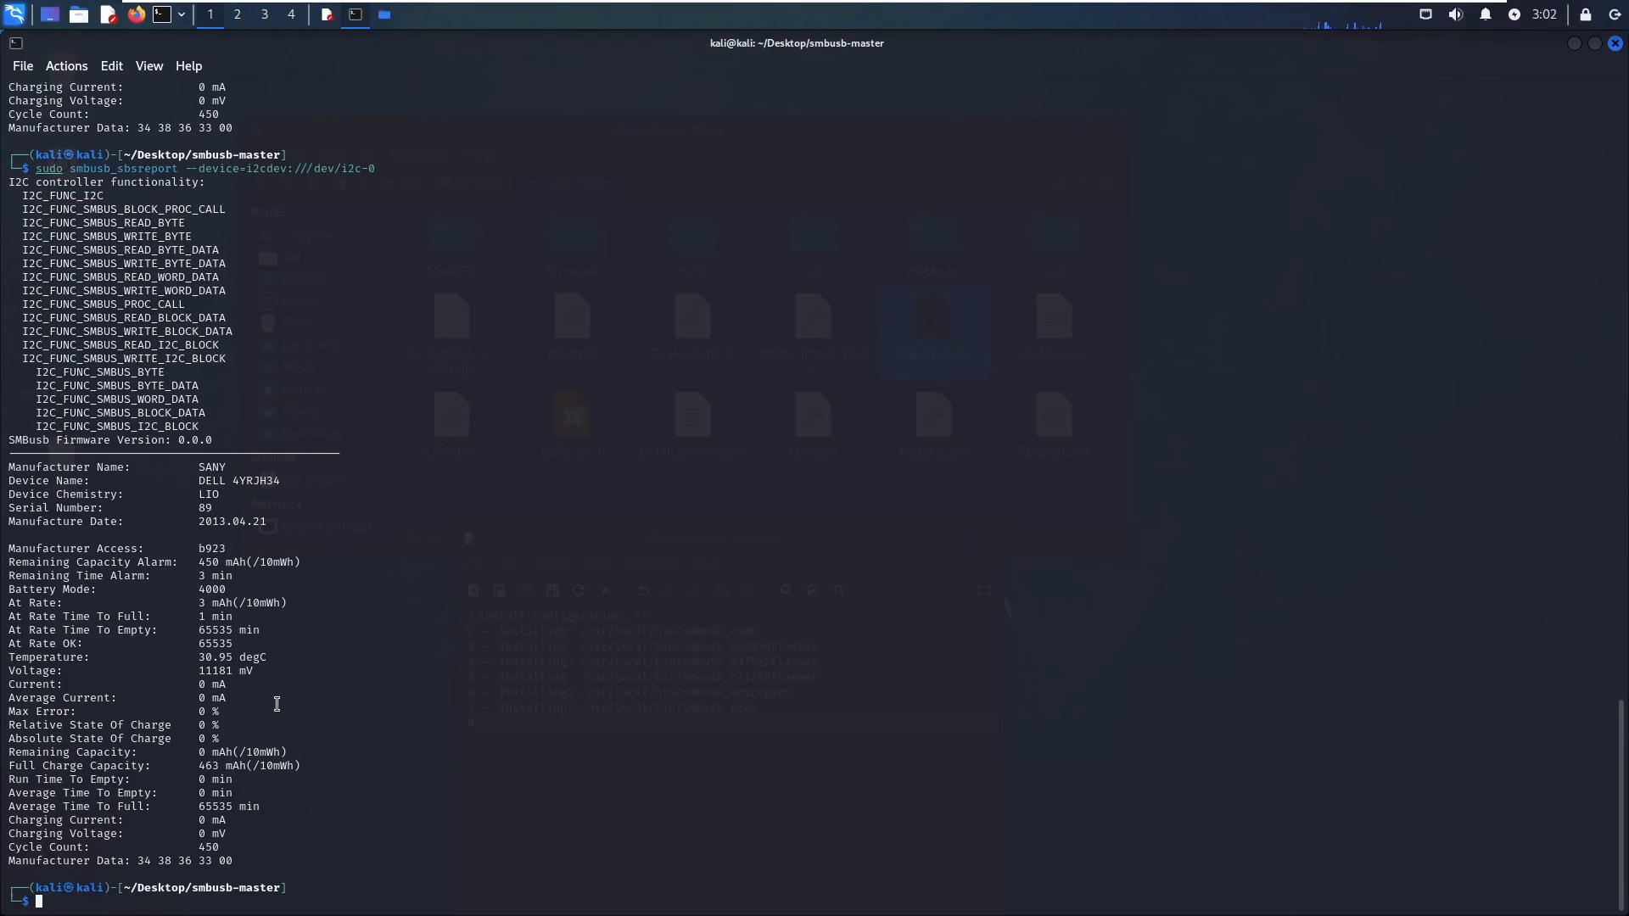
text(sudo smbusb_sbsreport --device=i2cdev:///dev/i2c-0)
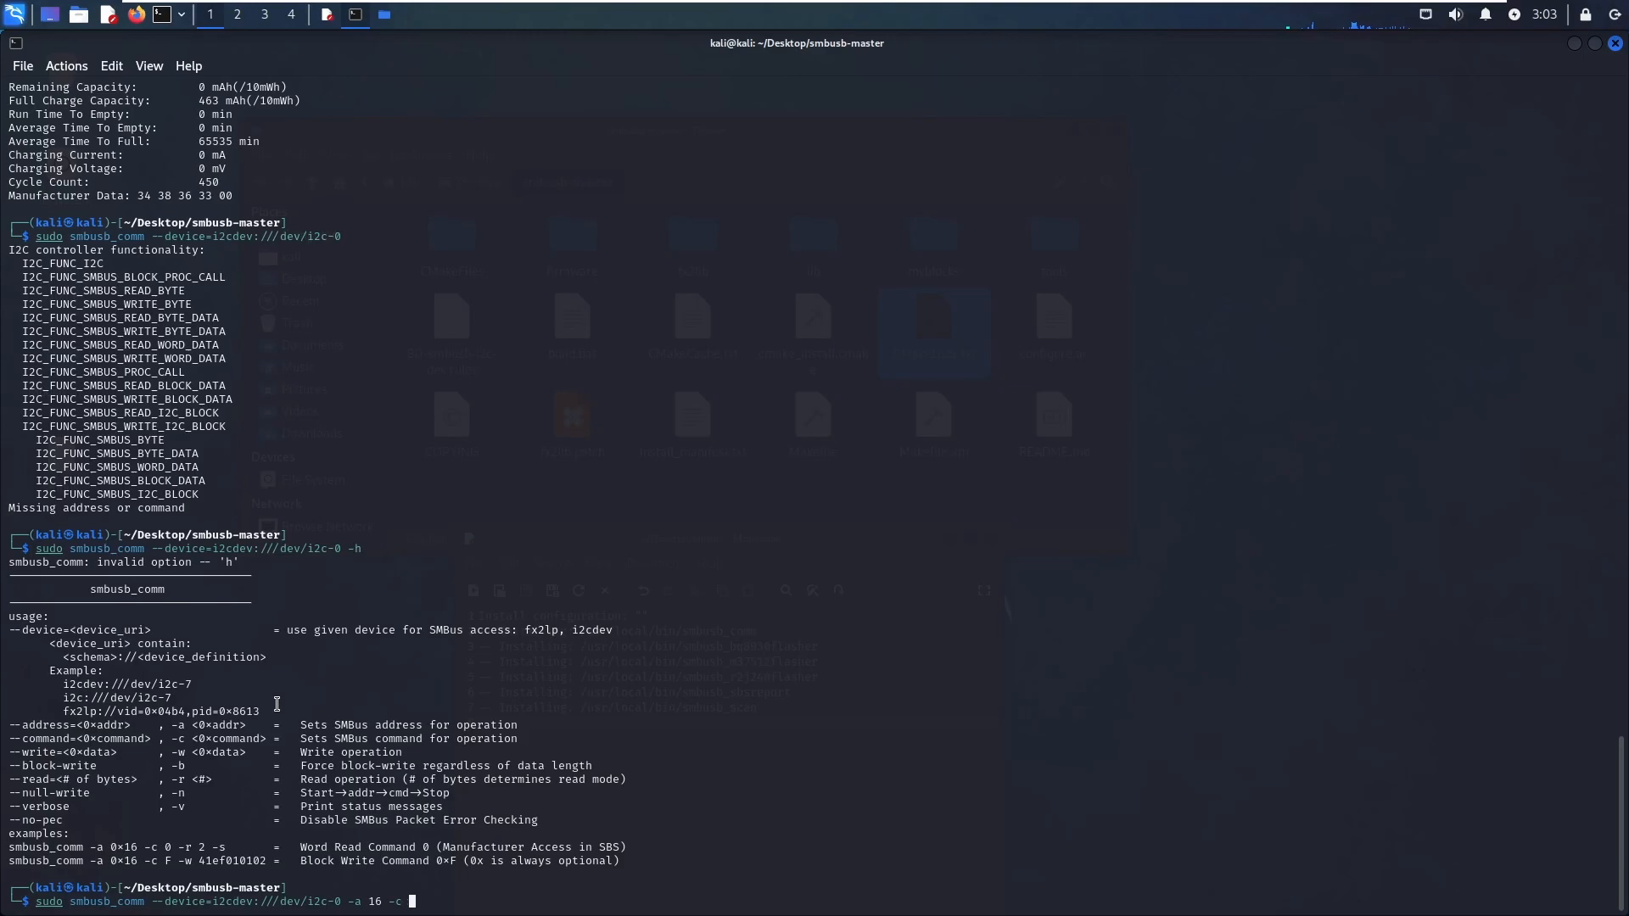
- Read two bytes from battery address 16 for commands 00 and 17, returning b920 and 01c2
text( 00)
key(Return)
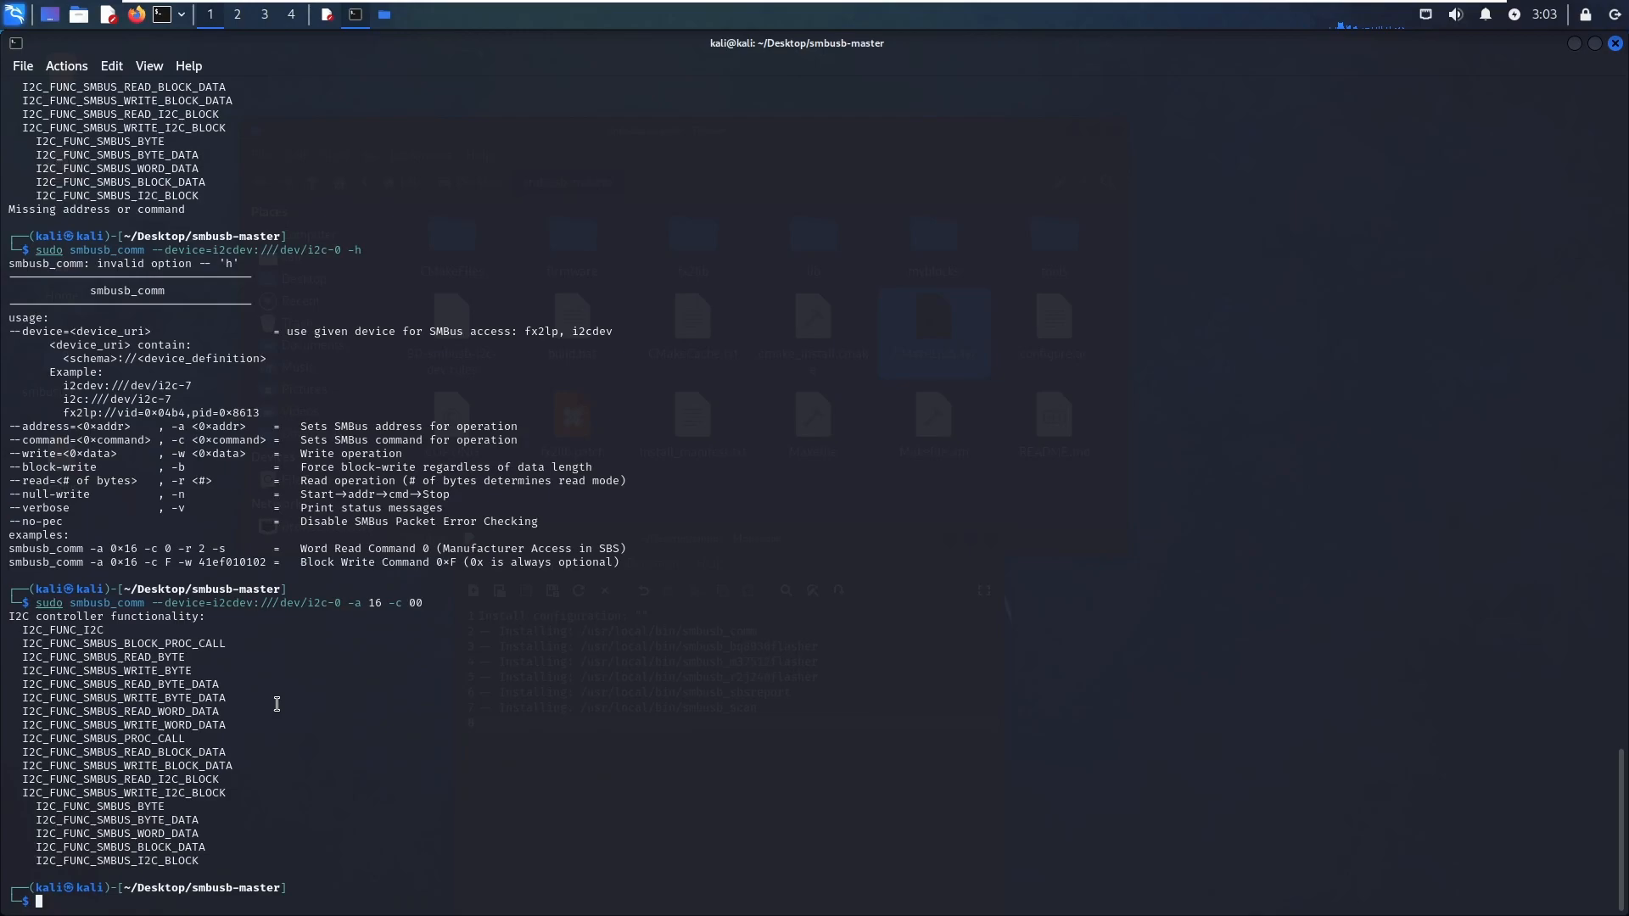
key(Up)
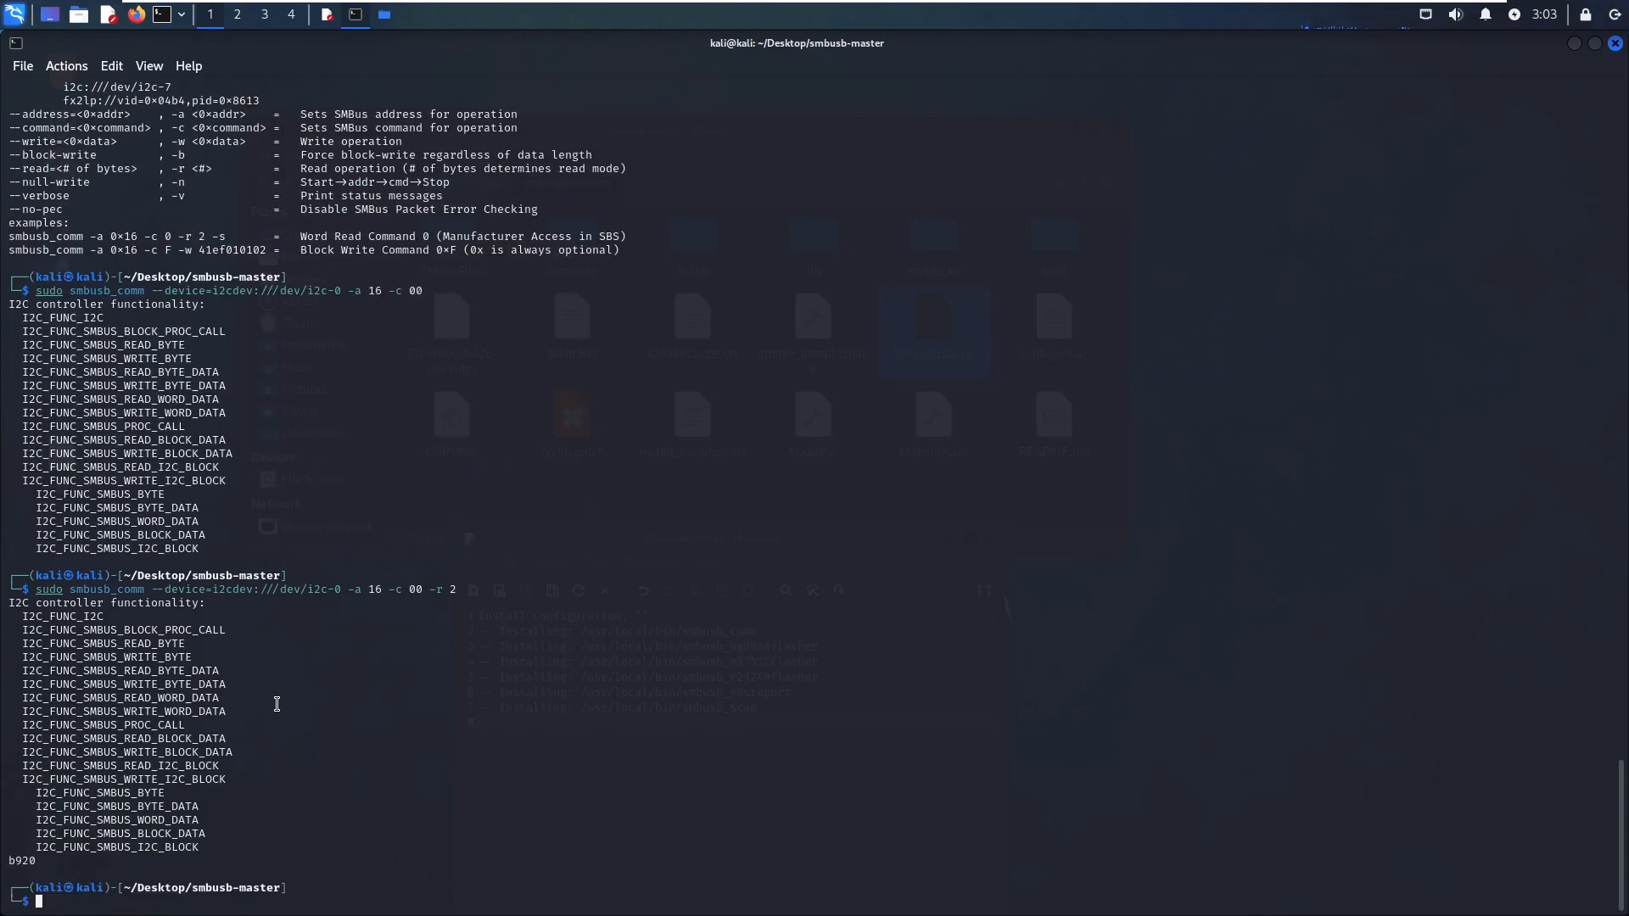
mouse_move(8, 862)
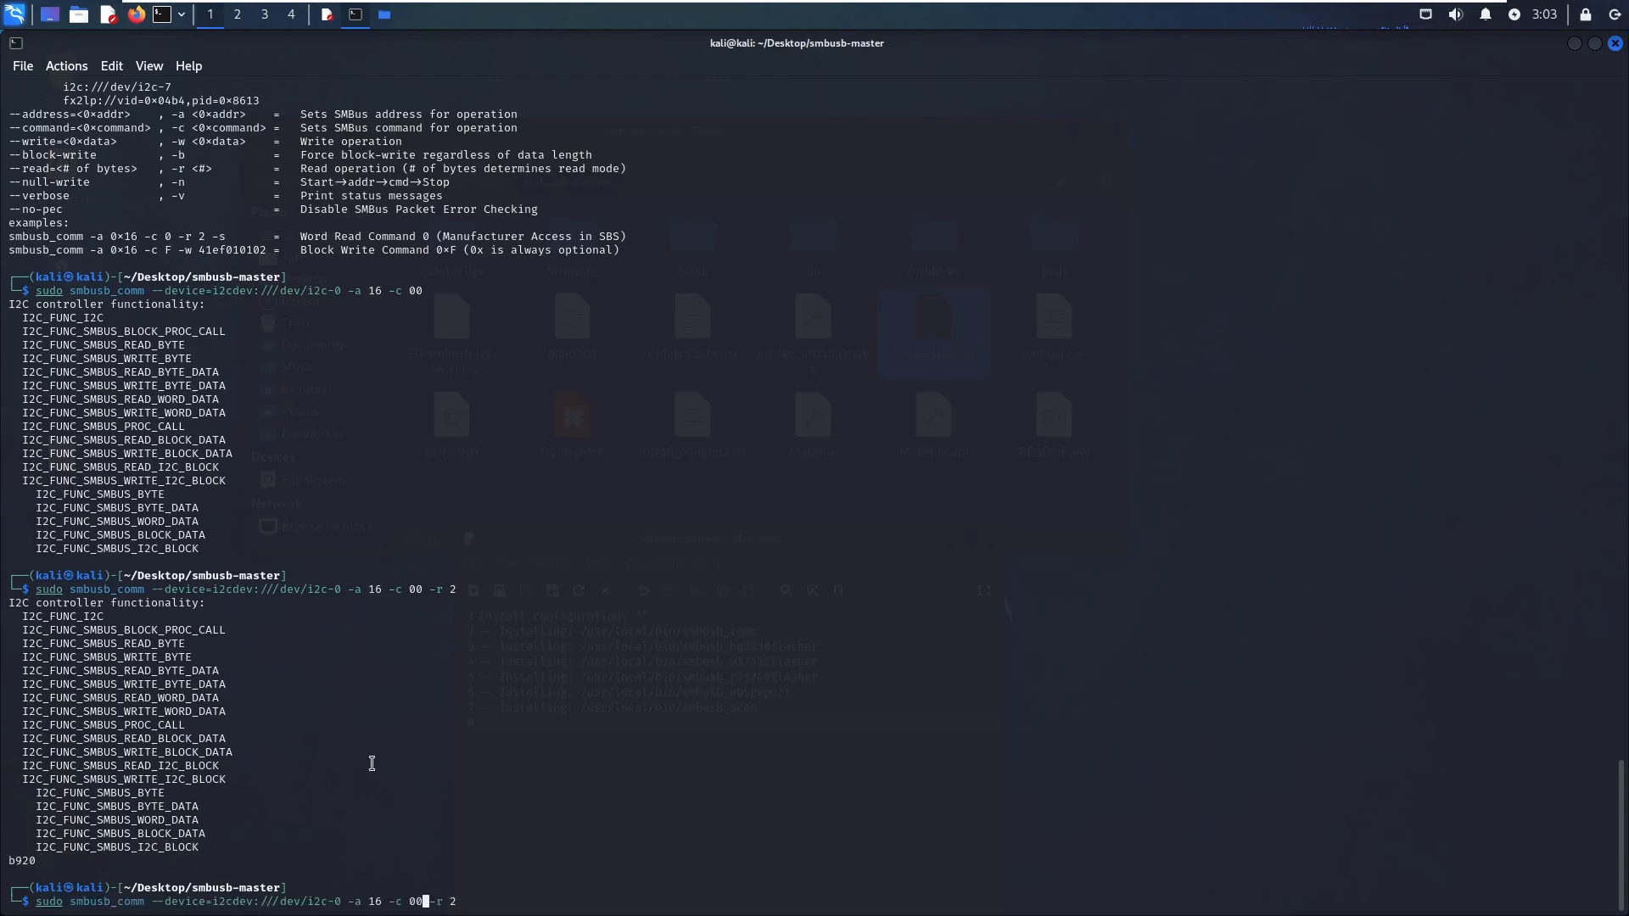
text(17)
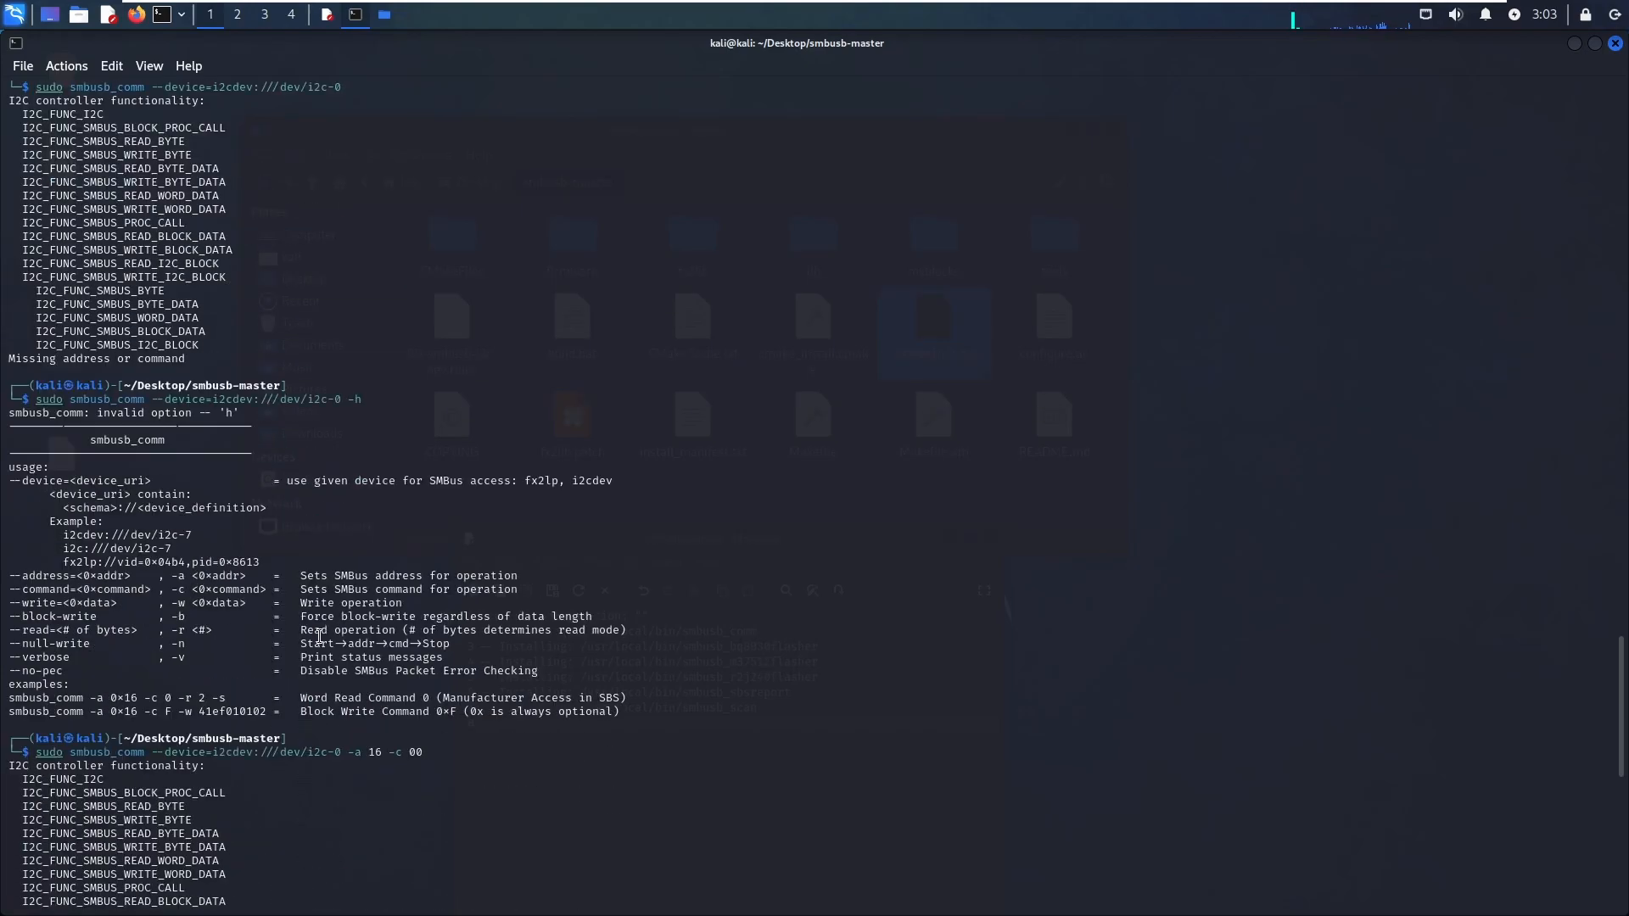
key(Return)
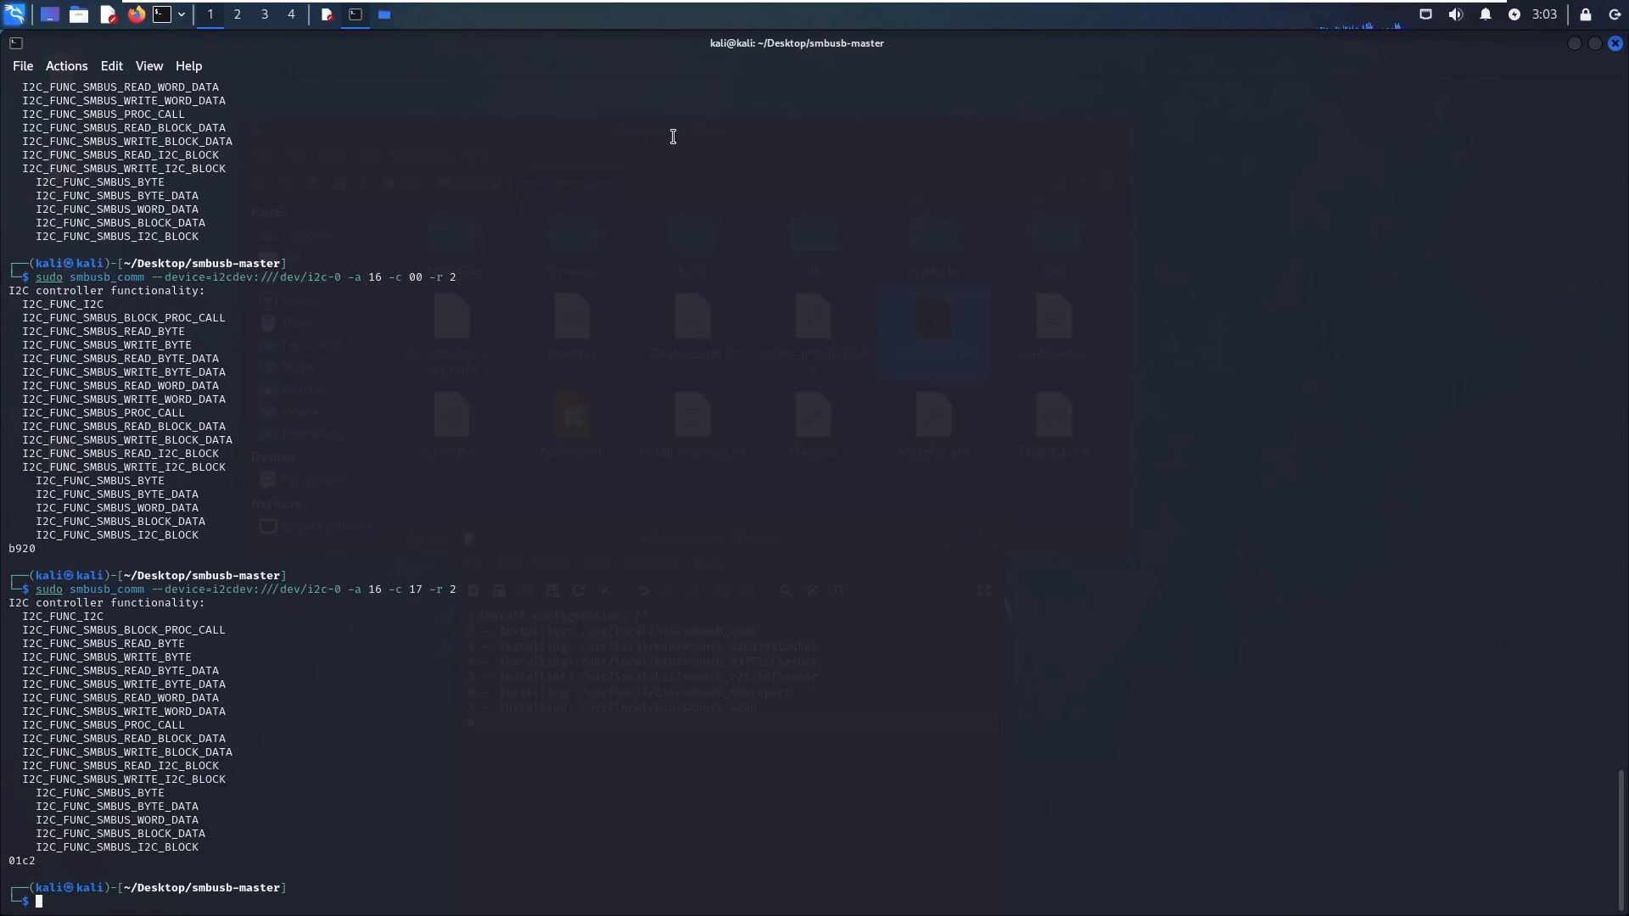
mouse_move(227, 782)
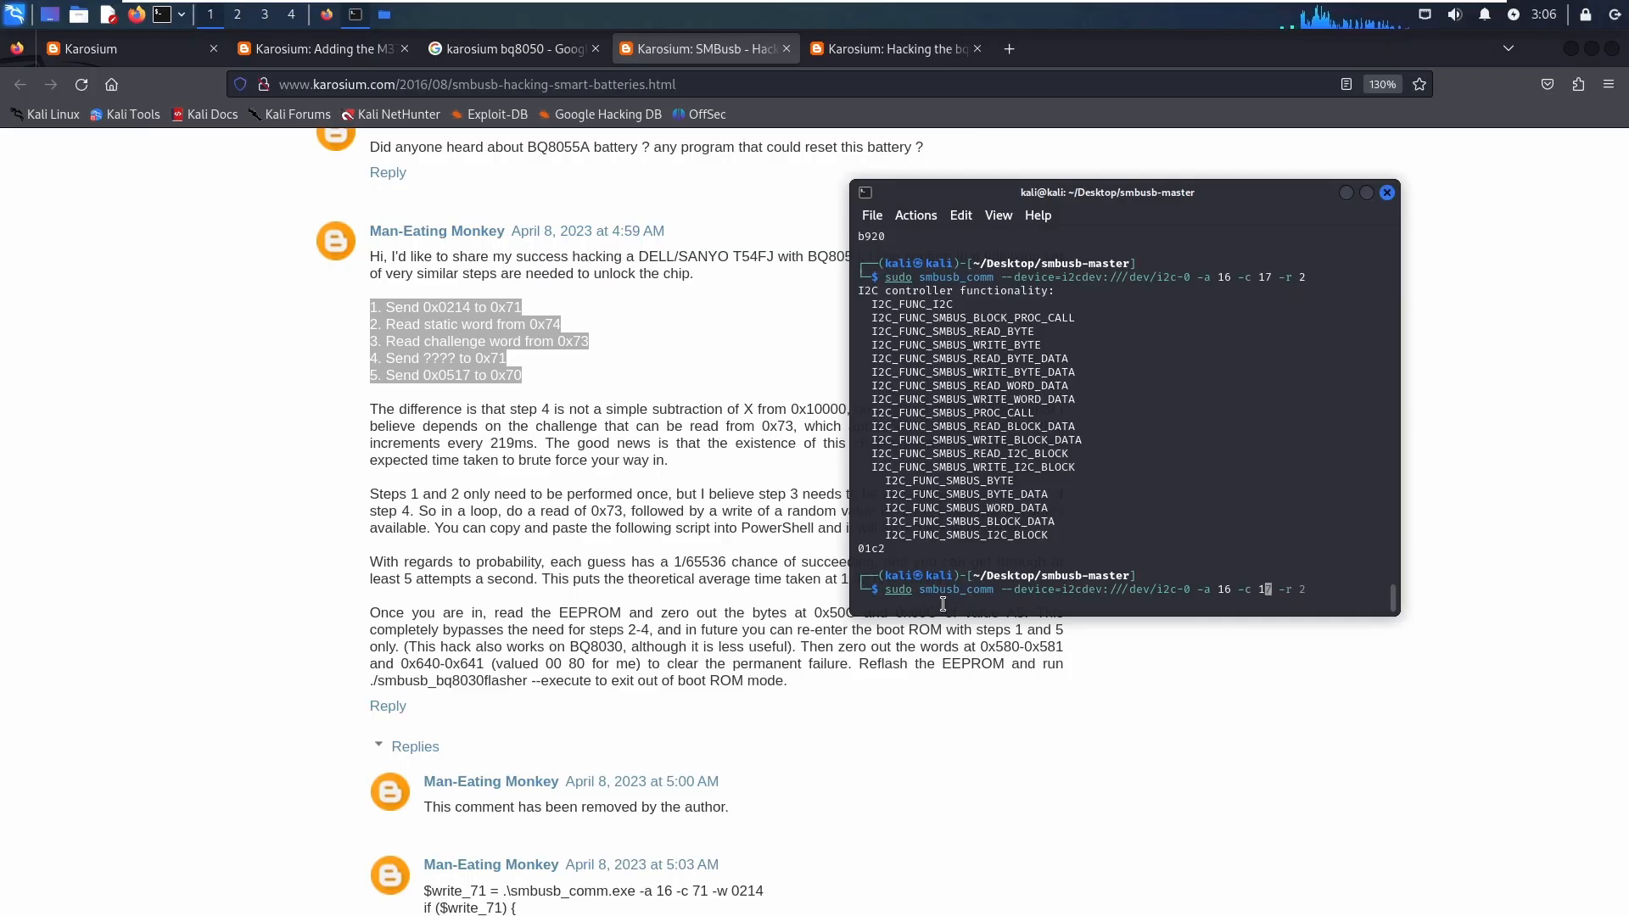
- Write the word 0214 to battery command 71 with smbusb_comm in verbose mode
text(71)
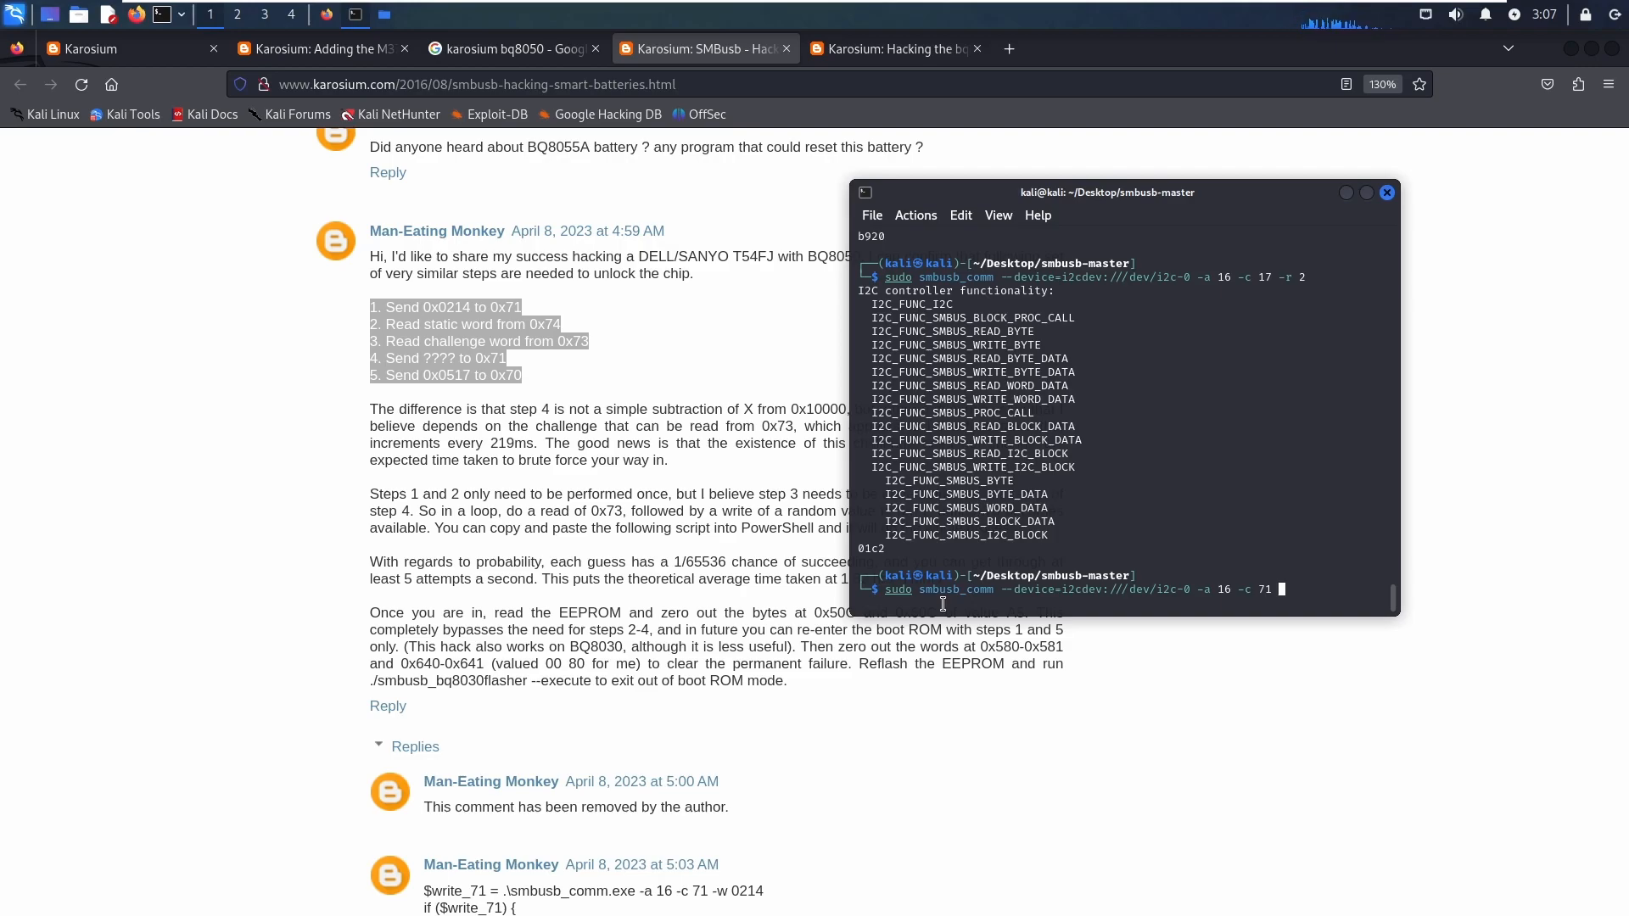
text(-h)
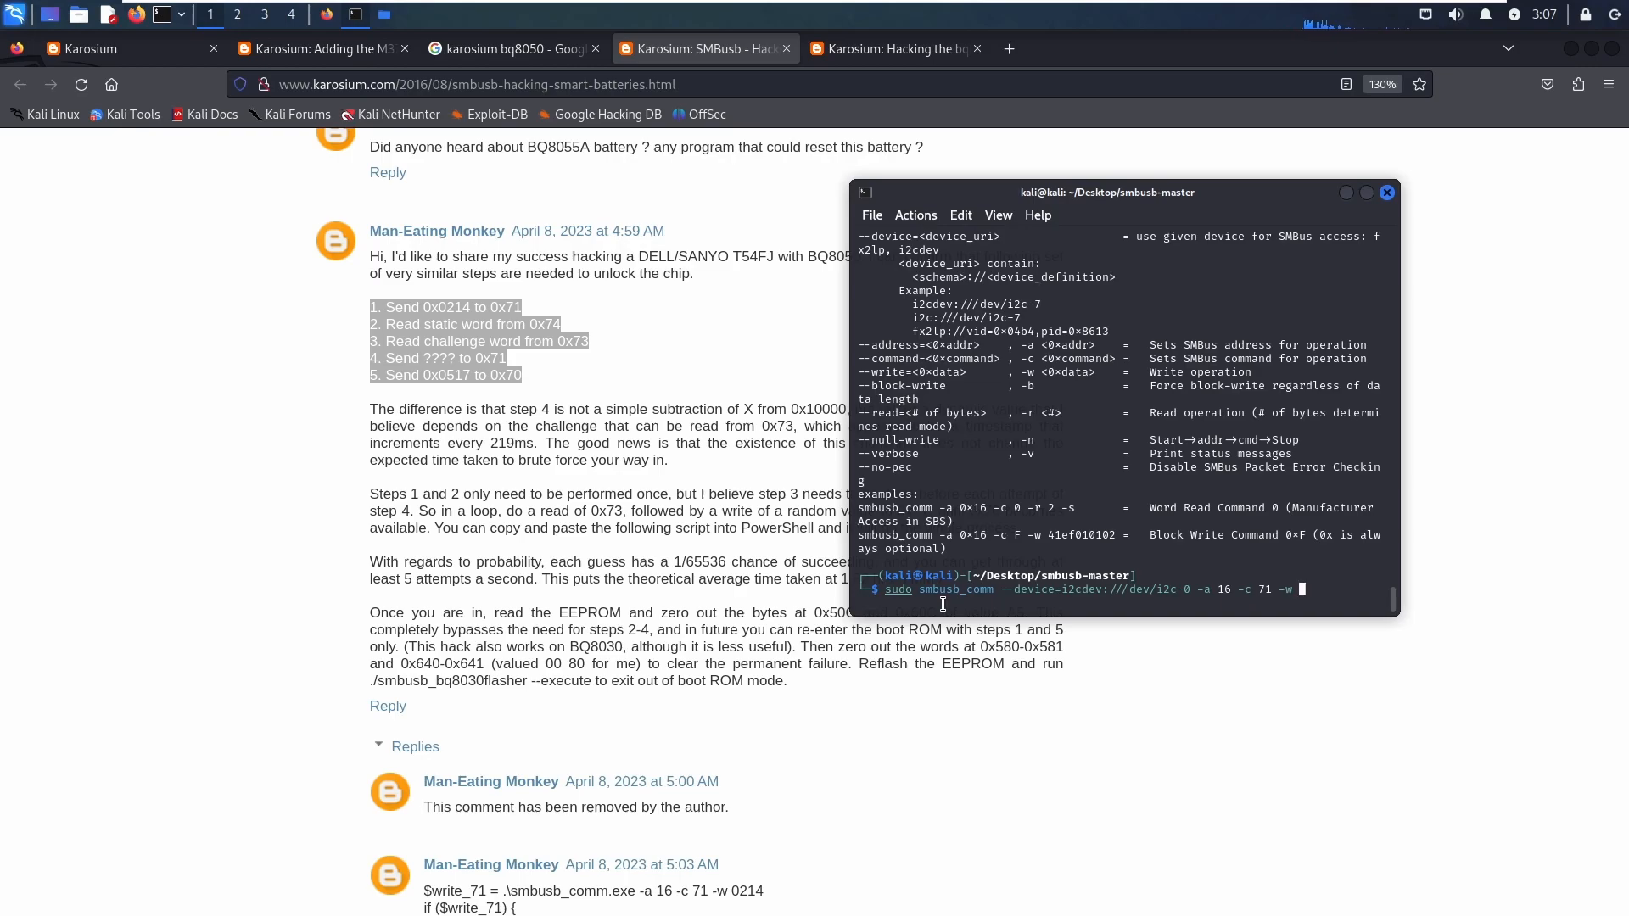
text(021)
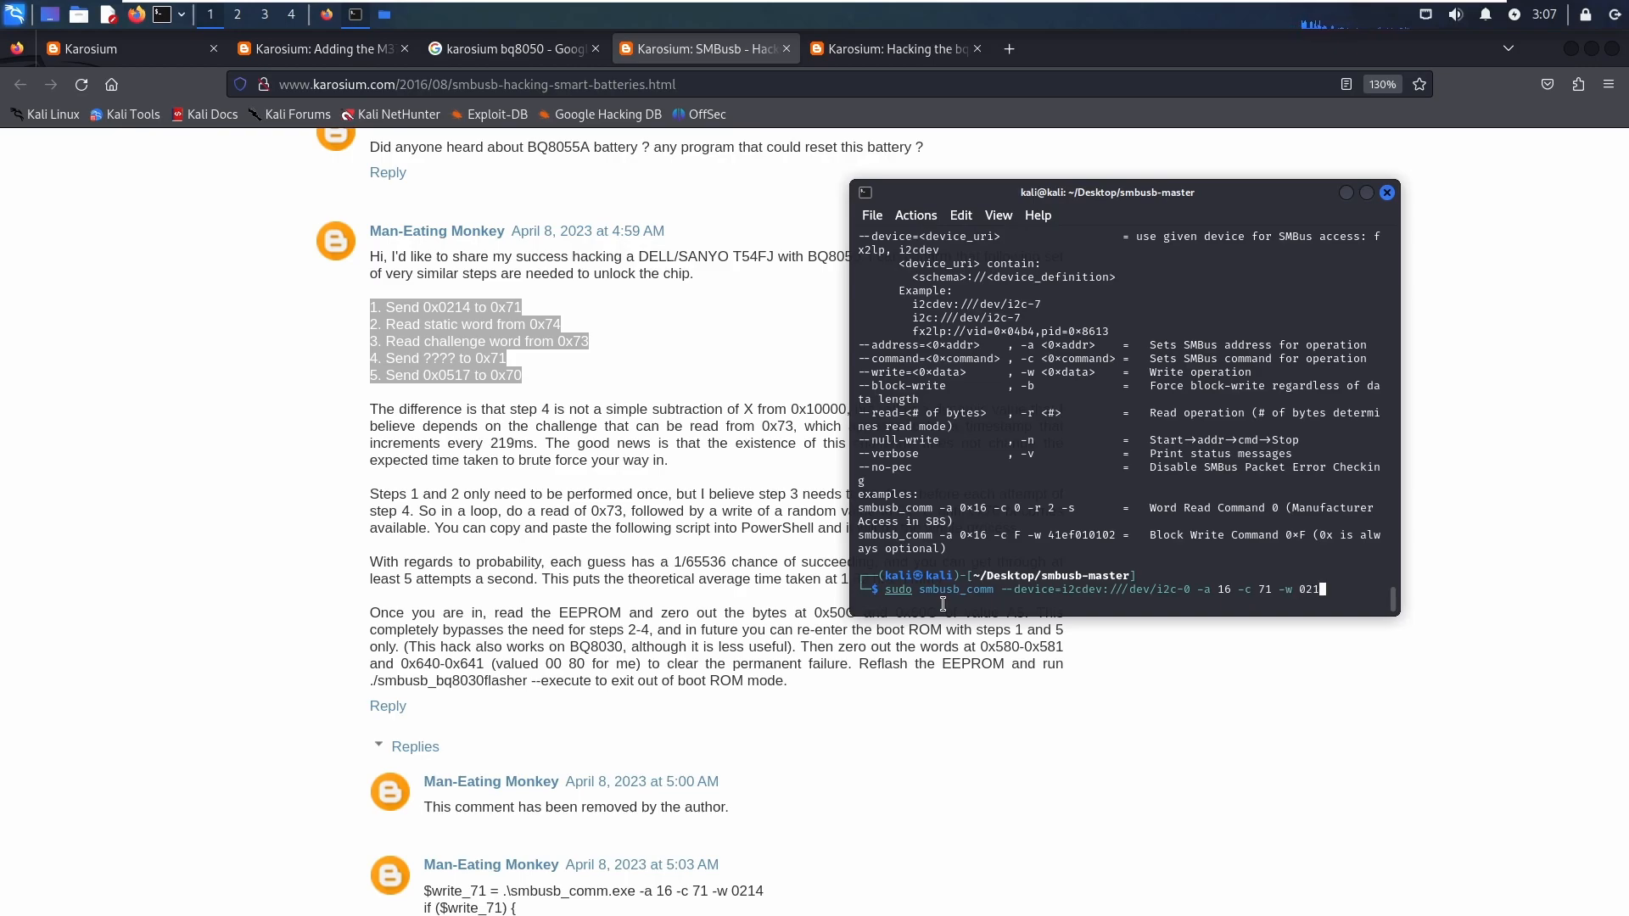
text(4)
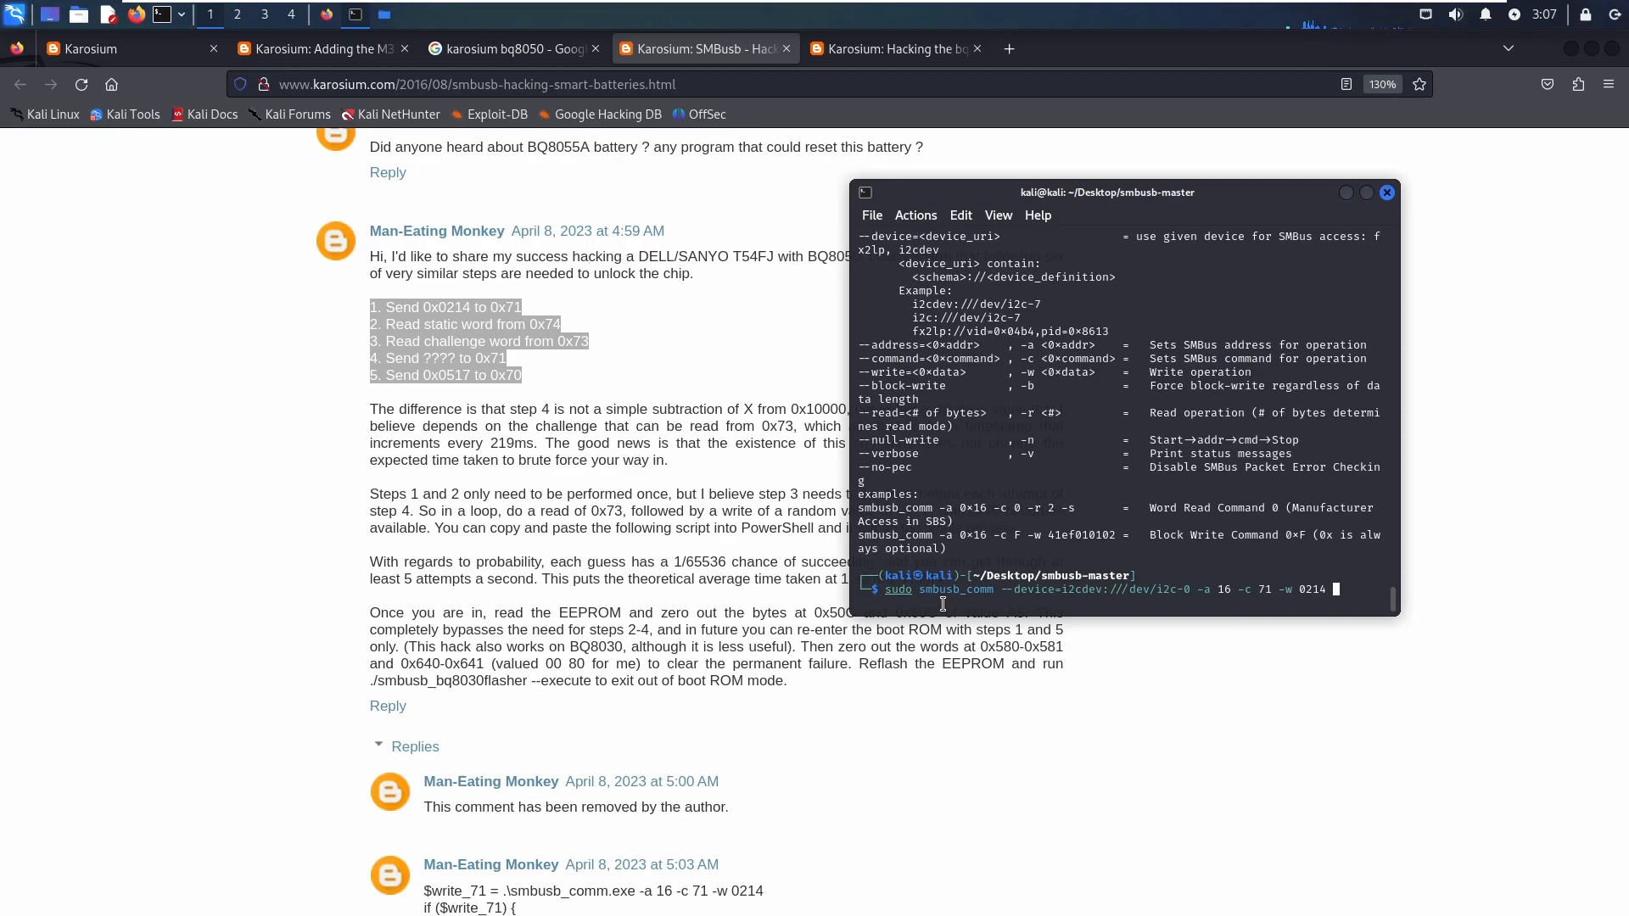
text(--verbose)
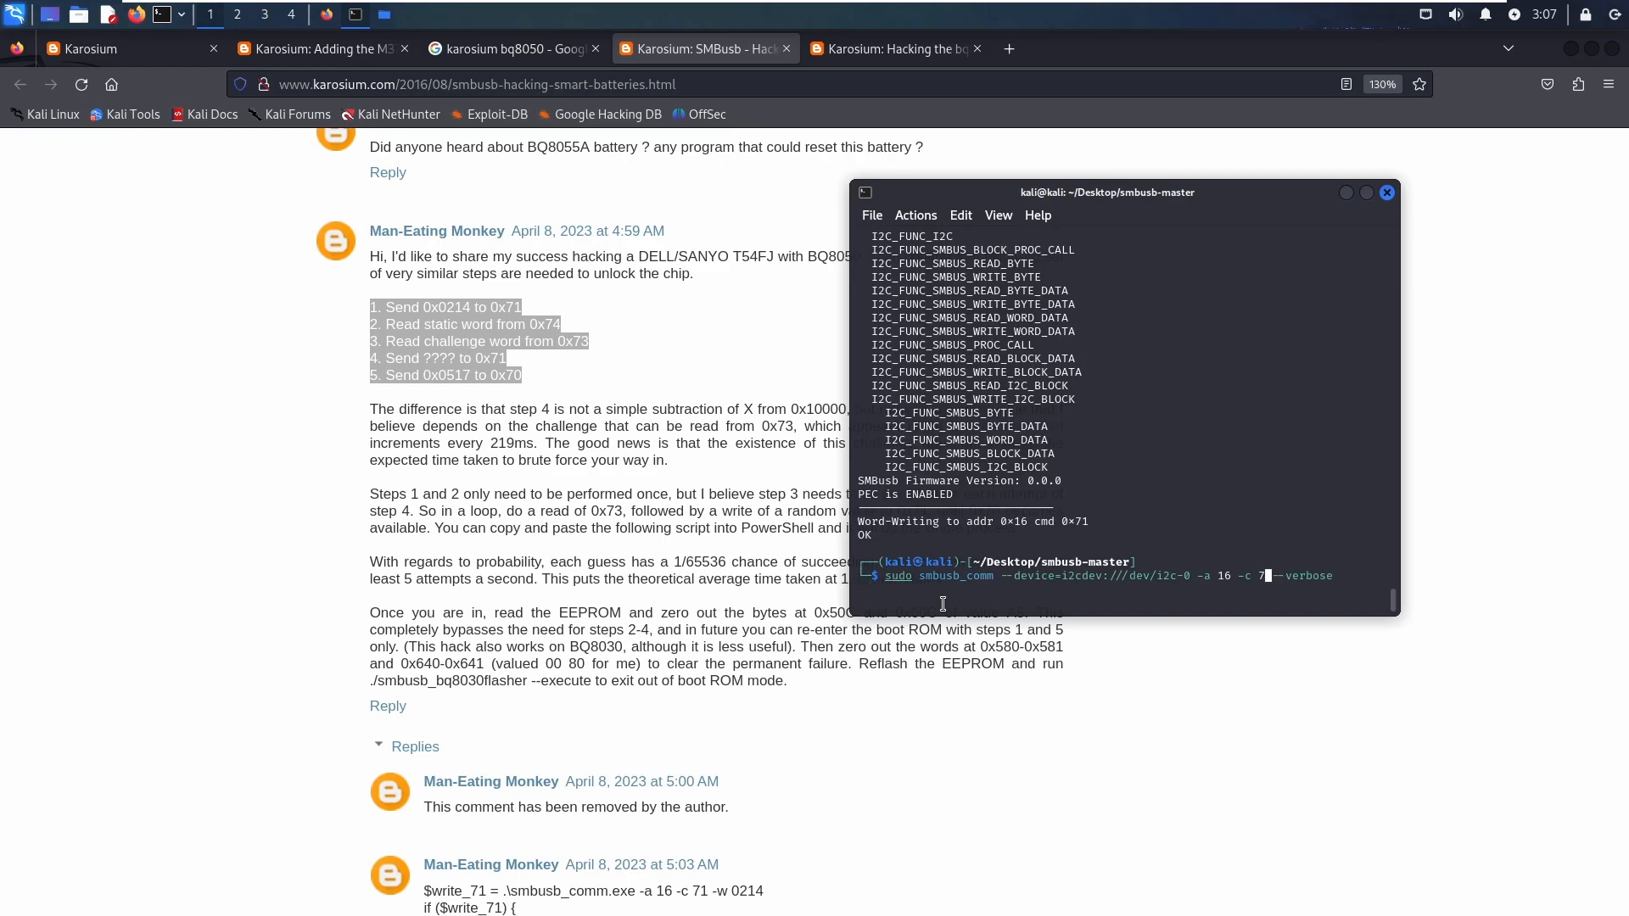
- Read back the two-byte static word from command 74, returning 0603
text(4)
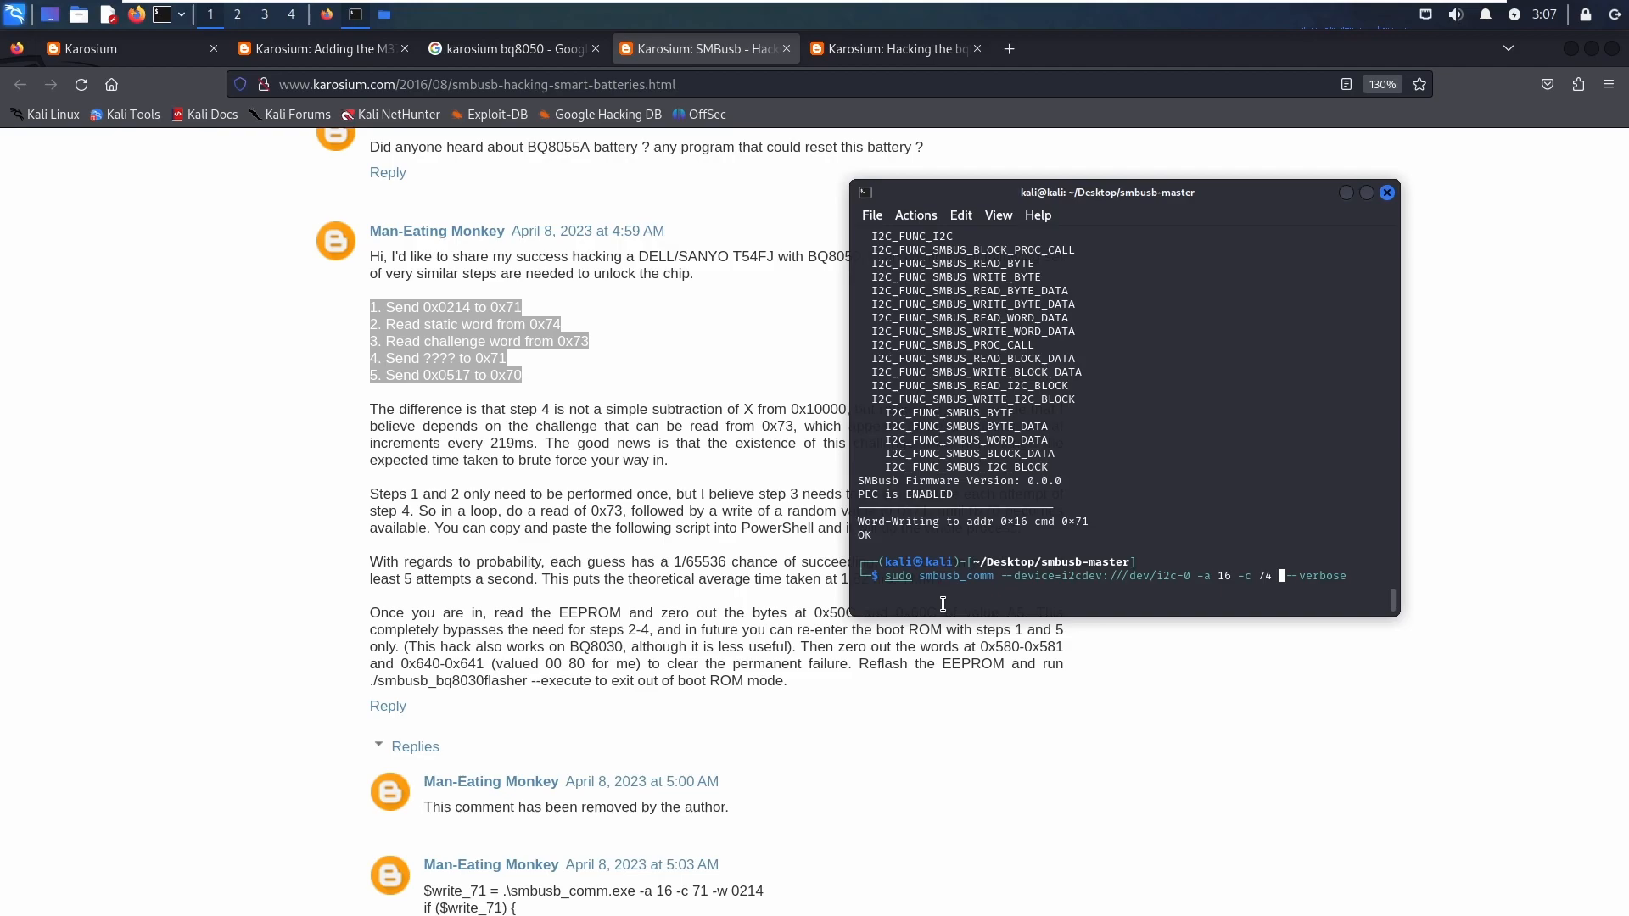
text(-r -)
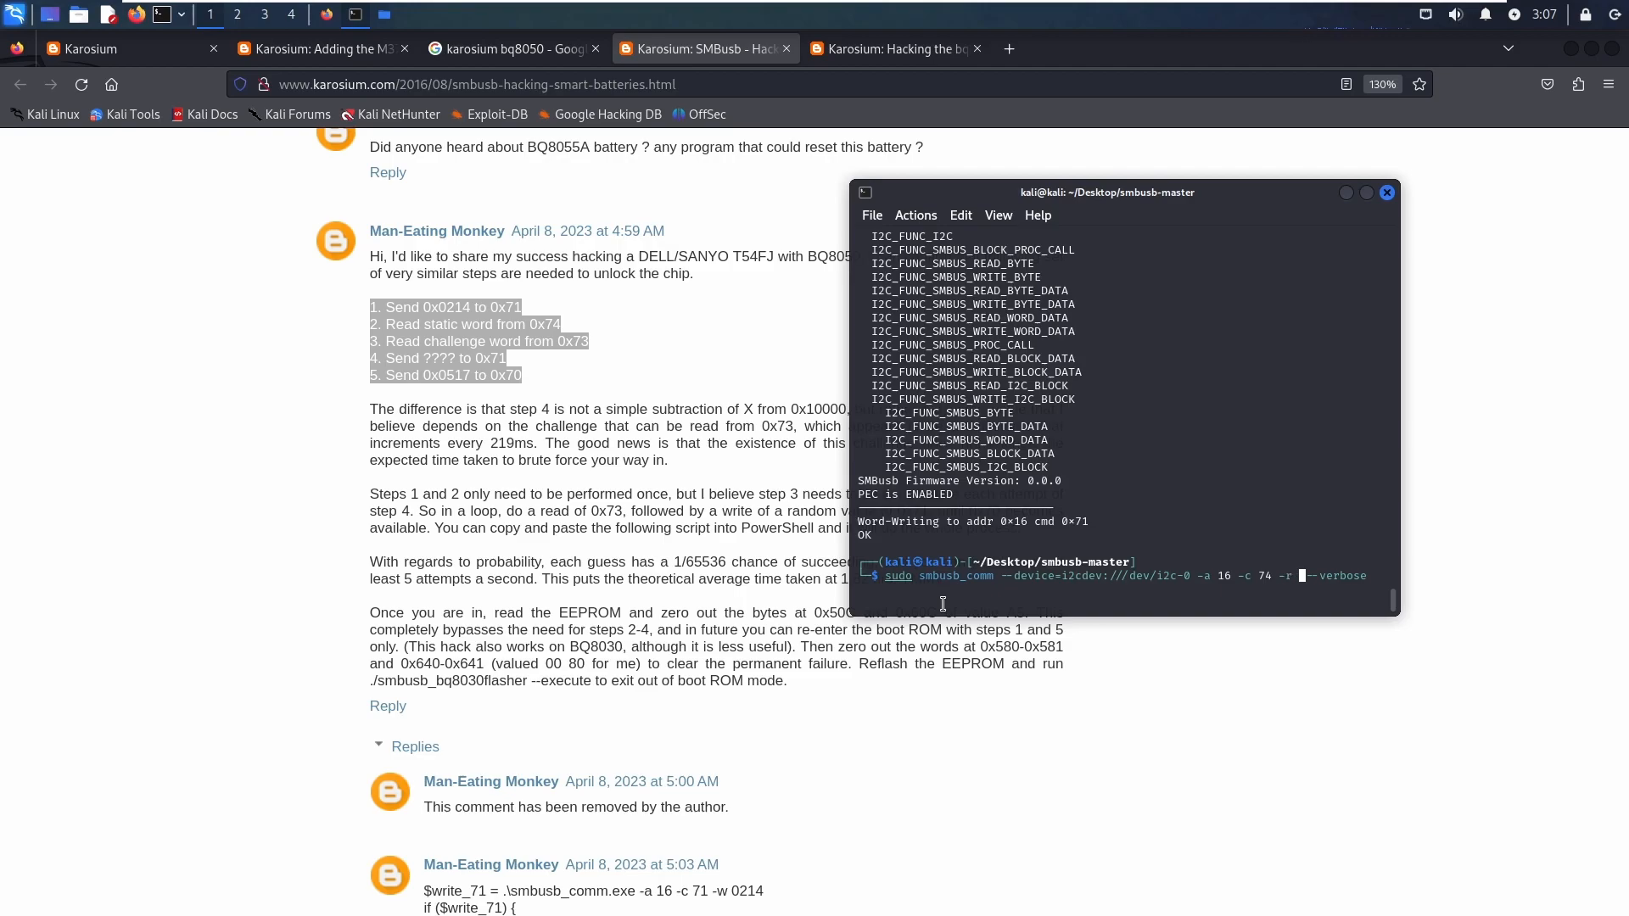
text(2)
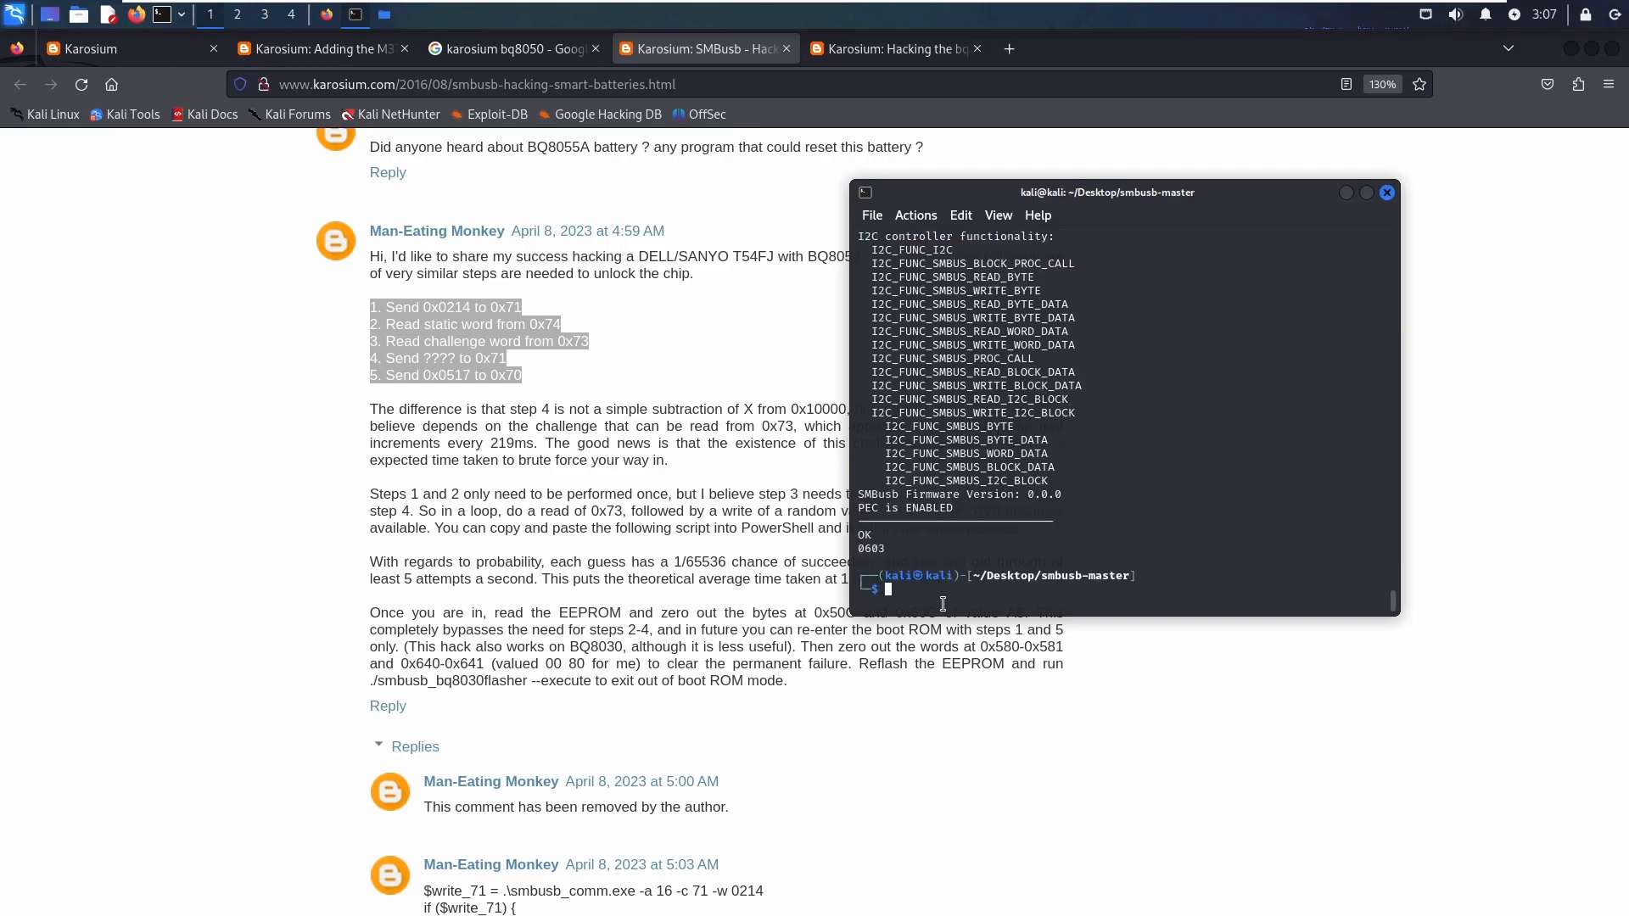
text(sudo smbusb_comm --device=i2cdev:///dev/i2c-0 -a 16 -c 74 -r 2 --verbose)
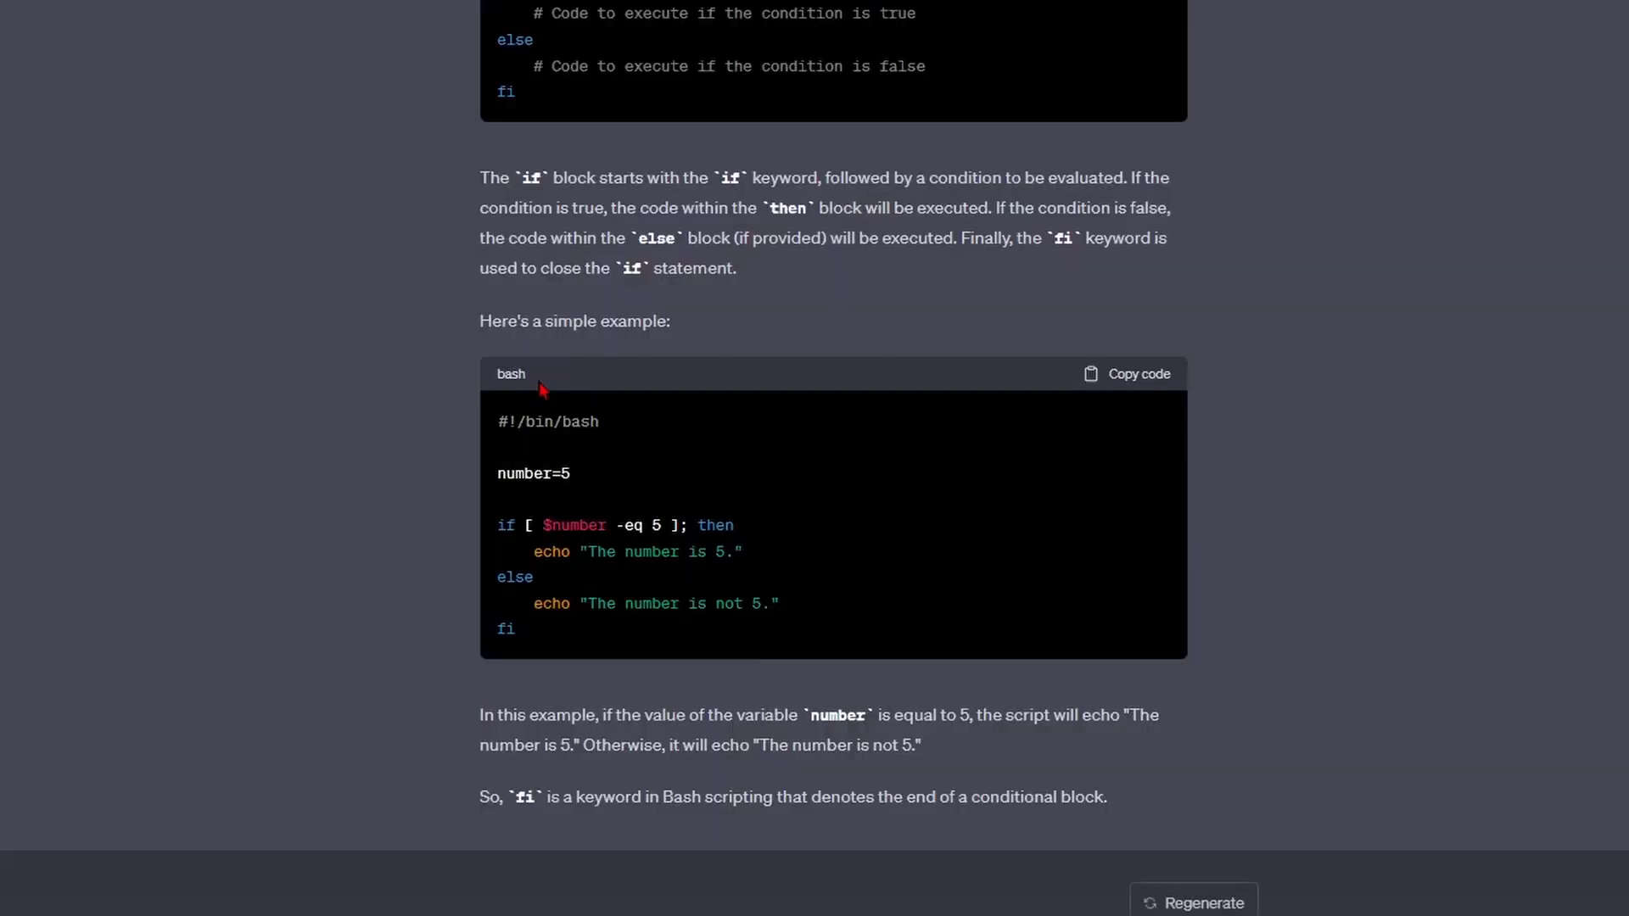
mouse_move(1227, 530)
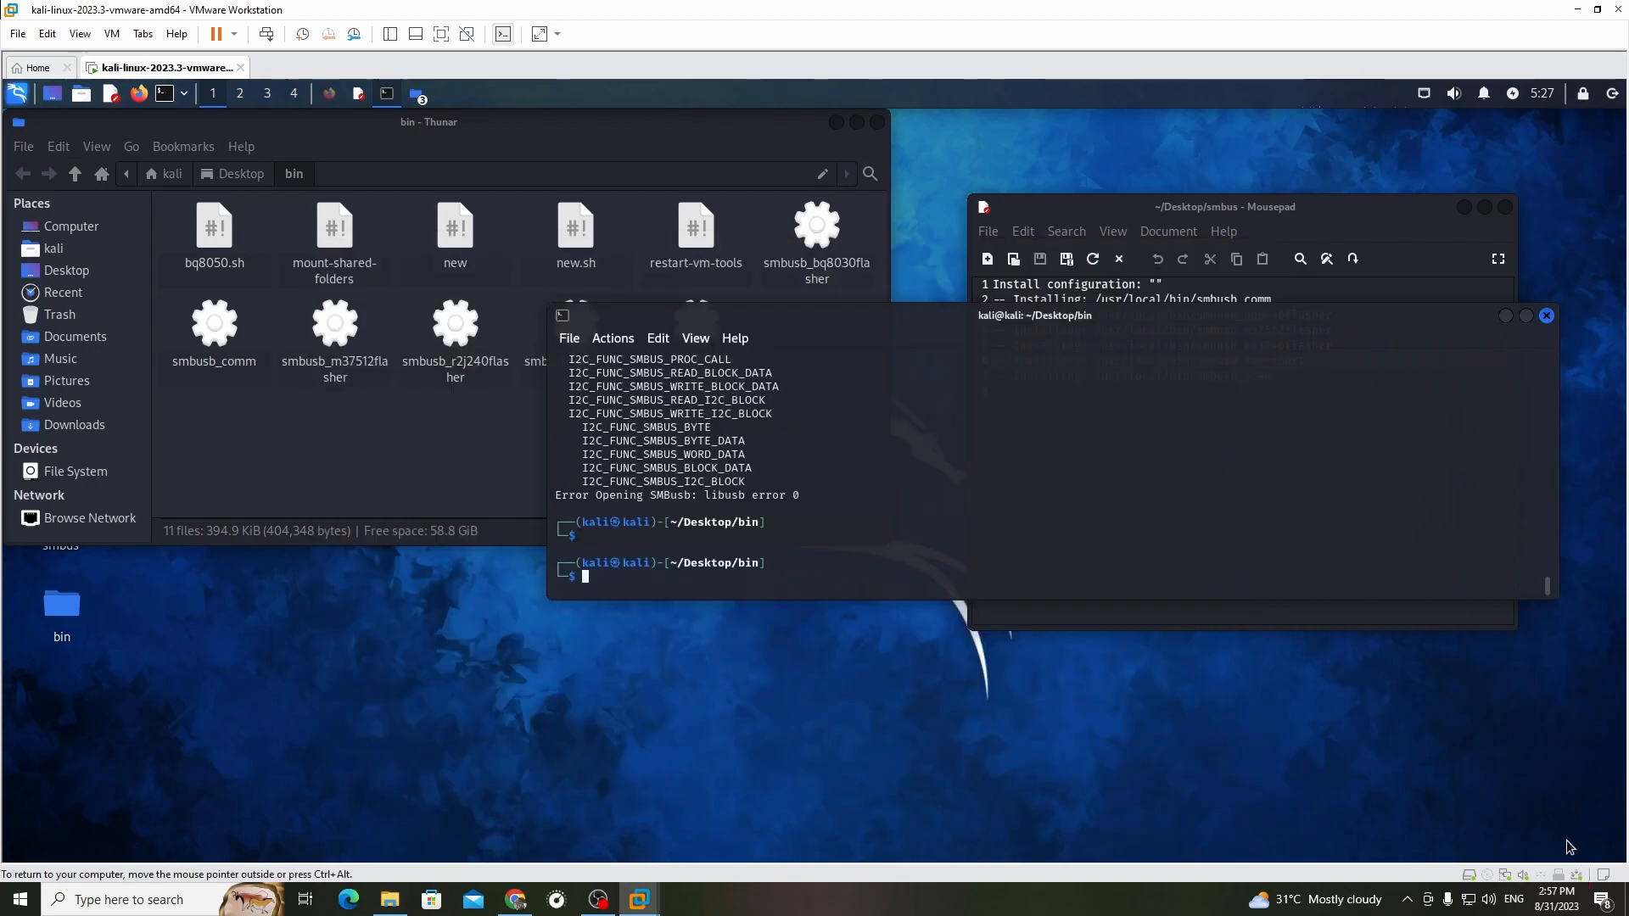
- Leave the VMware guest and show the DJI_BK_0.5B2 folder on drive E: in File Explorer
right_click(1586, 873)
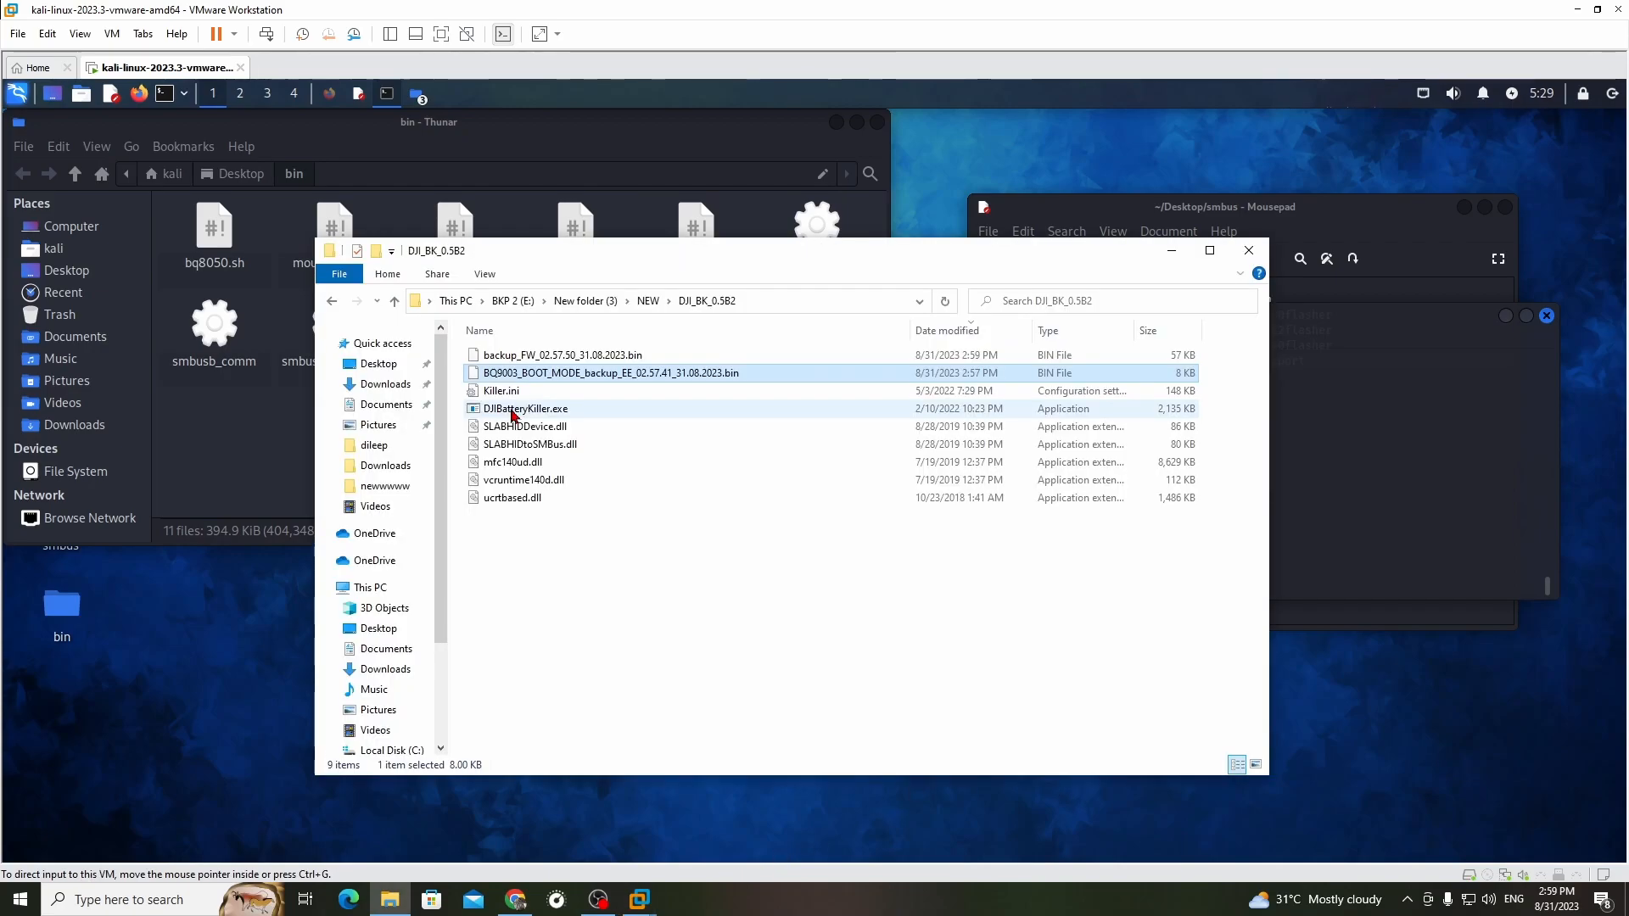
mouse_move(526, 408)
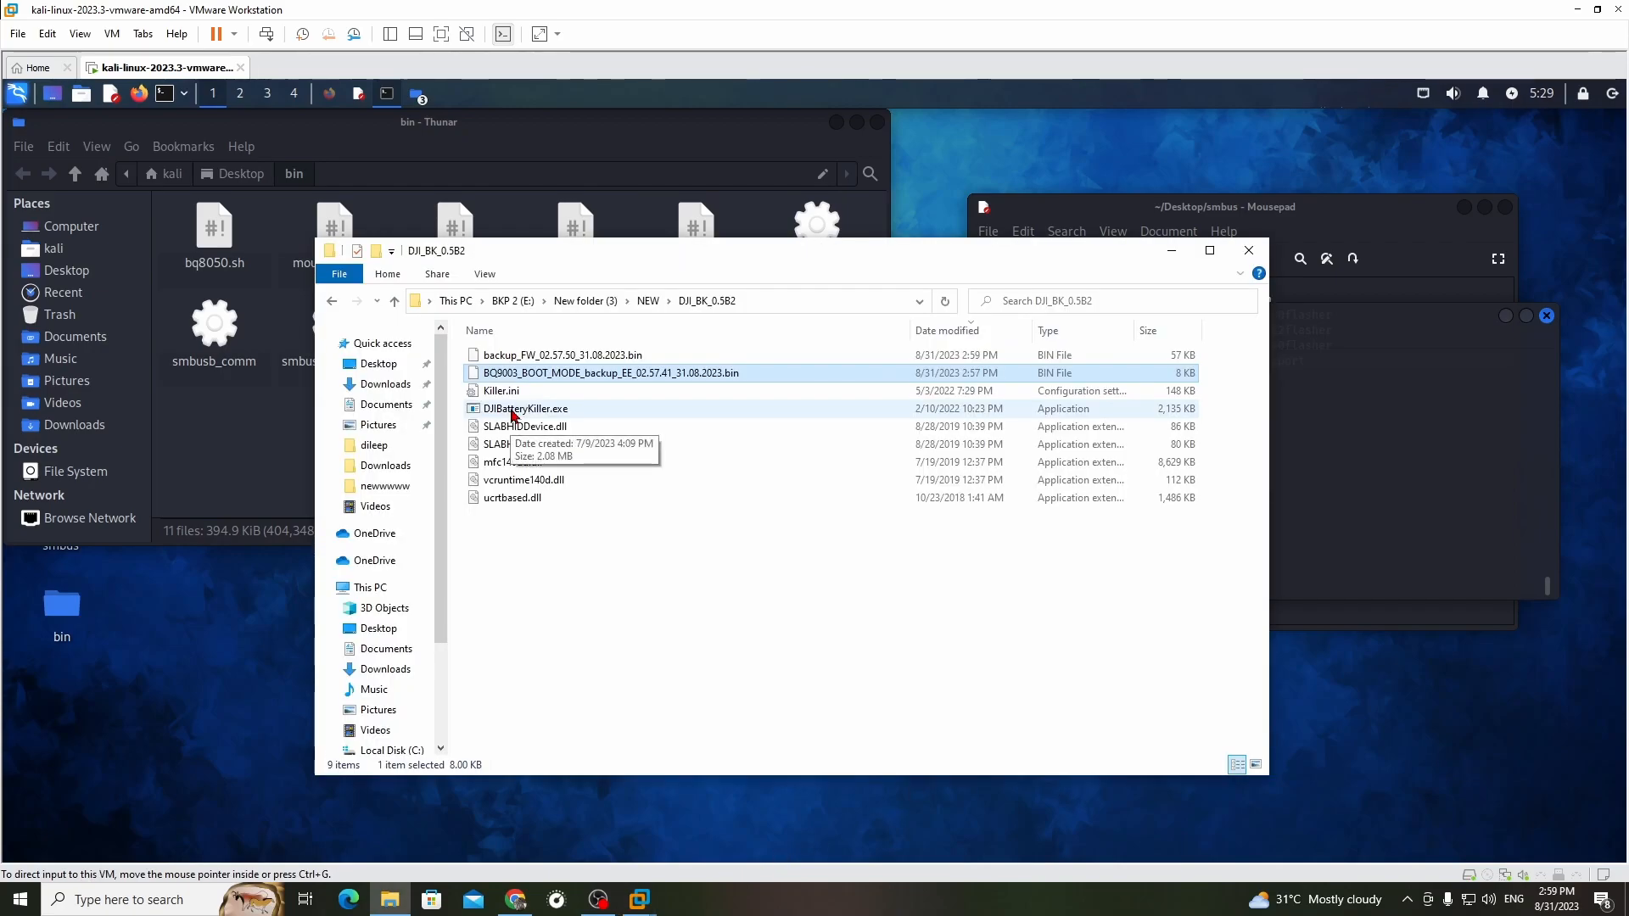
- Launch DJIBatteryKiller.exe, connect to the adapter and read the BQ30Z55 EEPROM into a new backup .bin
double_click(527, 409)
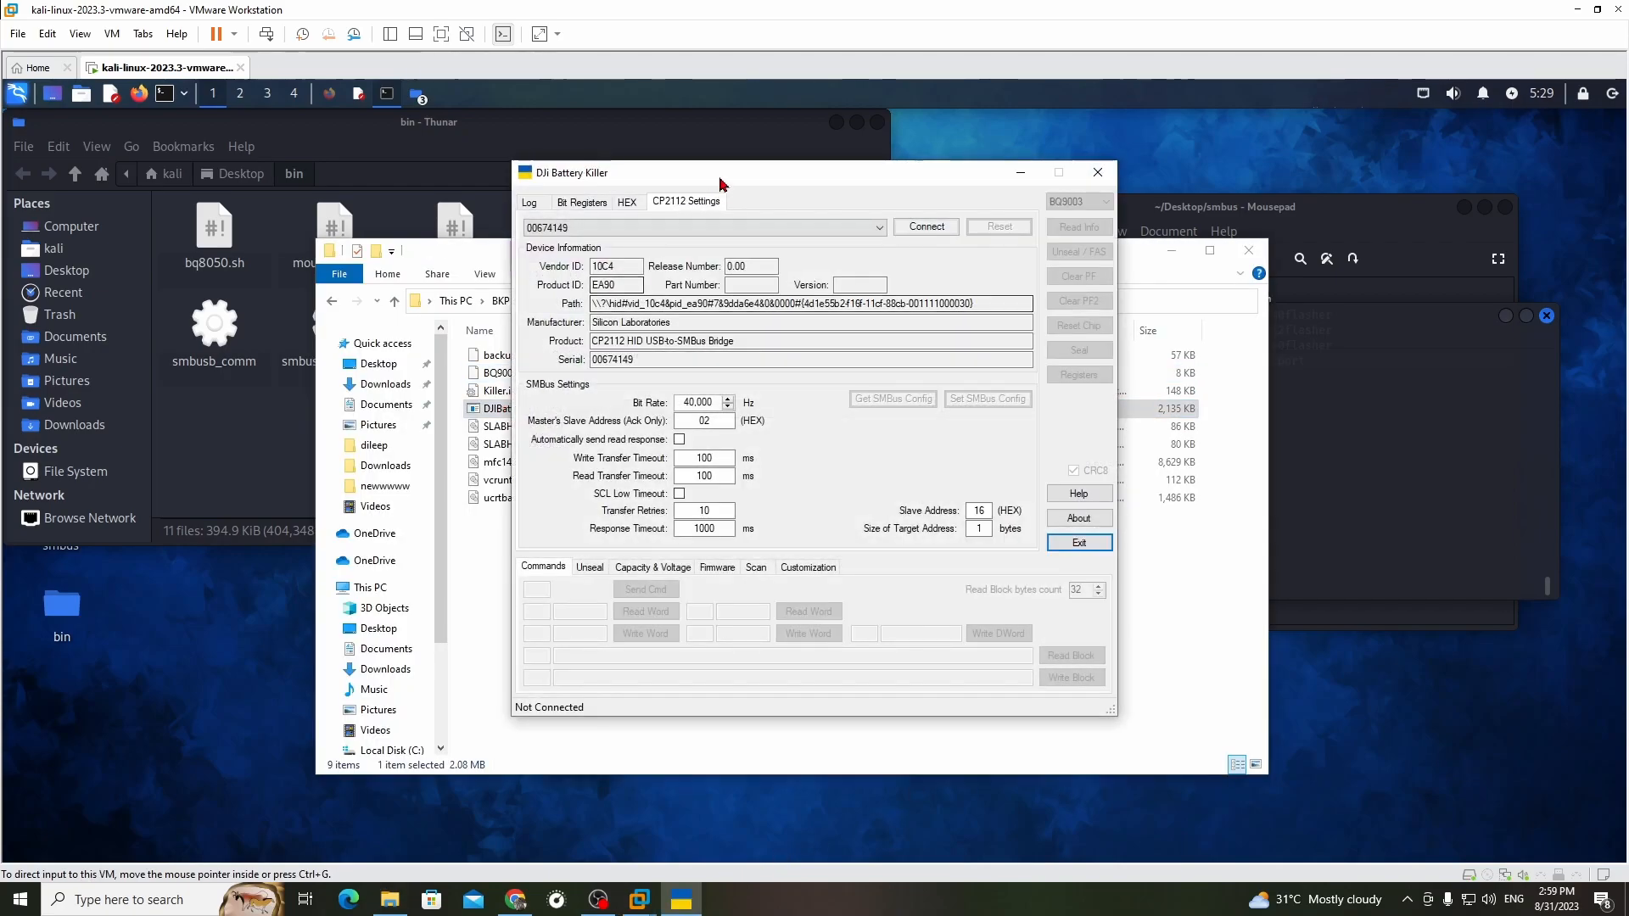
drag(721, 172, 929, 226)
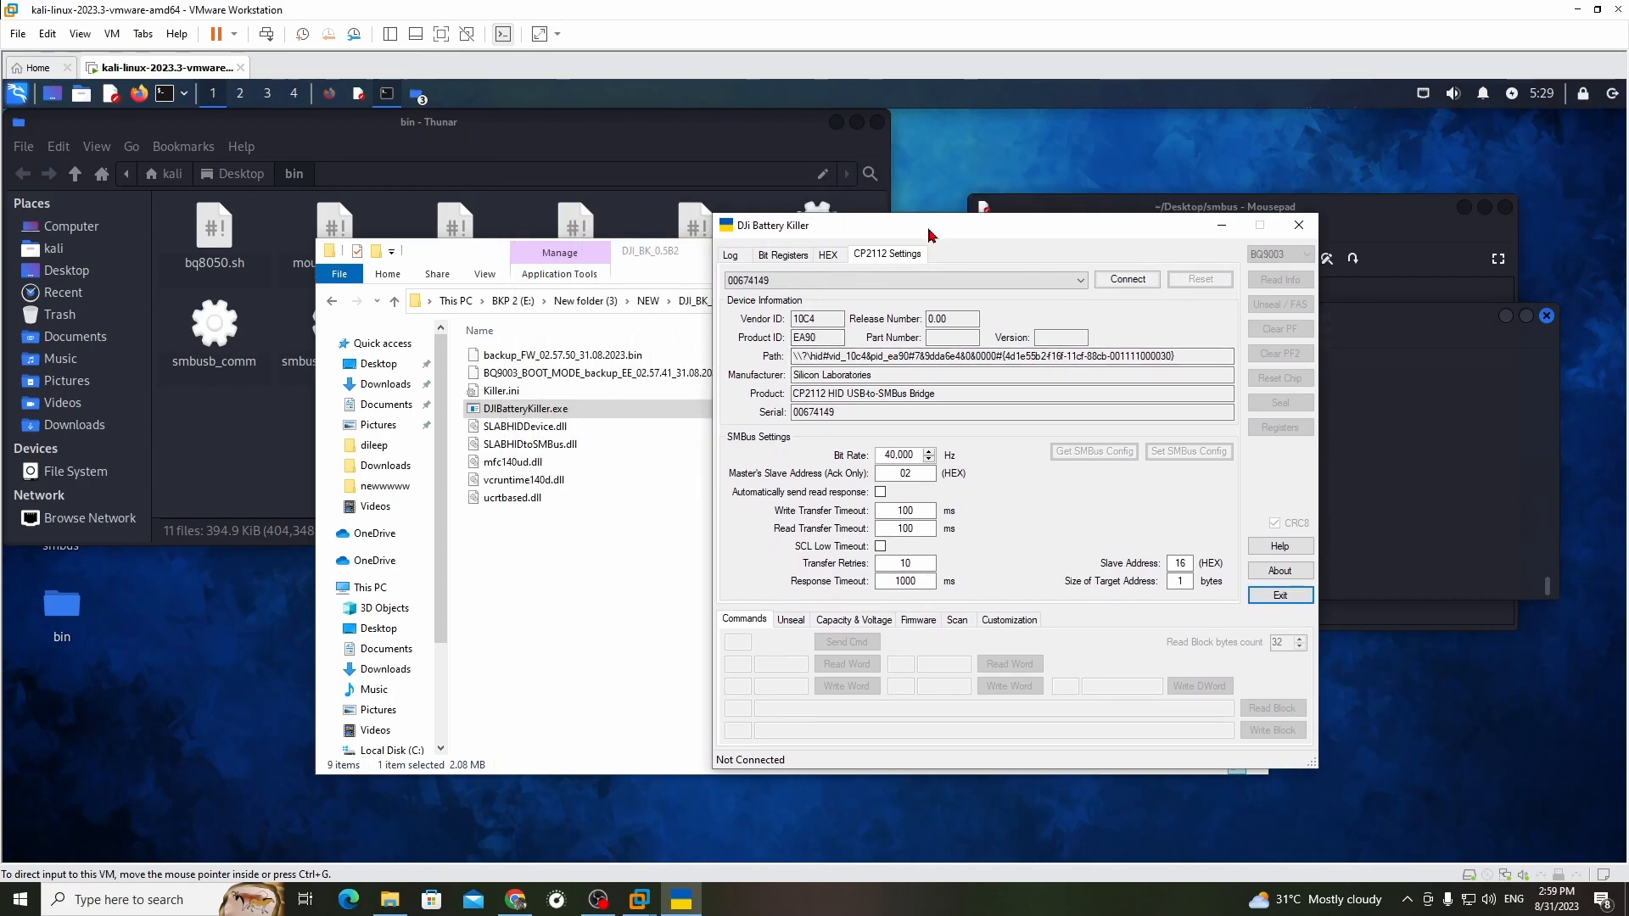
mouse_move(842, 278)
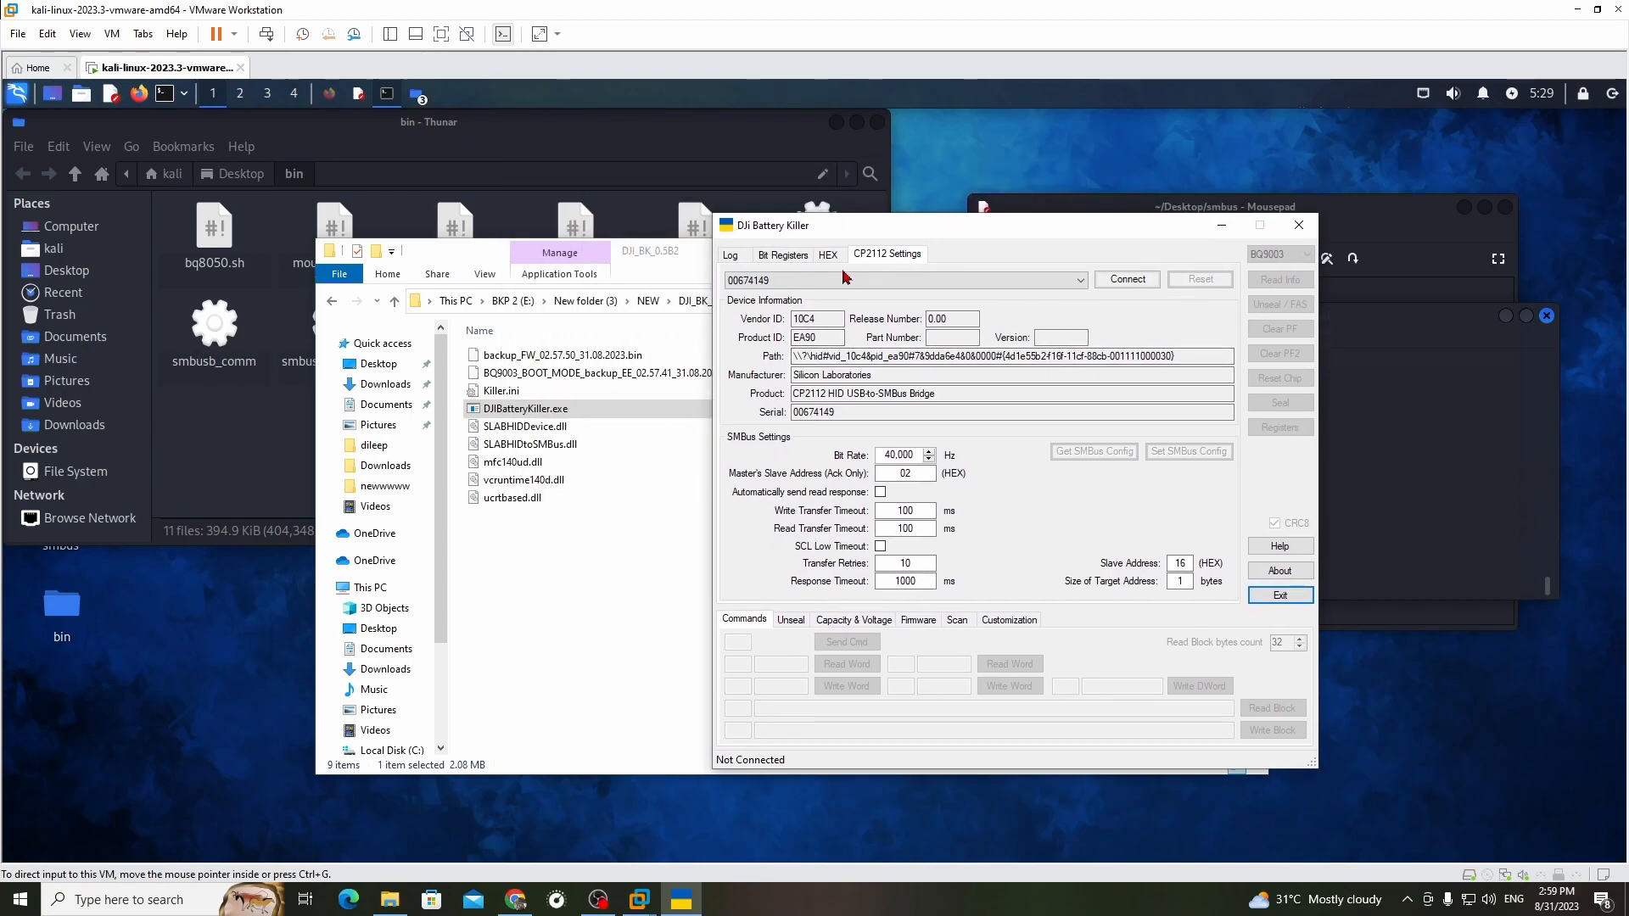
click(1125, 279)
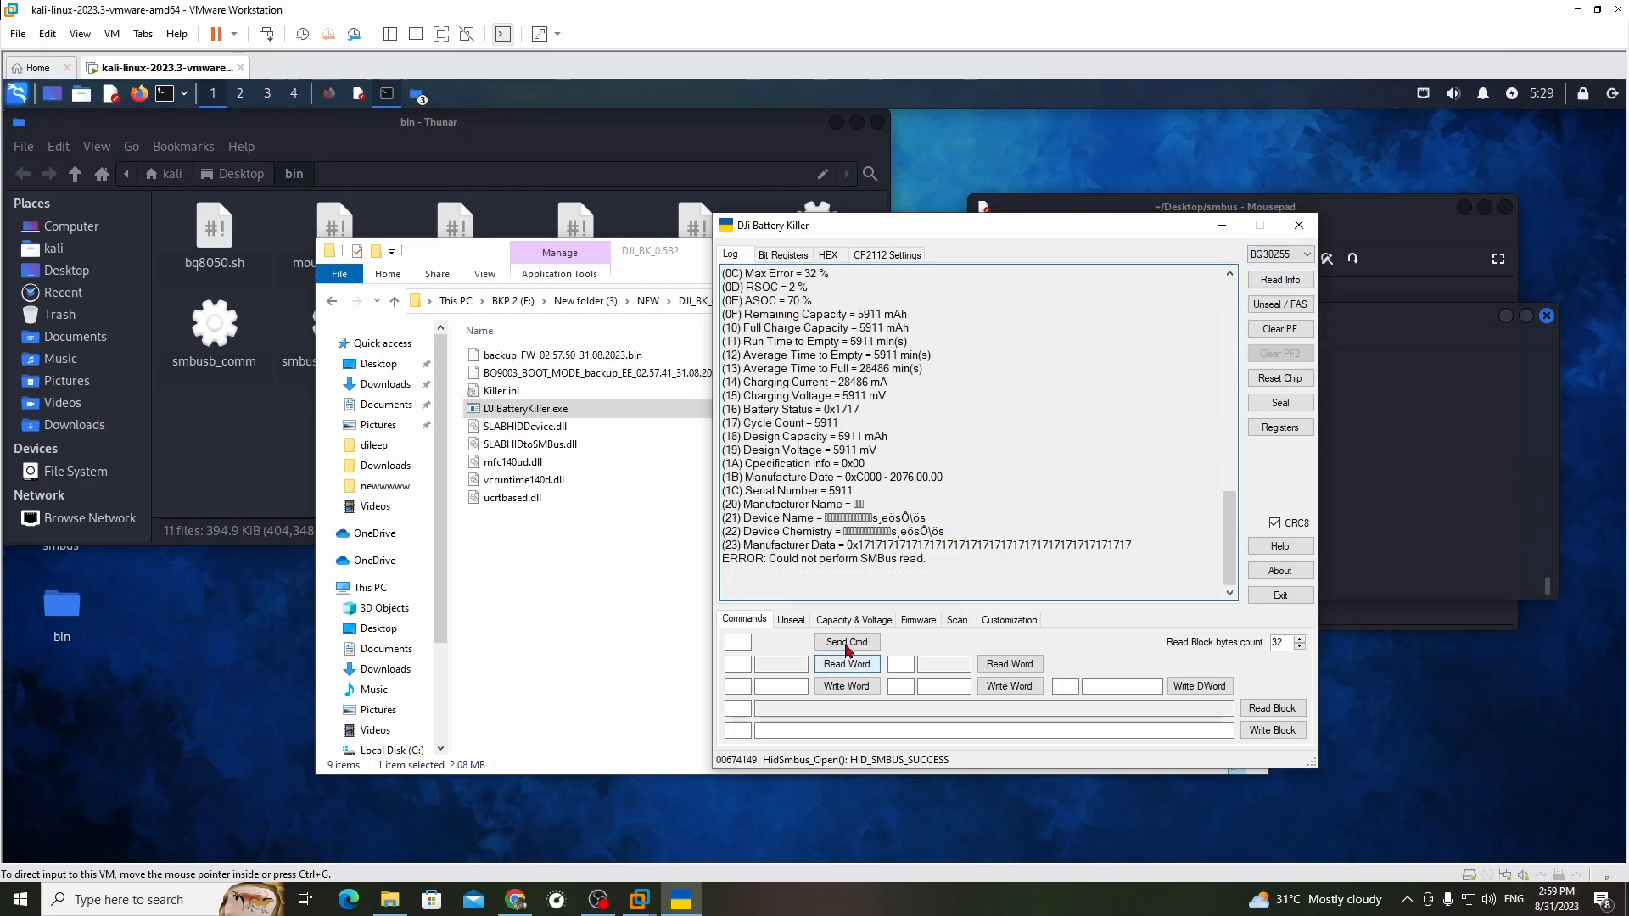
click(918, 620)
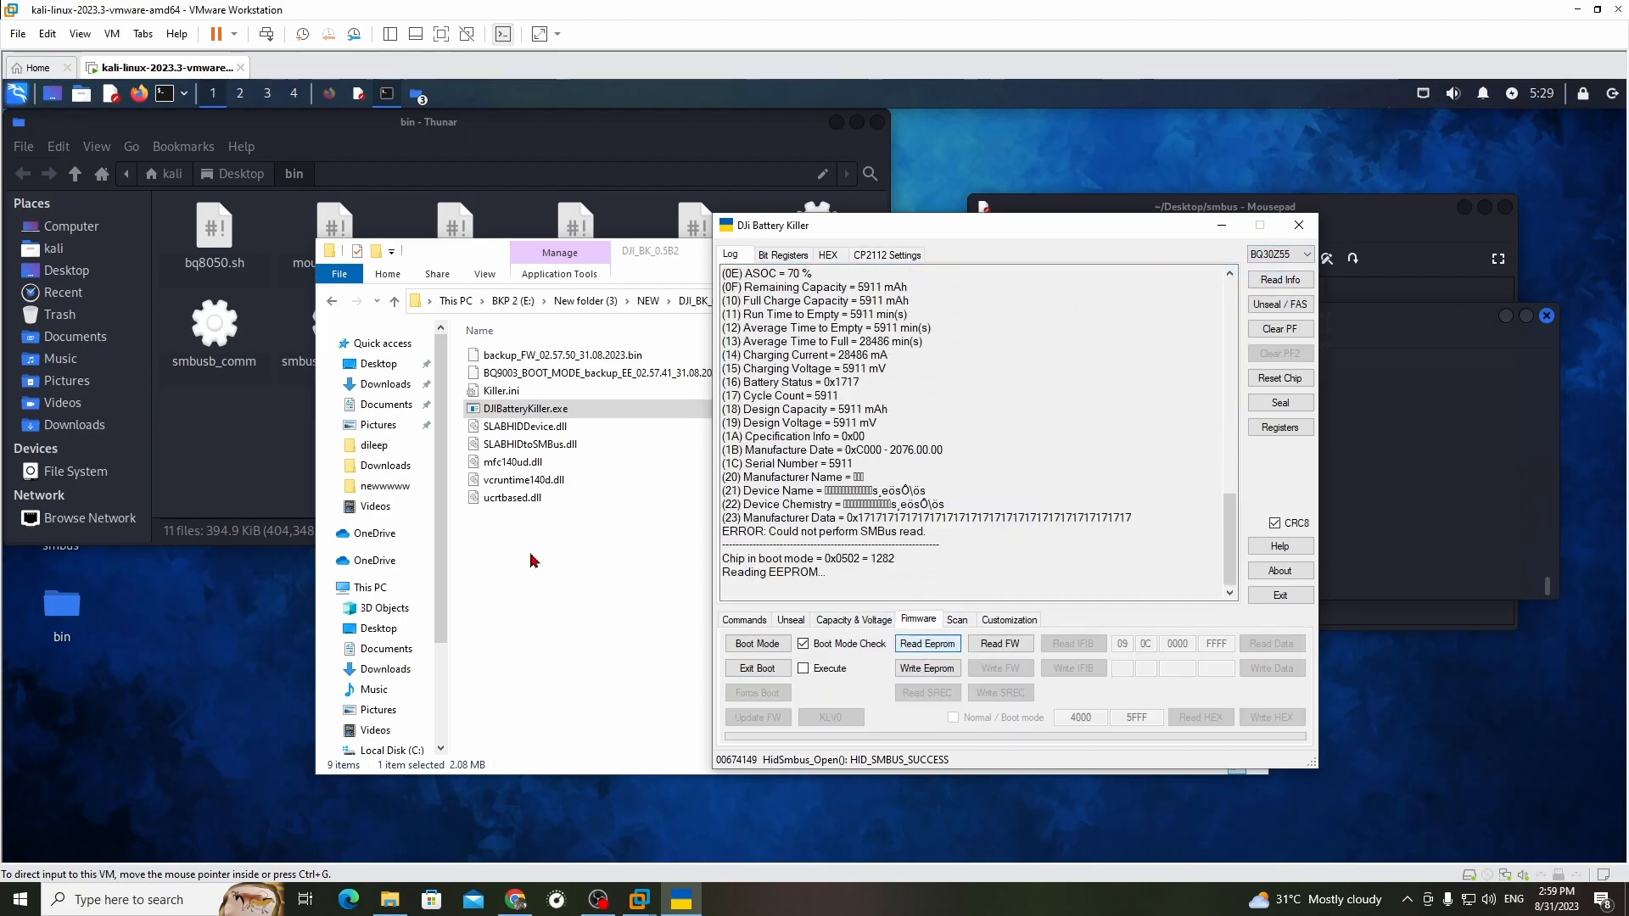
click(925, 643)
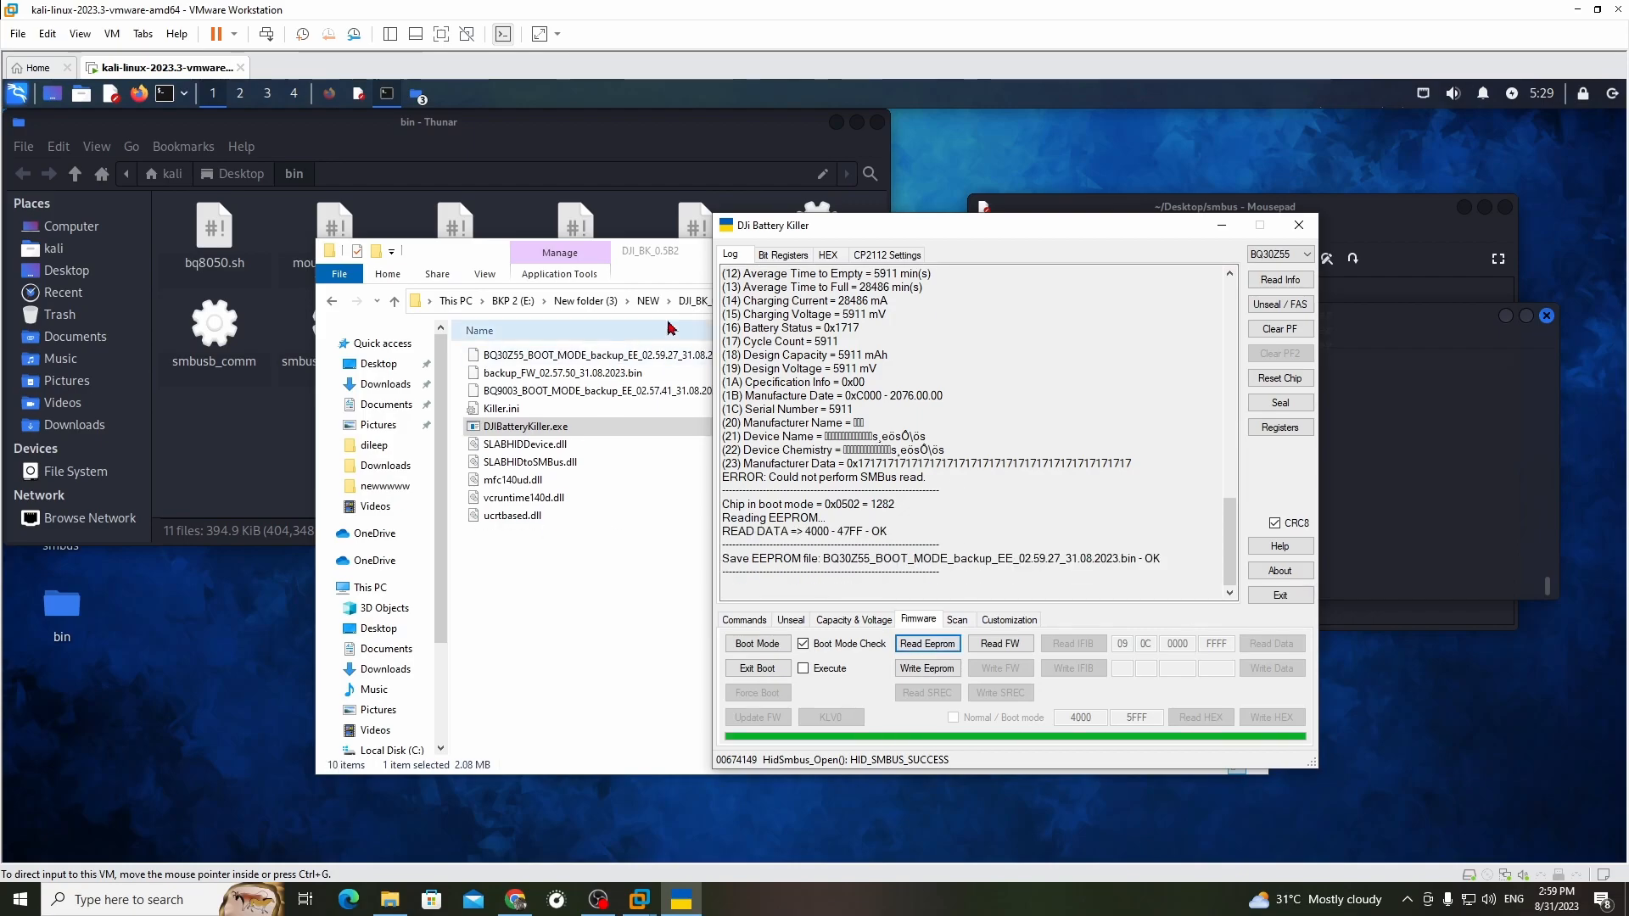
drag(772, 226, 813, 278)
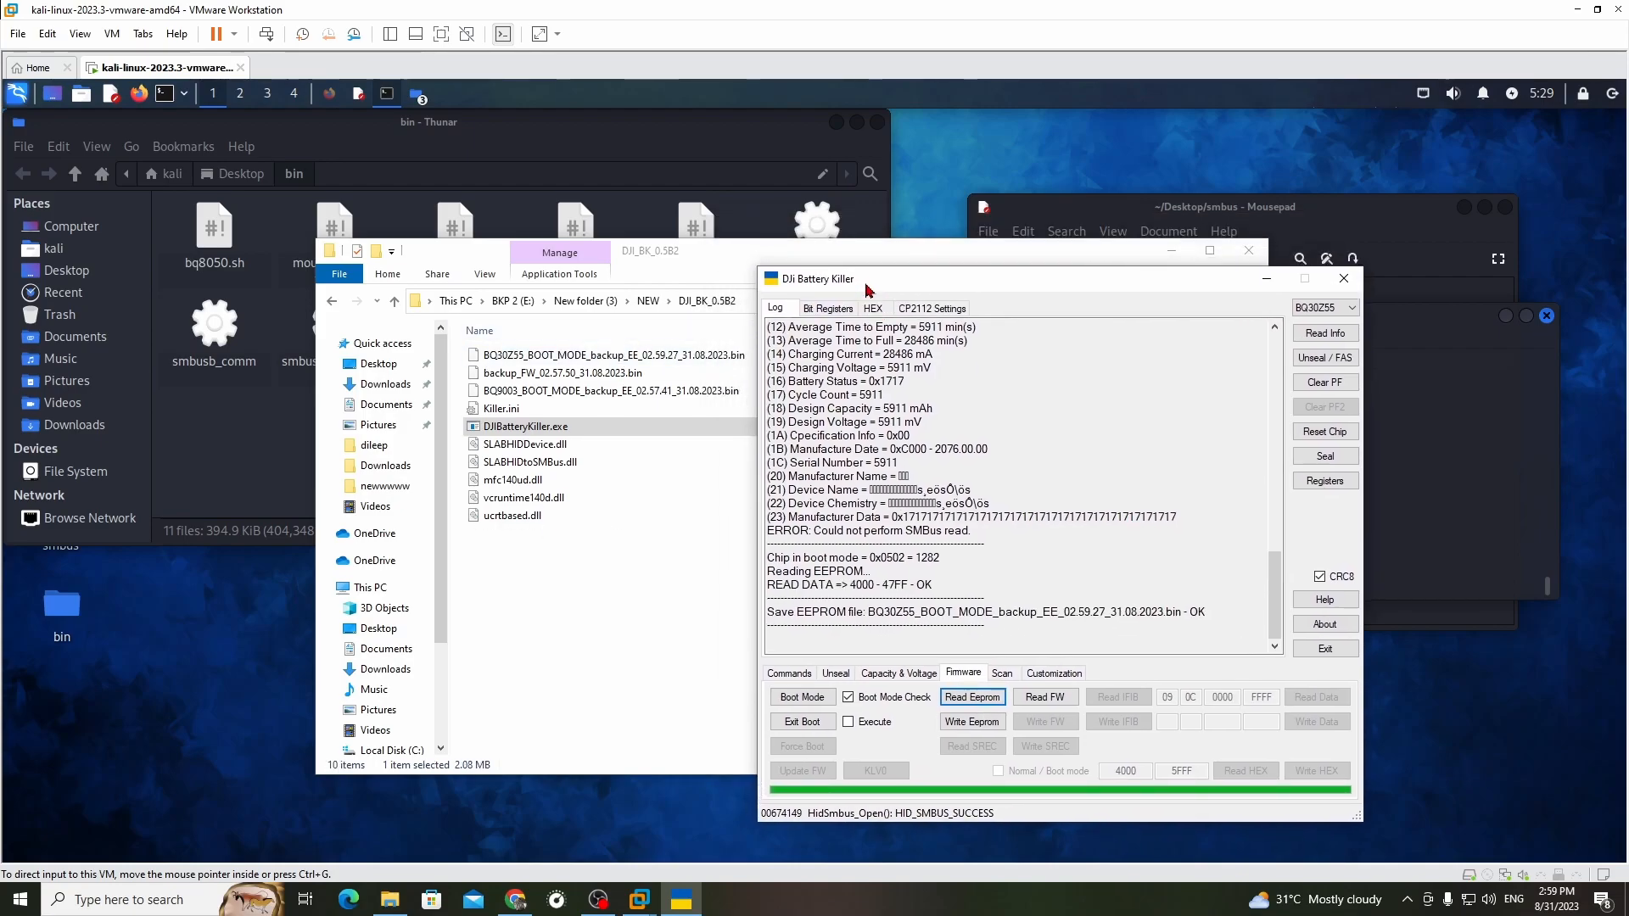
mouse_move(258, 884)
text(h)
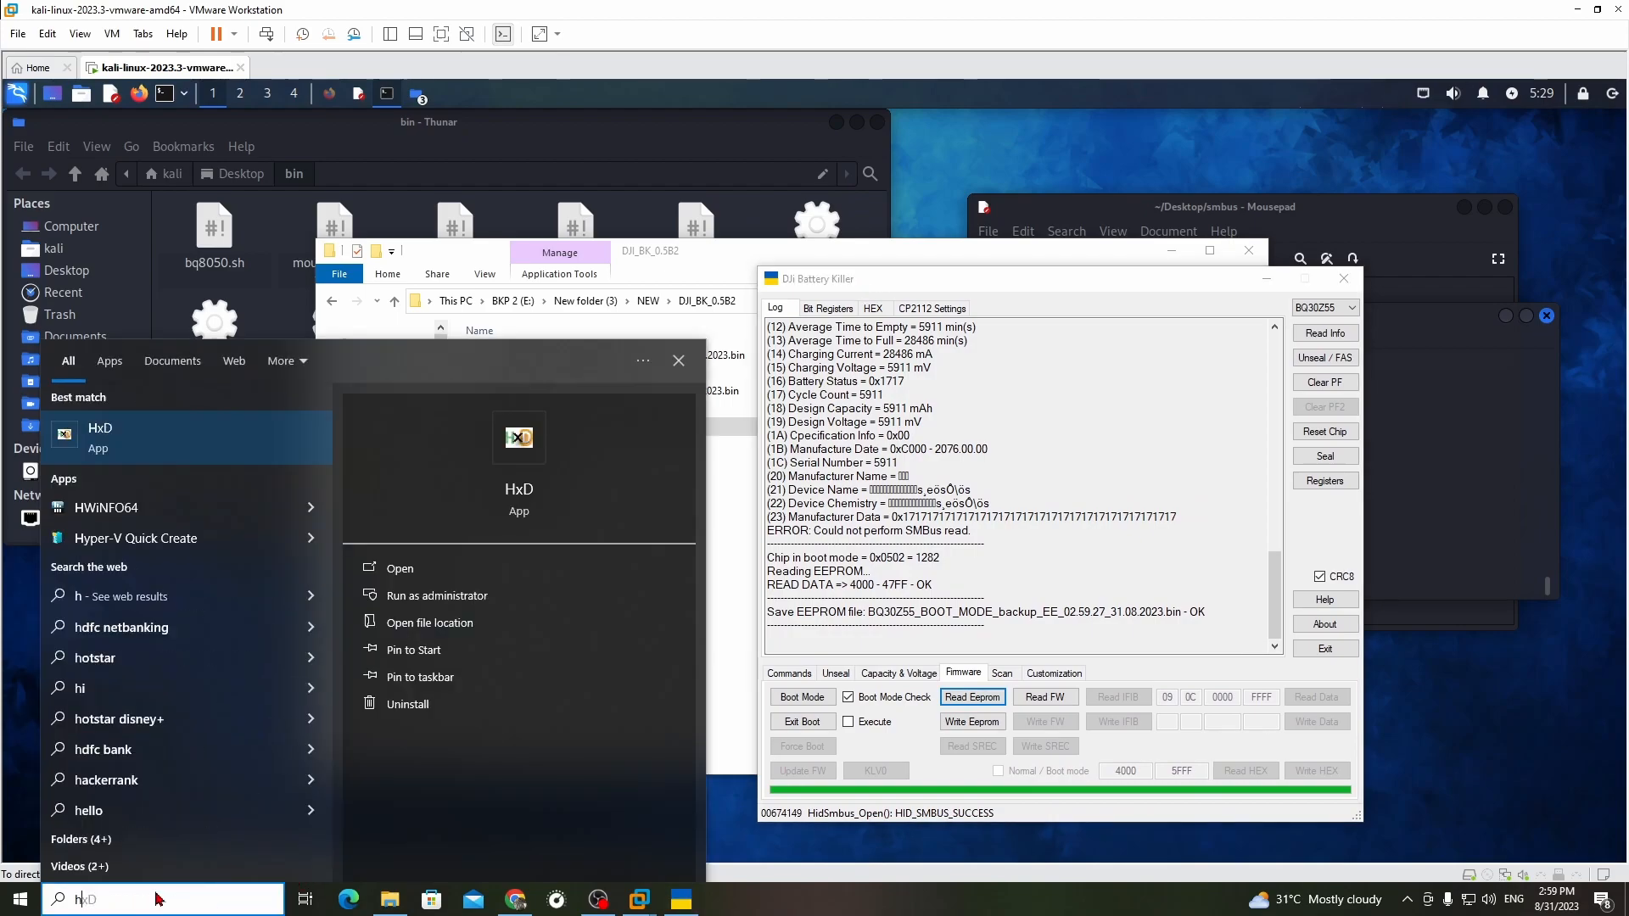
- Launch the HxD hex editor from the Start menu search
click(100, 436)
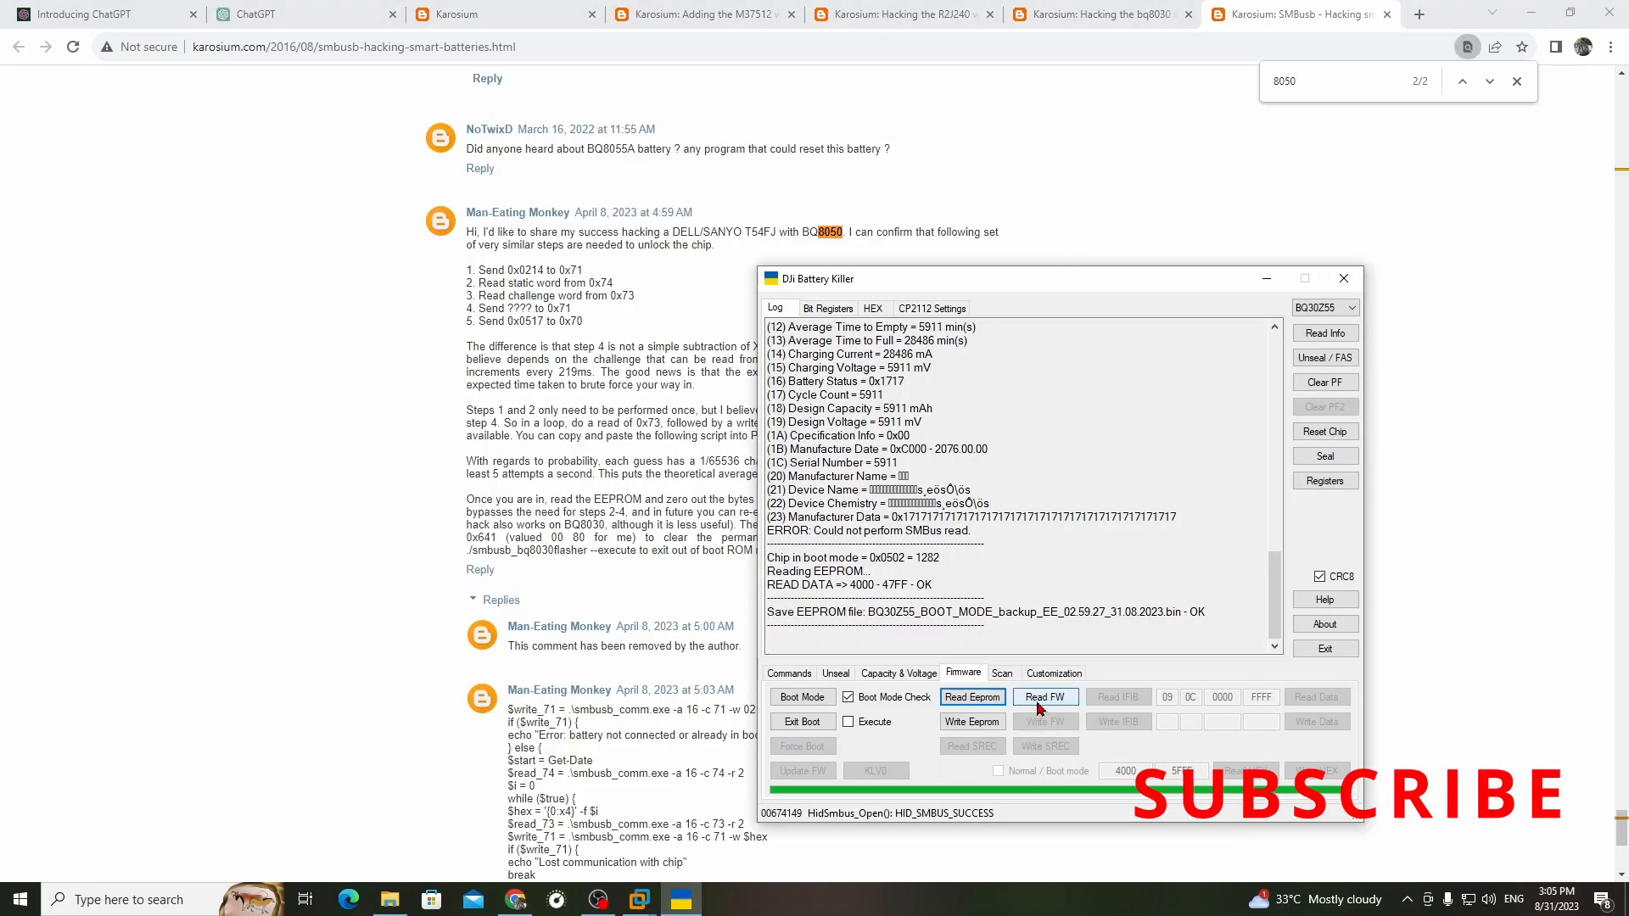
- Read the firmware from the battery chip in DJI Battery Killer
click(1045, 697)
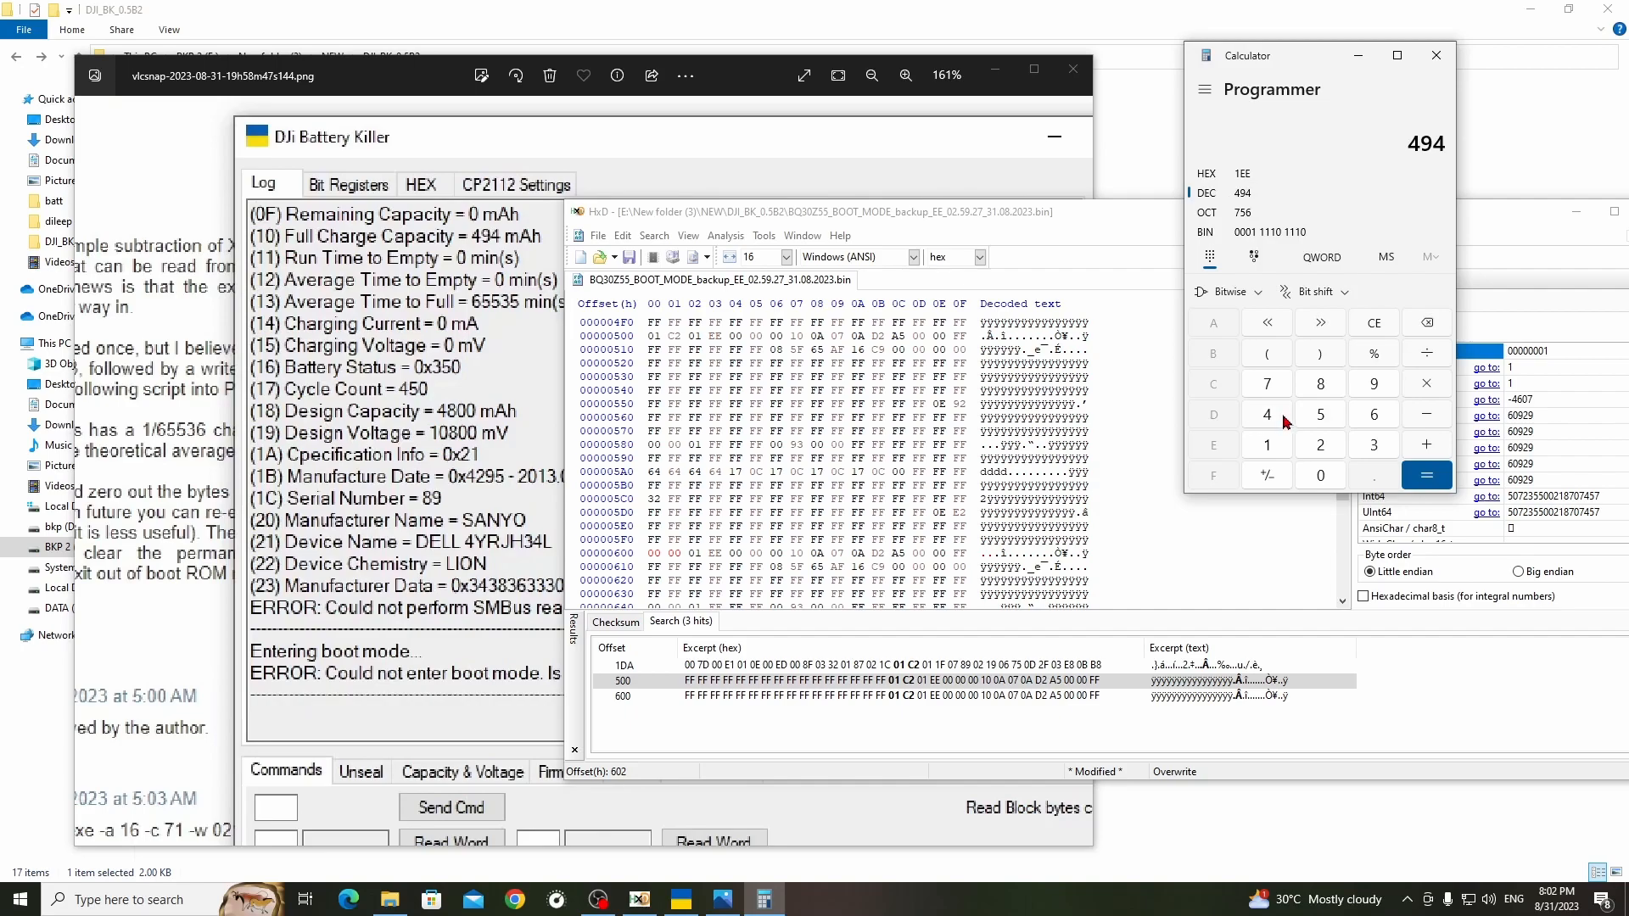
- Convert 4500 to hex 1194 in Calculator and return to the DJI Battery Killer Firmware functions
click(1267, 413)
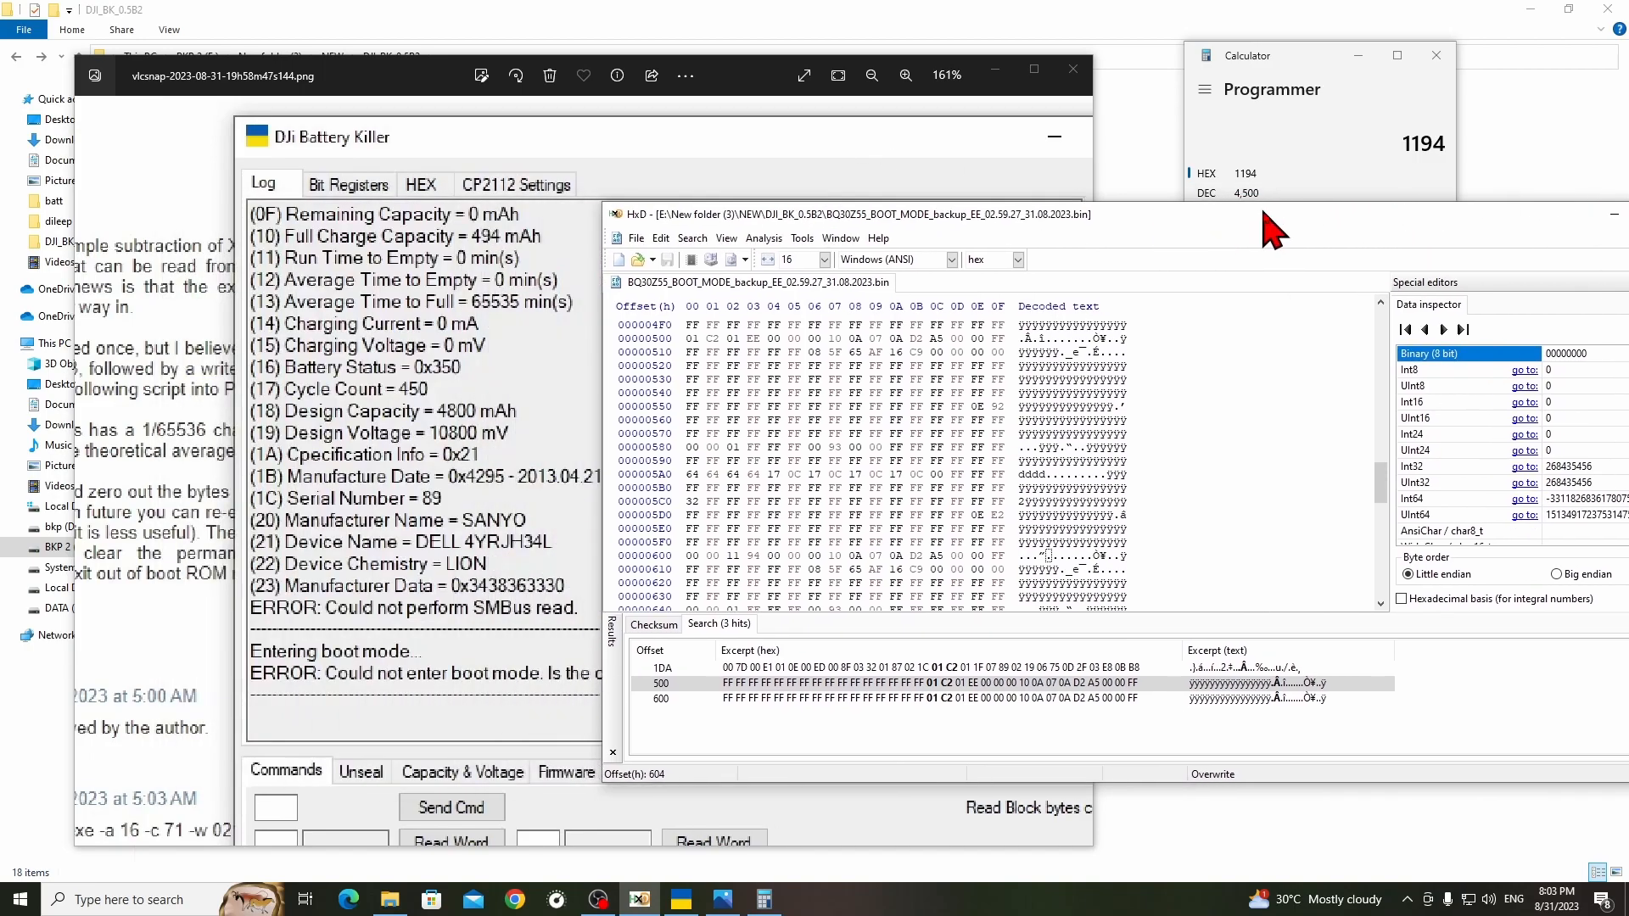
click(767, 556)
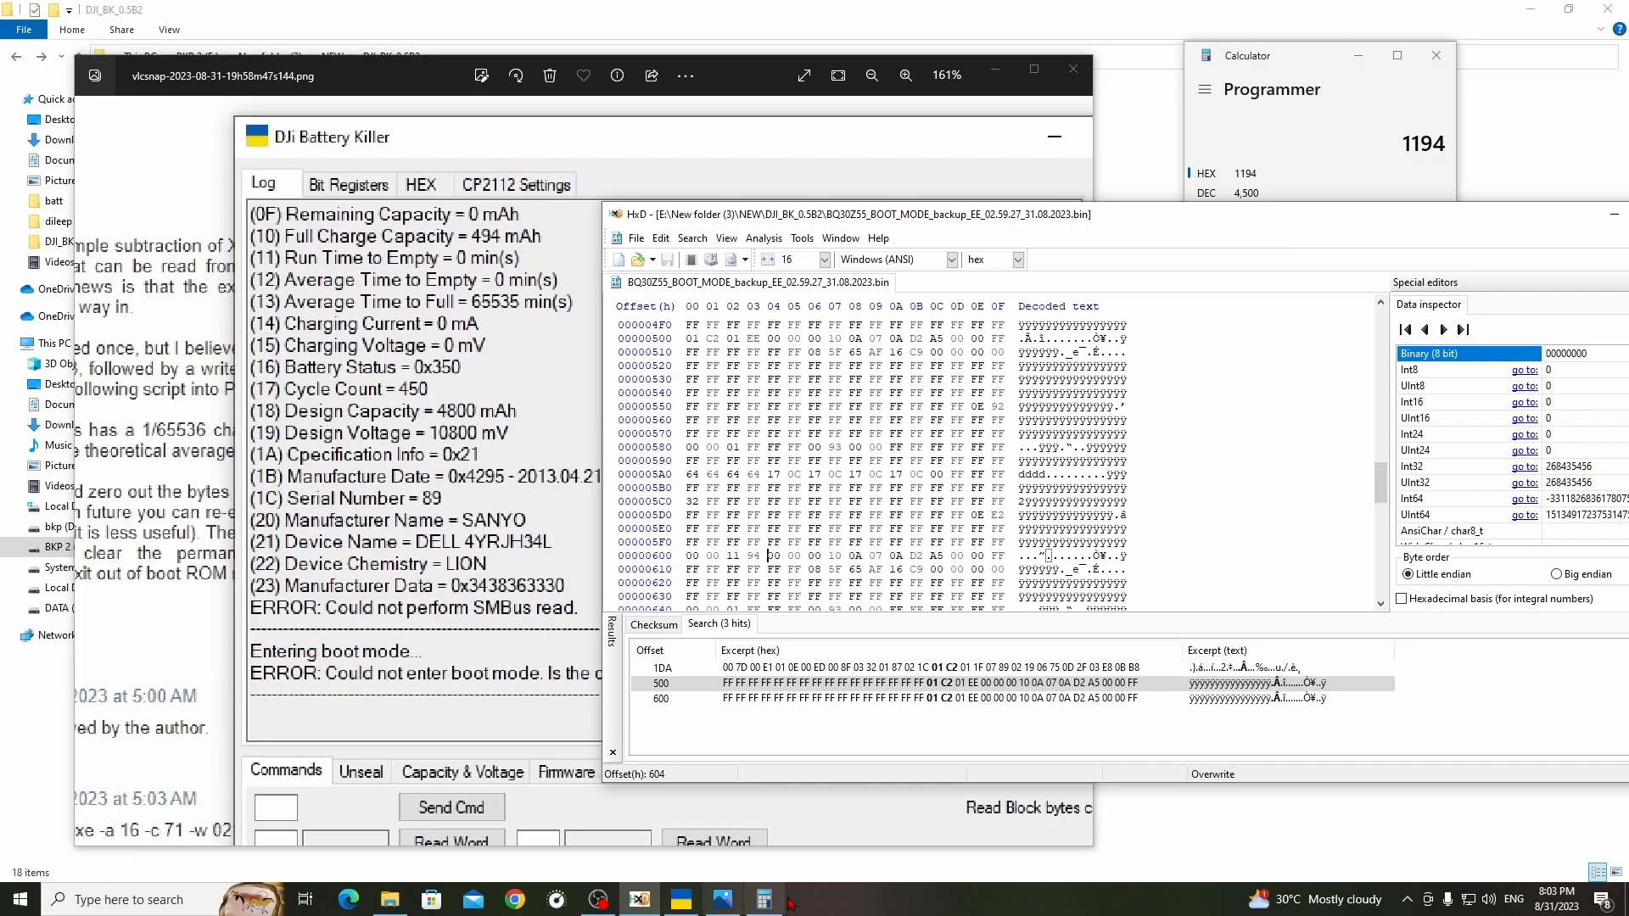
mouse_move(679, 899)
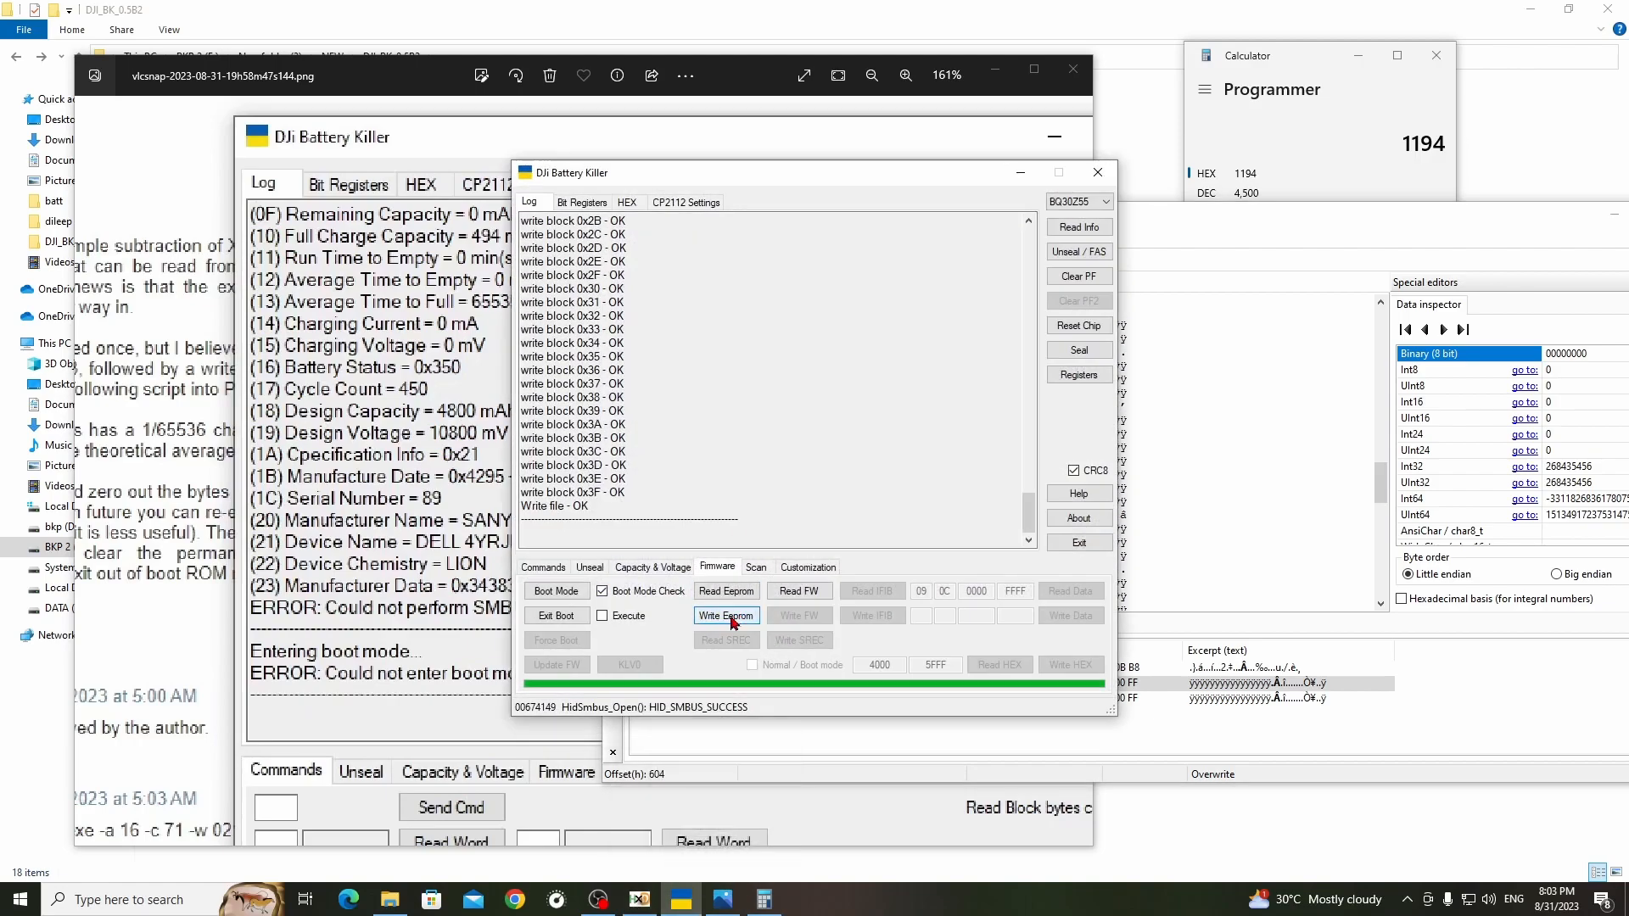
- Write BQ30Z55_BOOT_MODE_backup_EE_02.59.27_31.08.2023.bin to the EEPROM and read the battery status
click(726, 615)
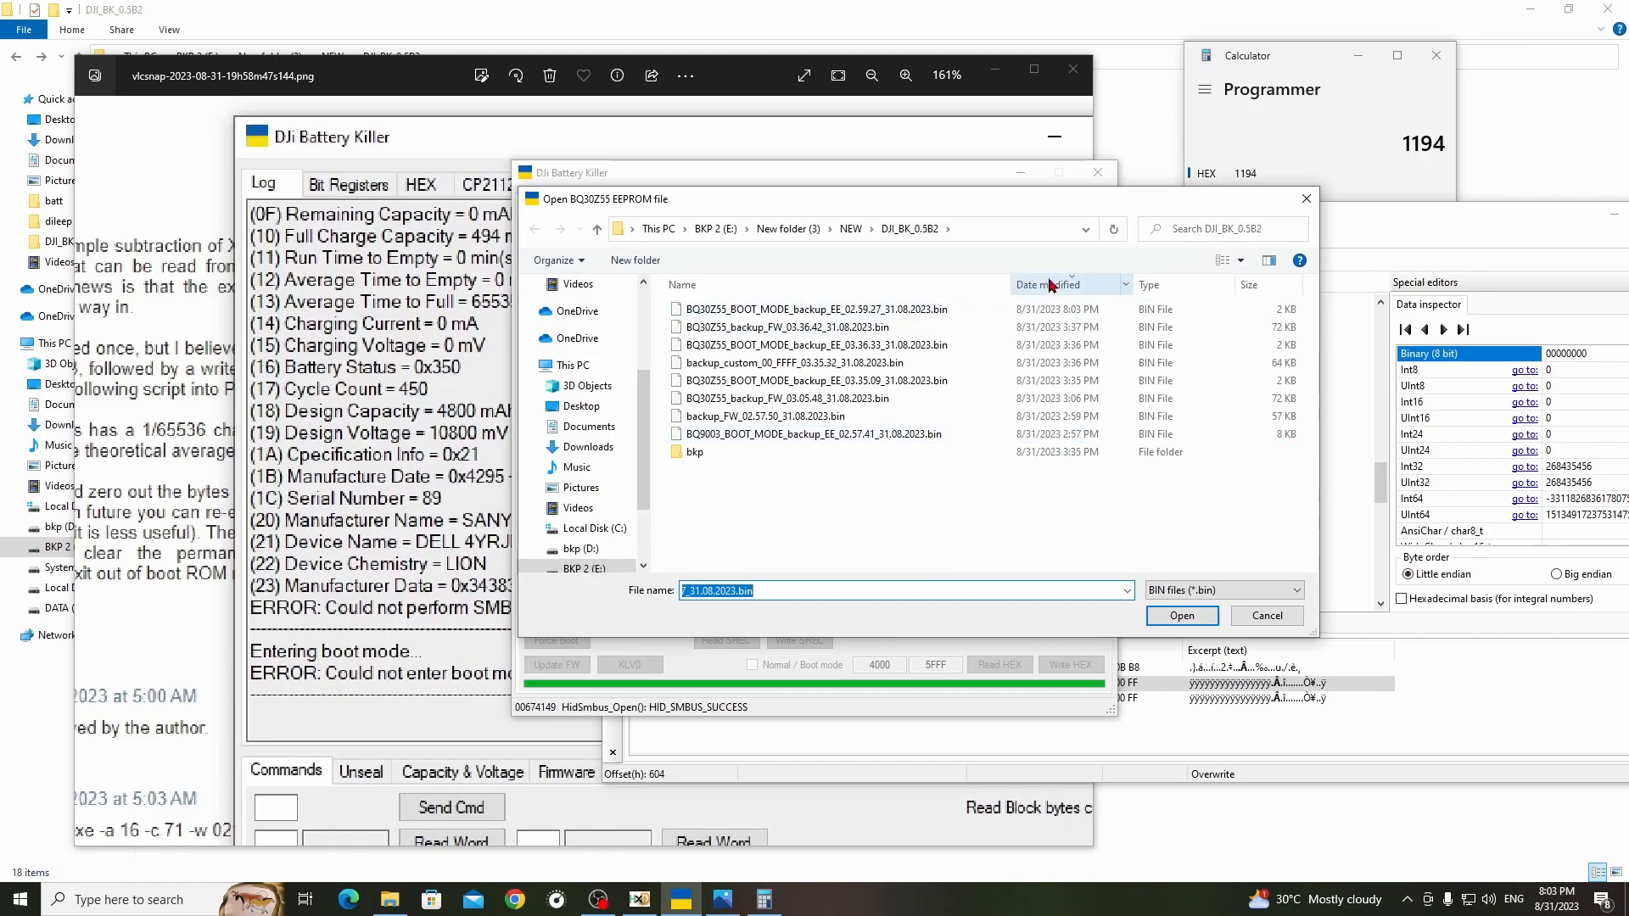
click(1046, 286)
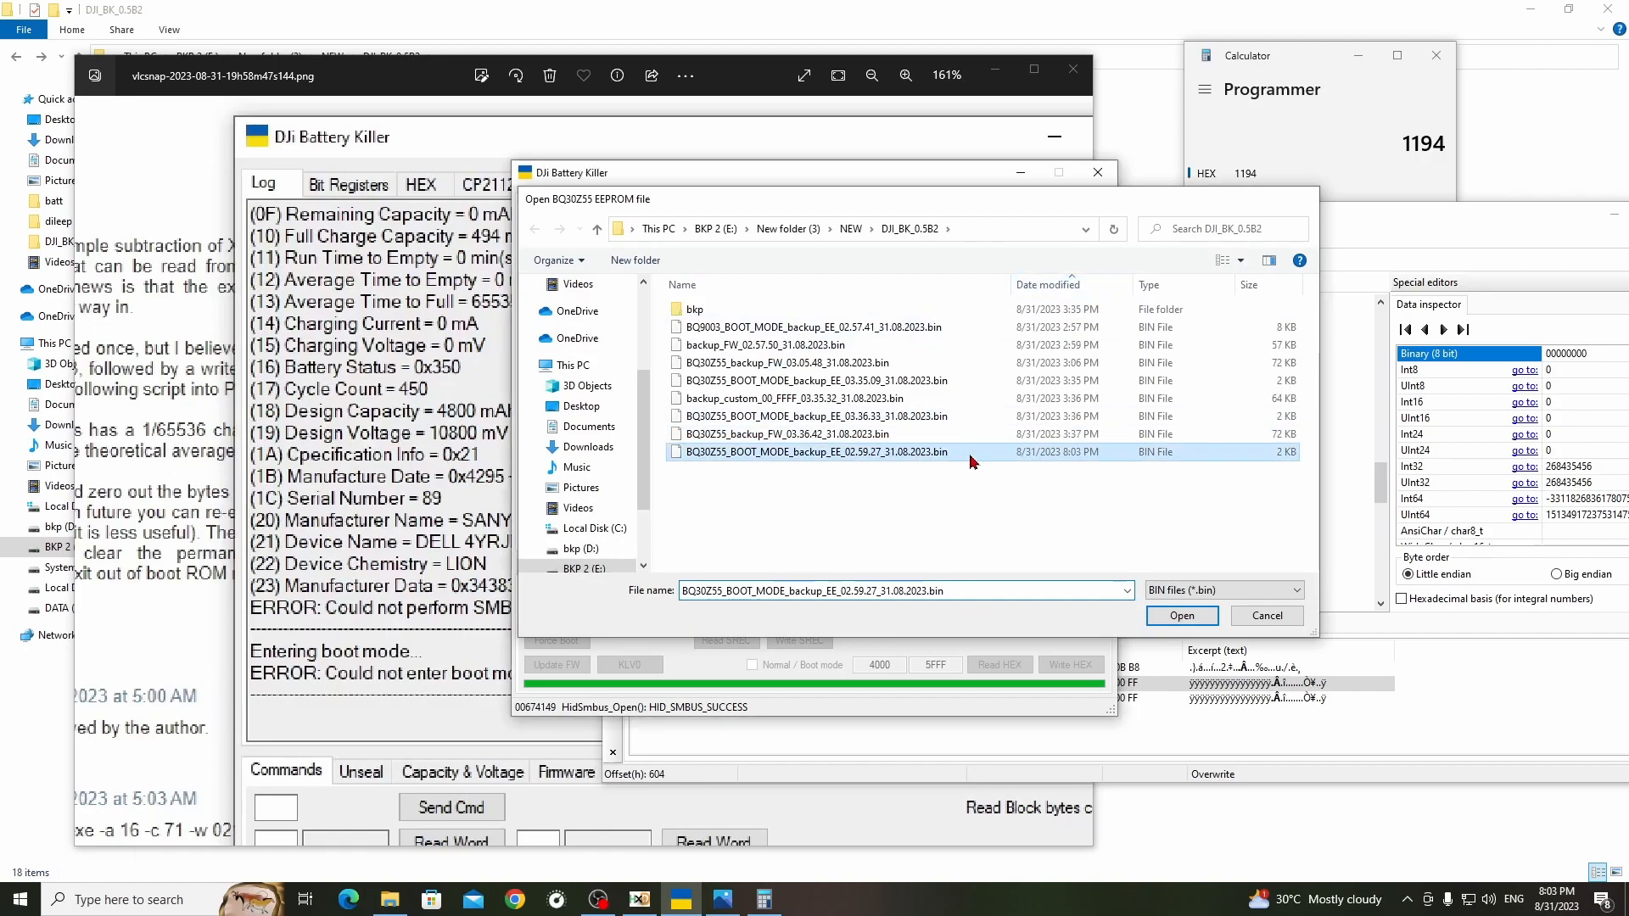
click(1180, 615)
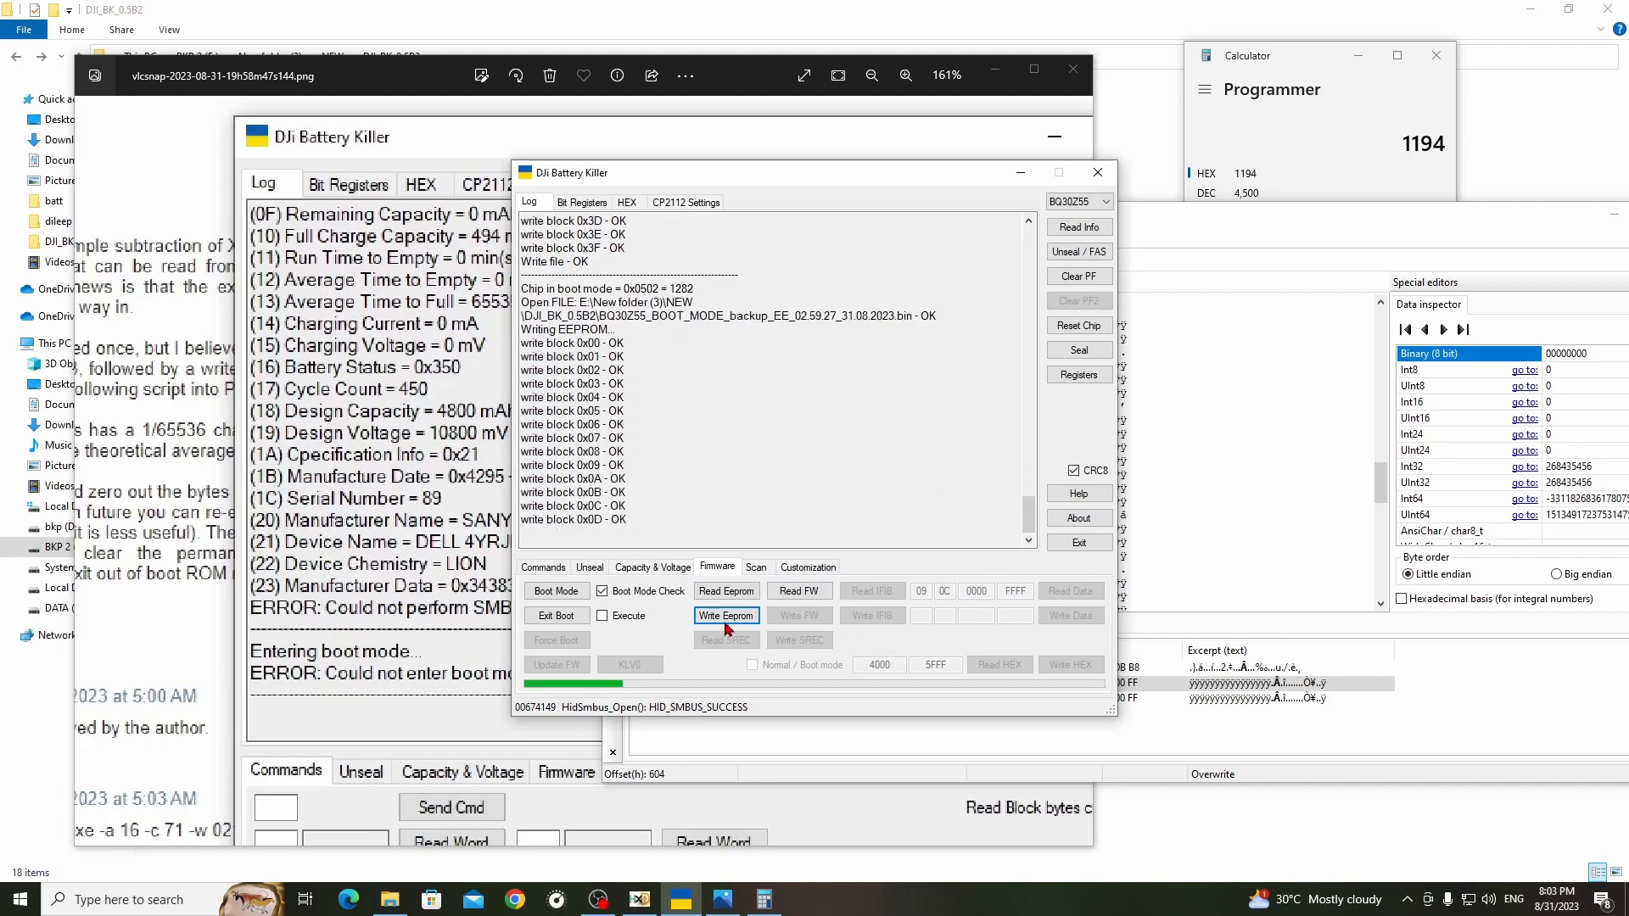
click(726, 615)
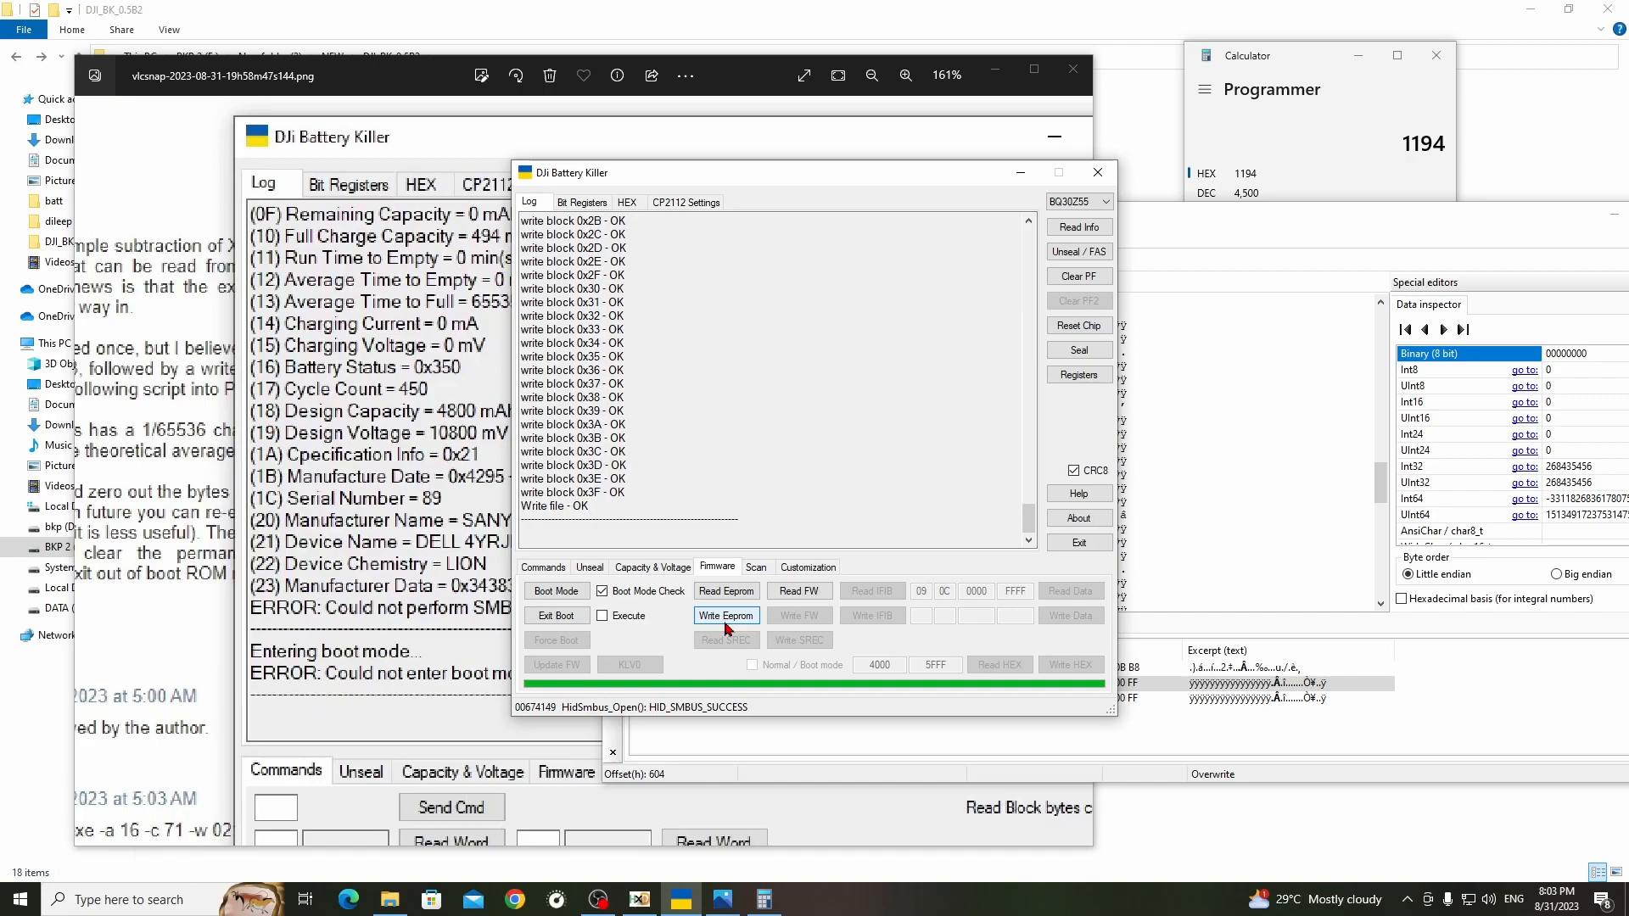
click(541, 568)
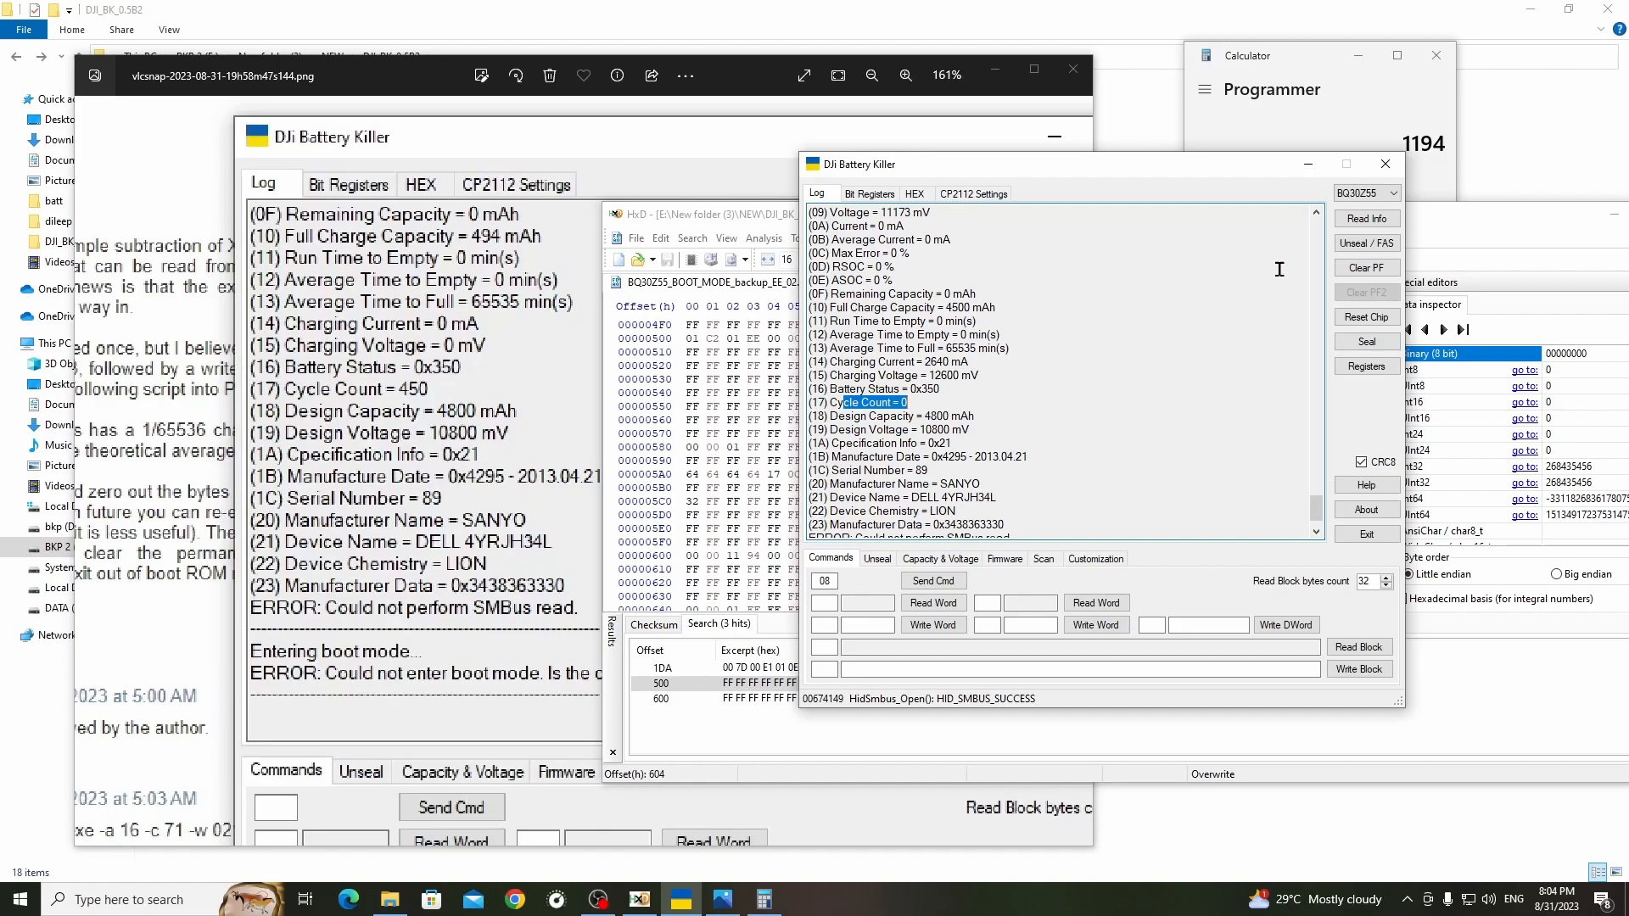
- Refresh the status log showing cycle count 0 and 4500 mAh, with command 54 entered for reading
click(1366, 218)
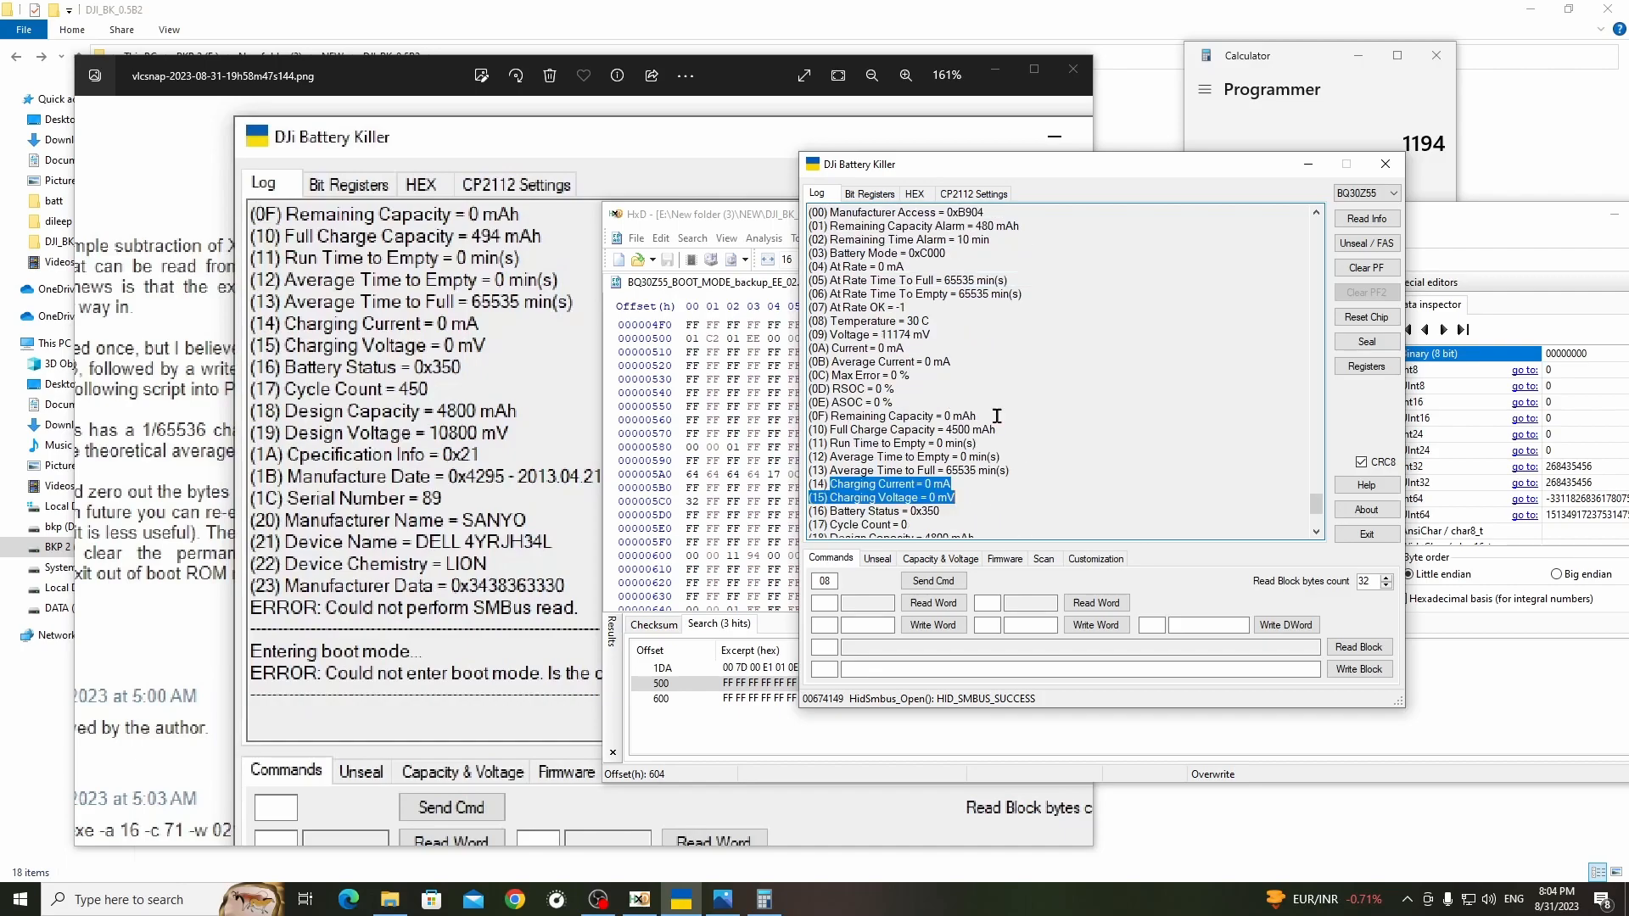
mouse_move(971, 511)
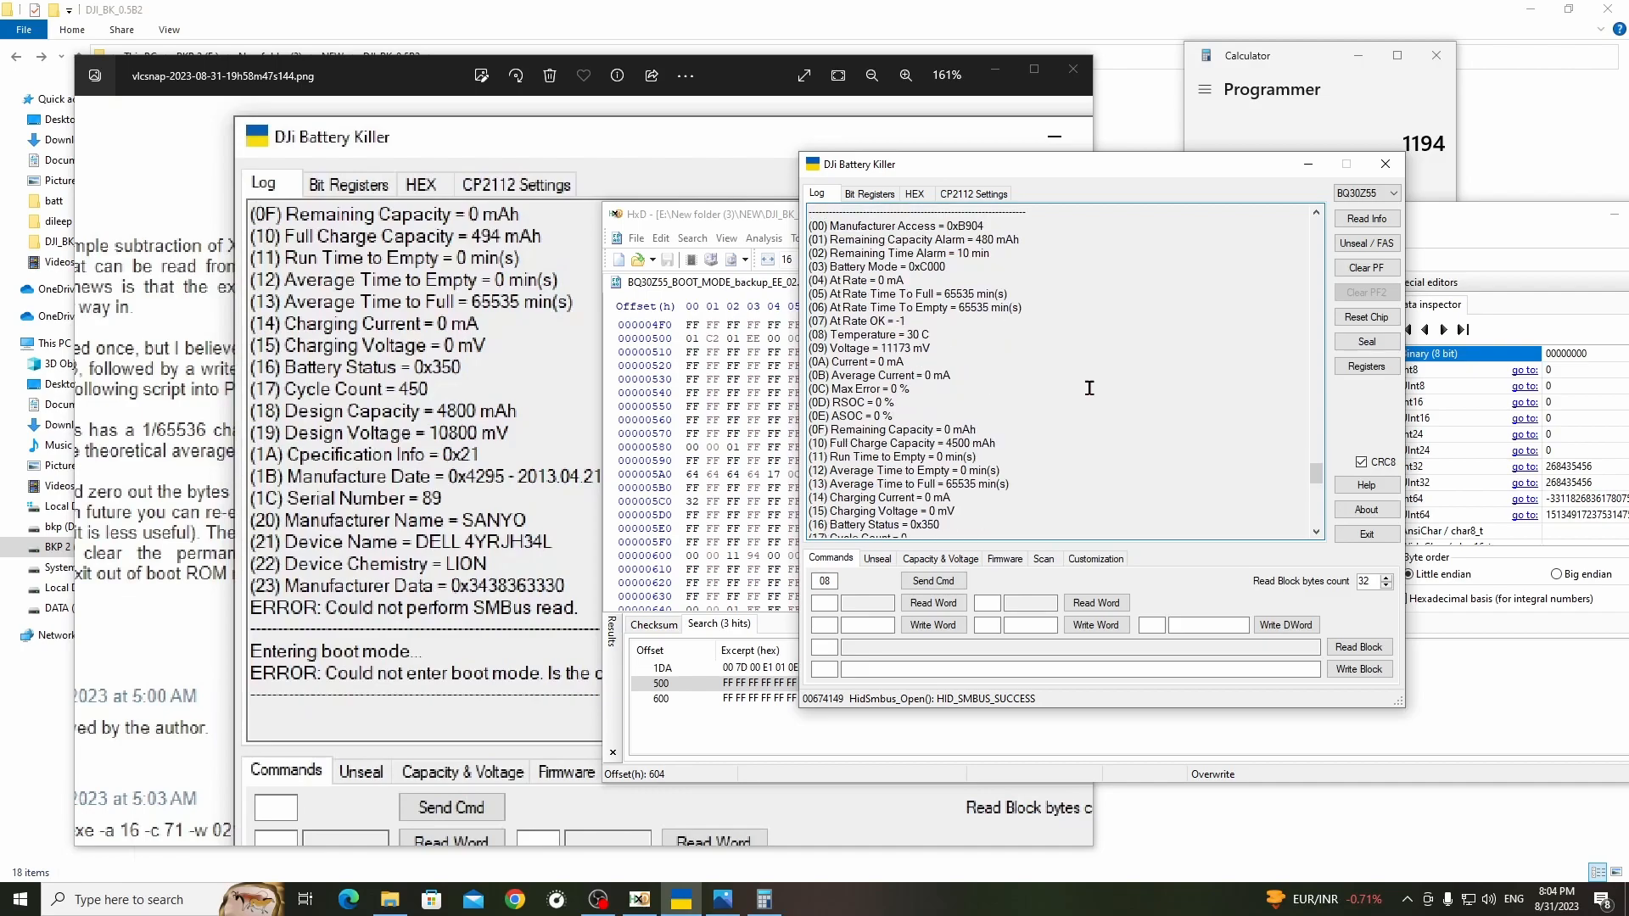
scroll(down, 3)
text(54)
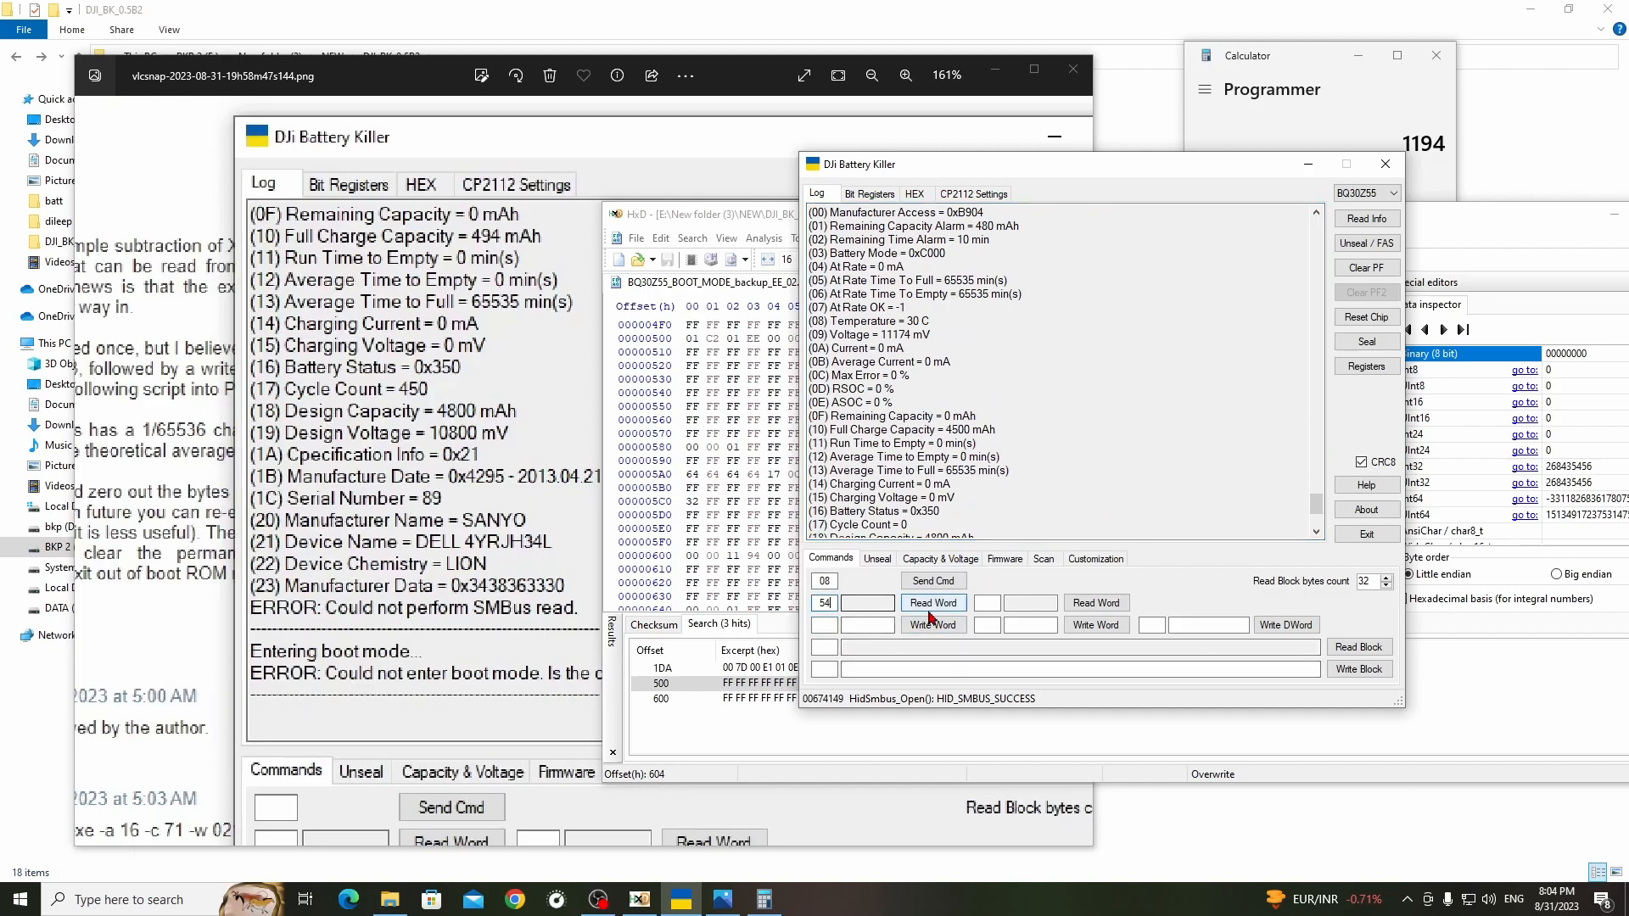
- Read register 0x54 as a word and as data blocks, with the block 2F read failing
click(931, 603)
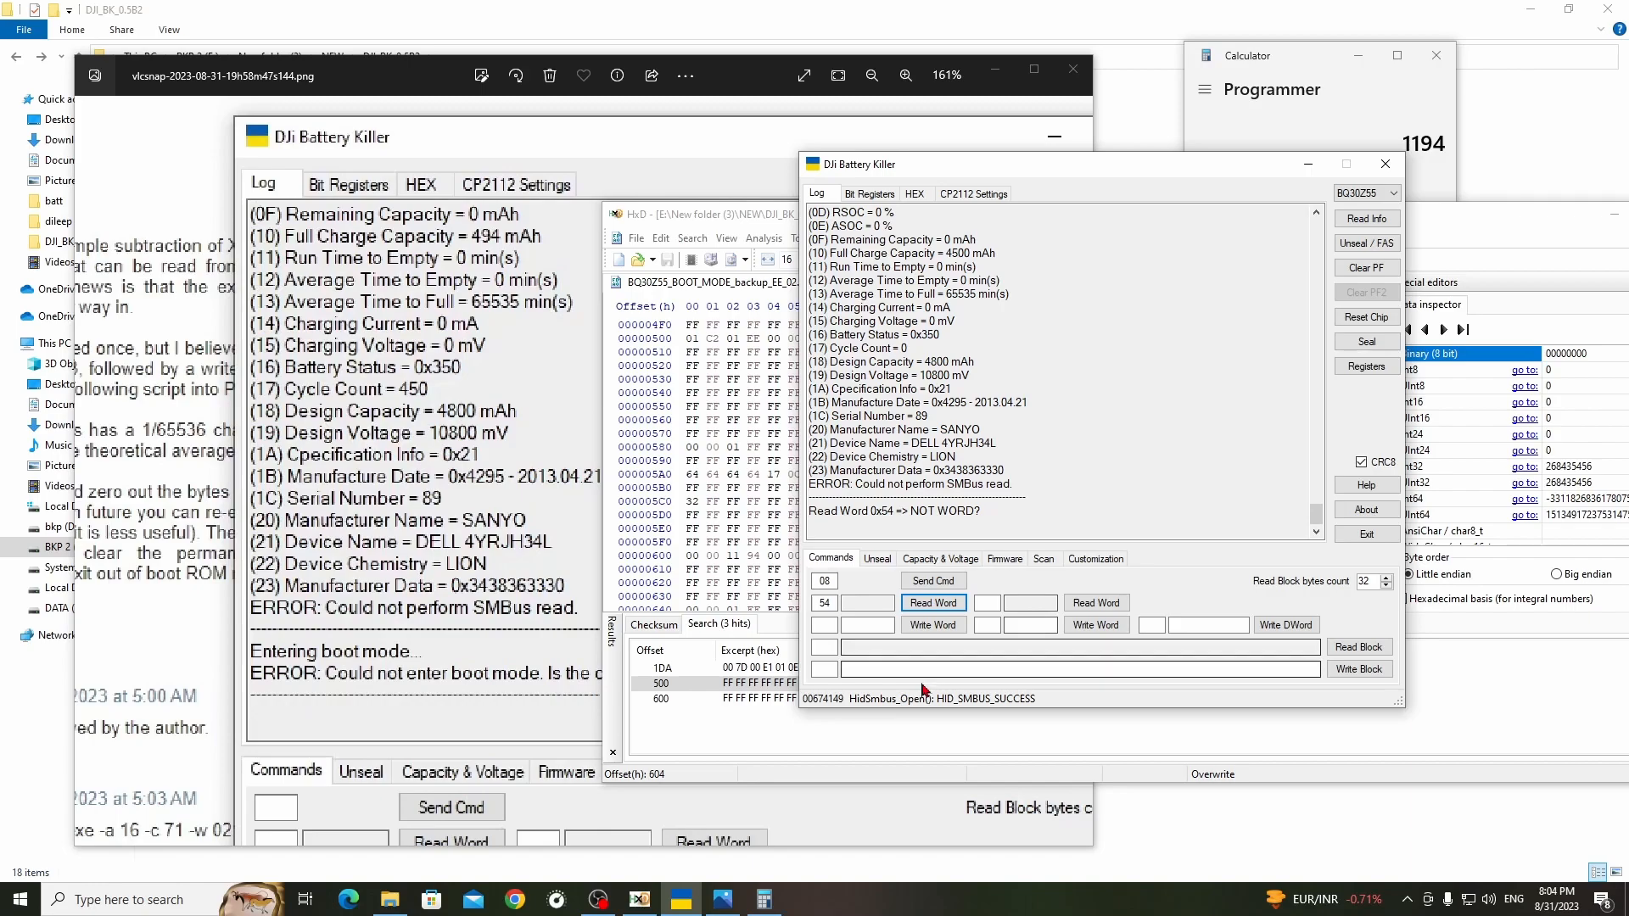
click(1358, 646)
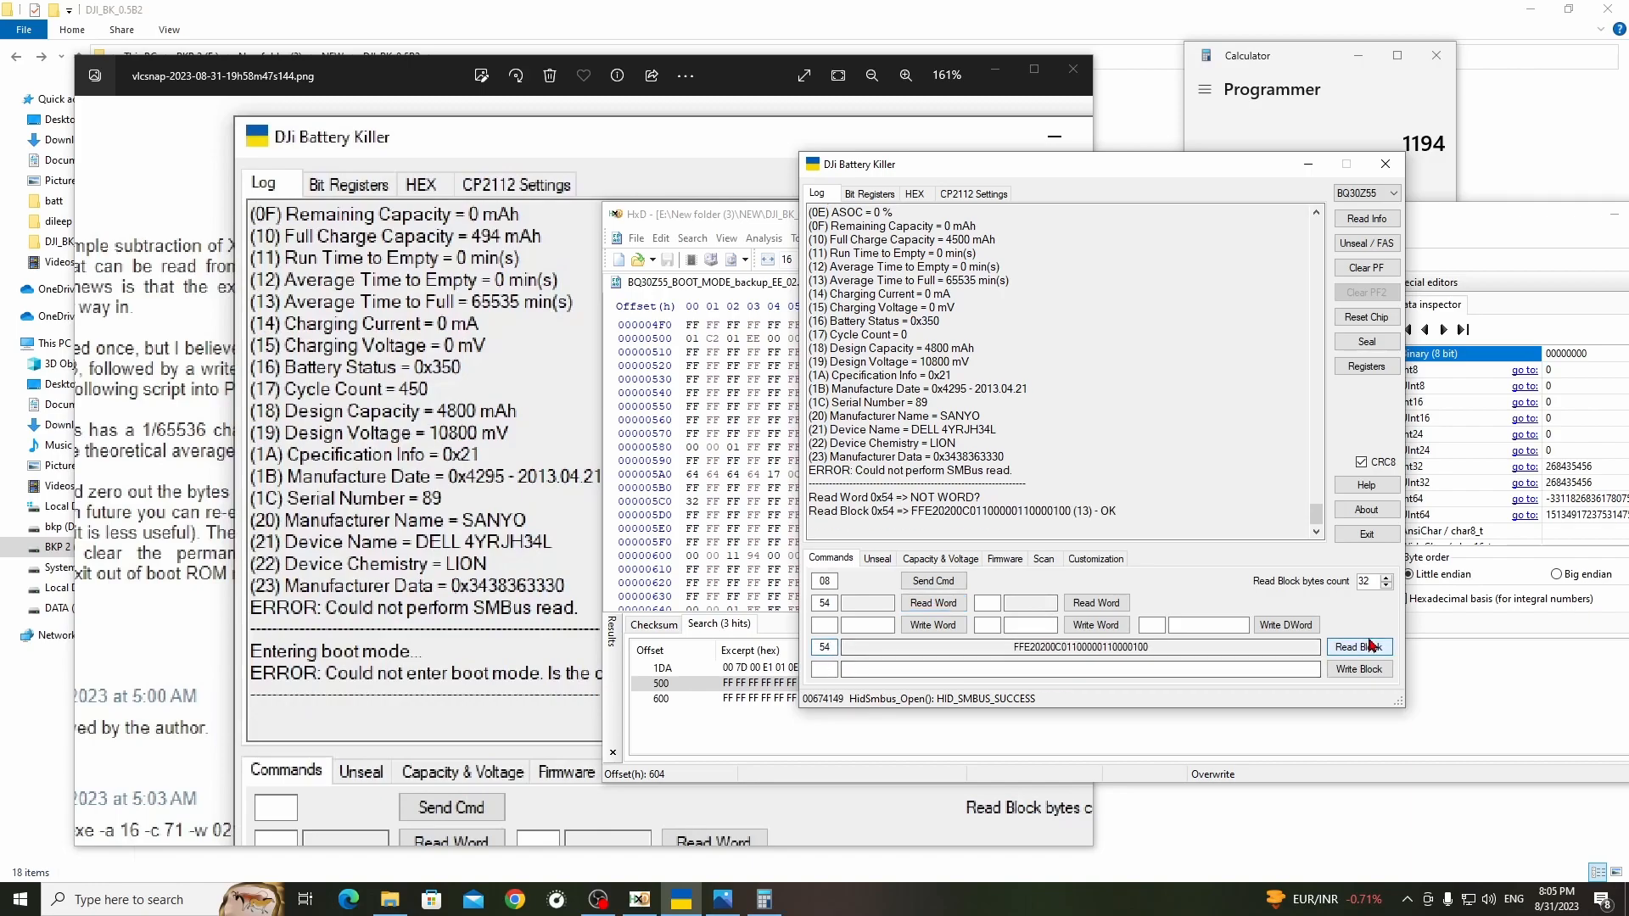
click(1357, 646)
text(23)
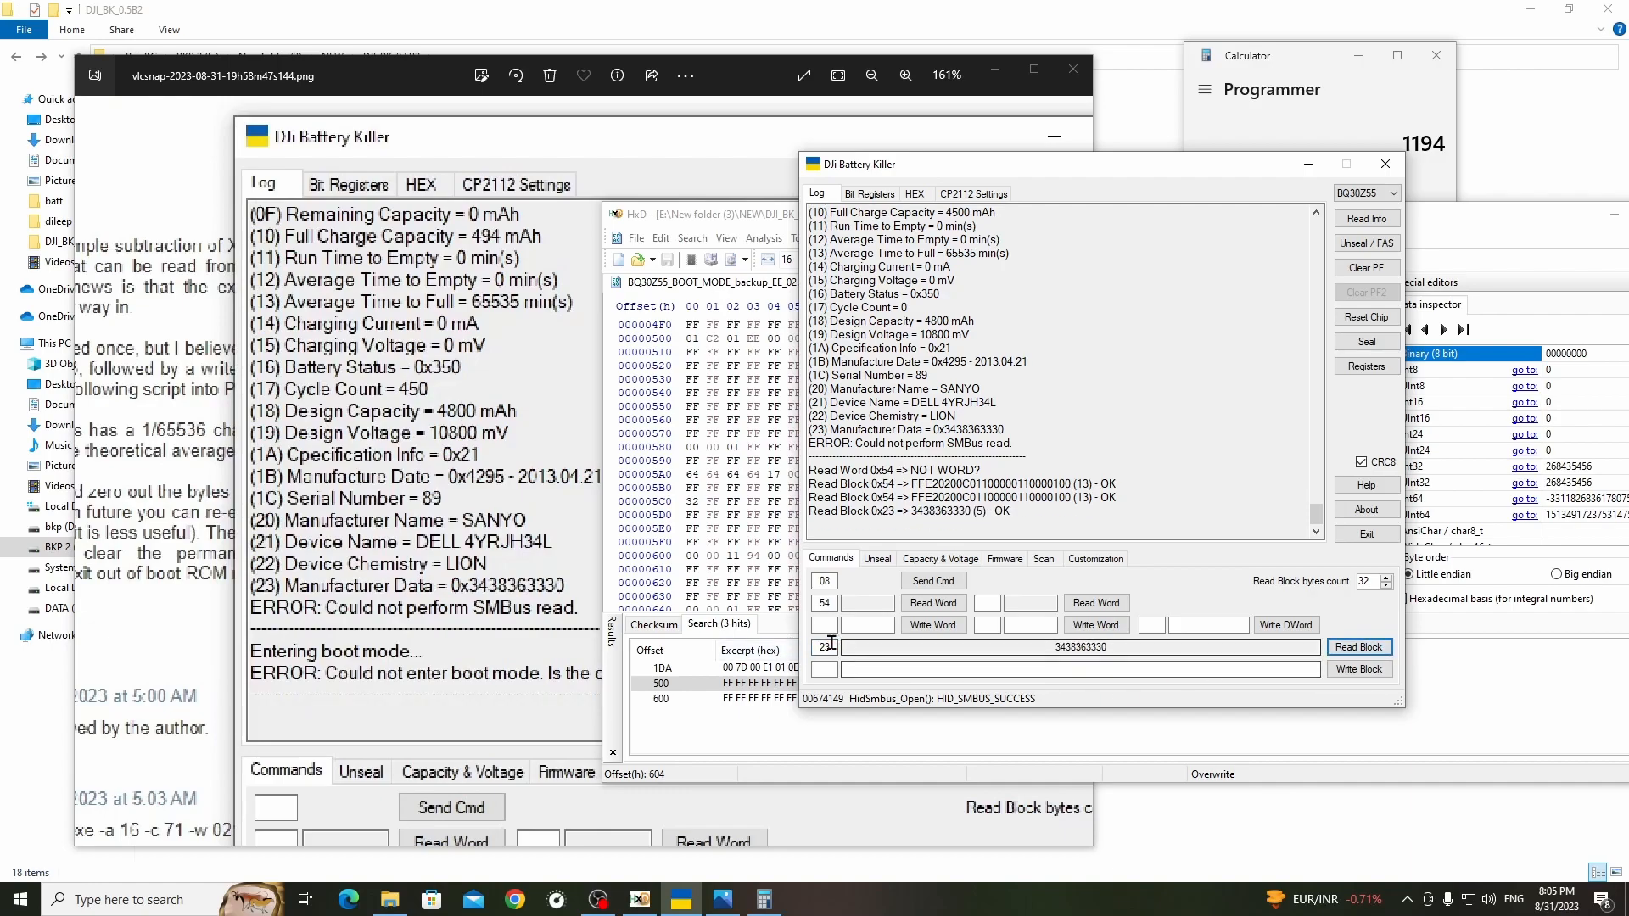
click(1358, 646)
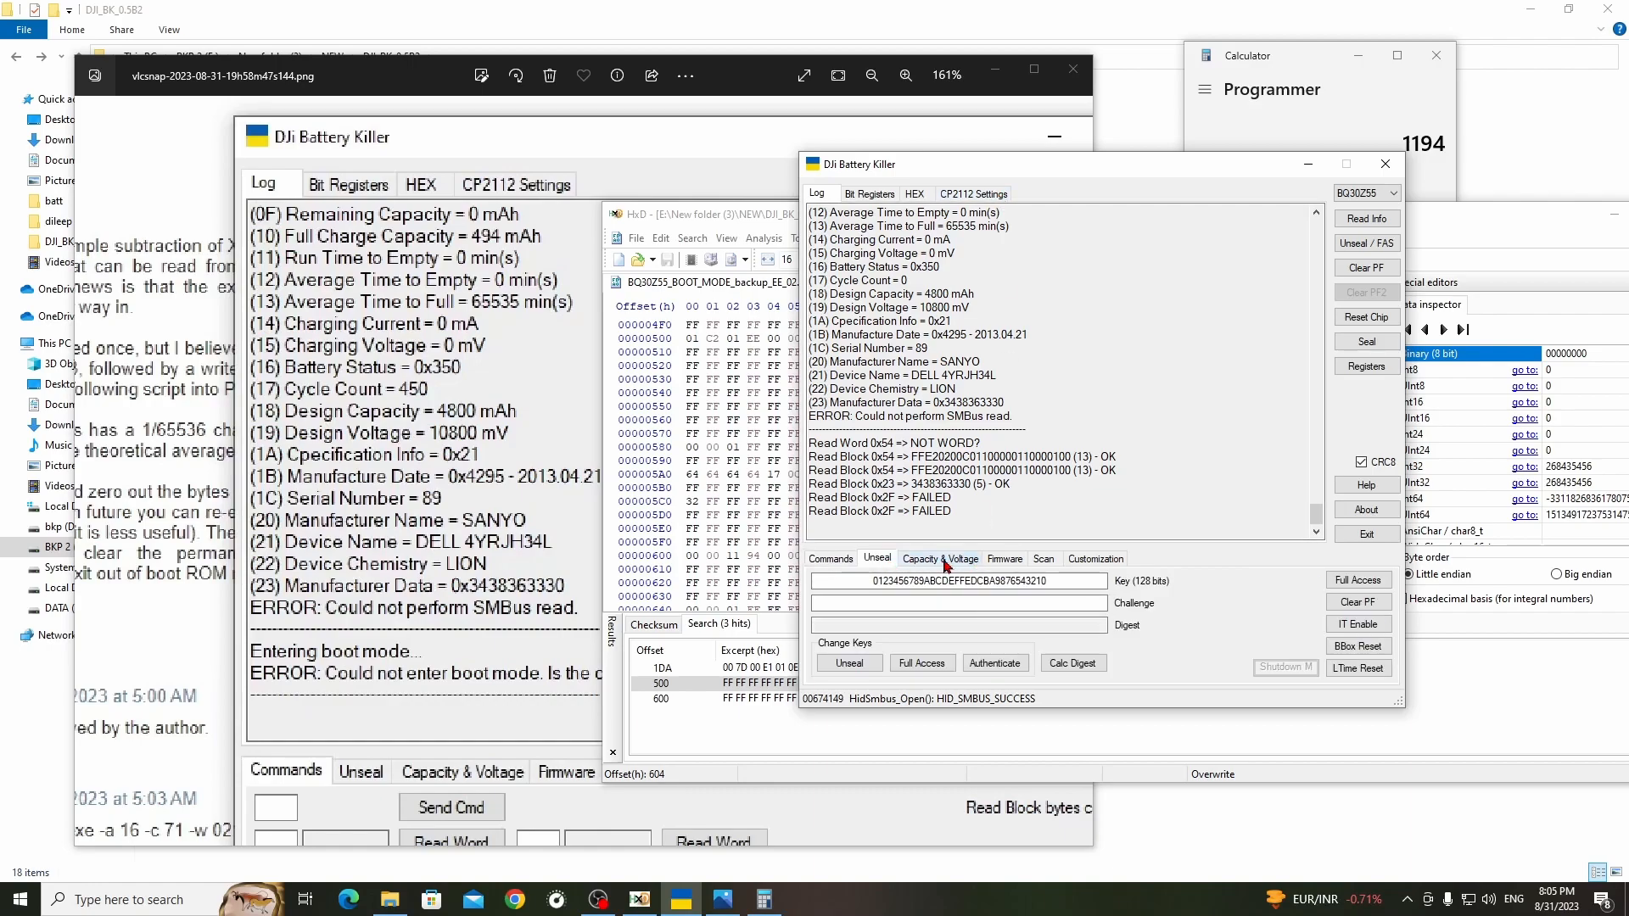
- Attempt boot mode entry from the Firmware functions, which the chip refuses
click(1004, 559)
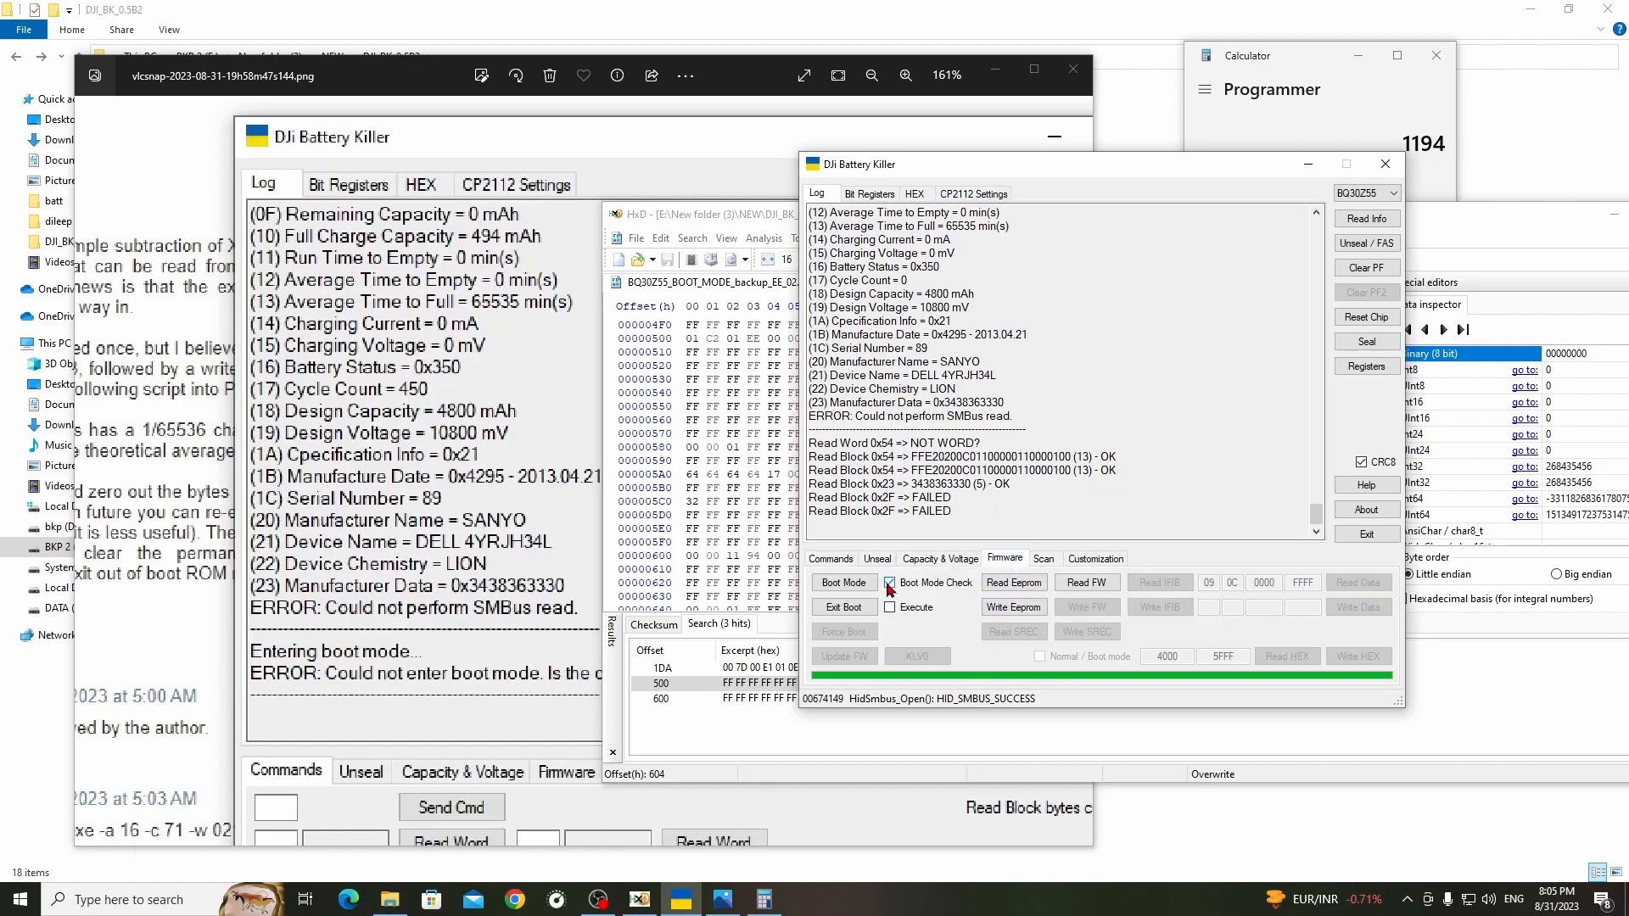
click(844, 582)
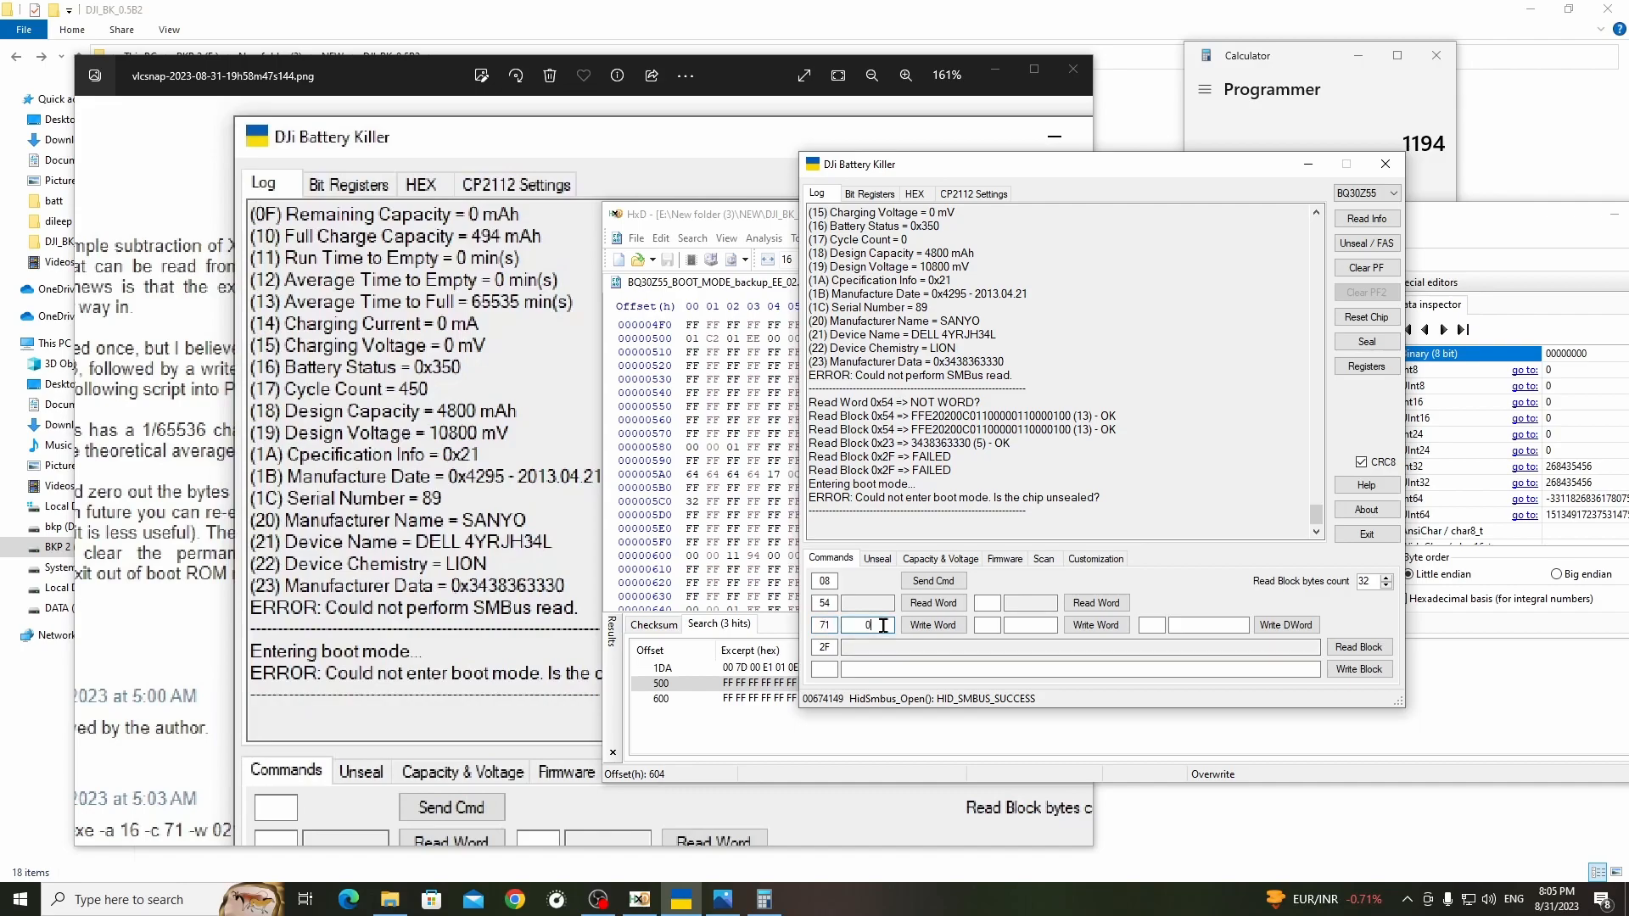
- Write 0x0214 to register 0x71 and read back registers 0x73 and 0x74
click(931, 625)
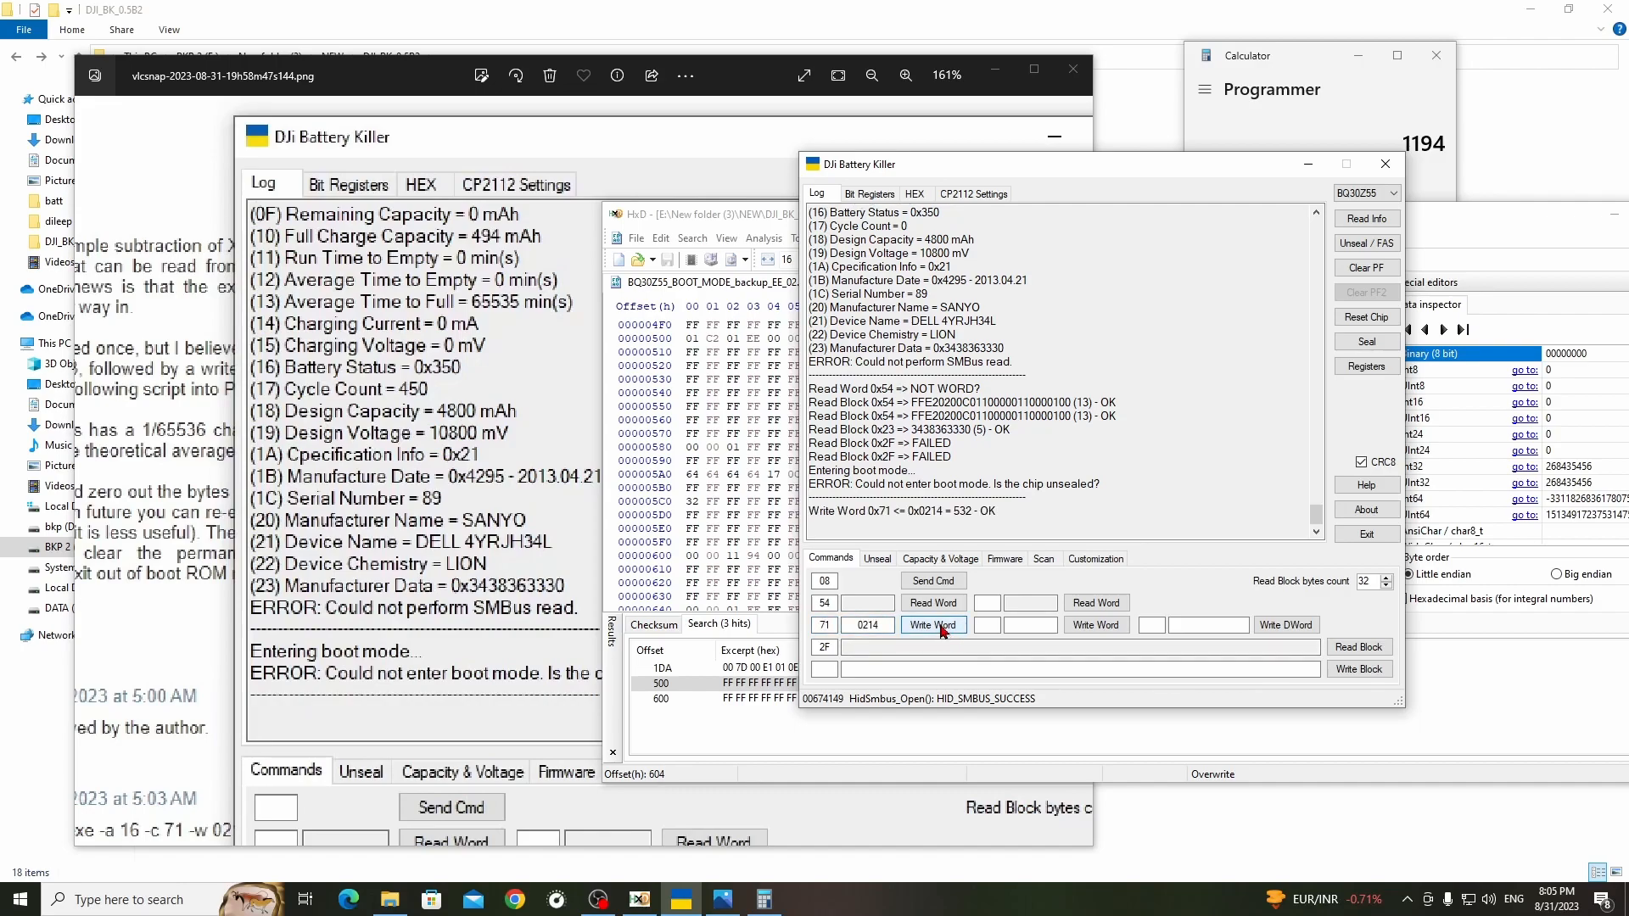
text(73)
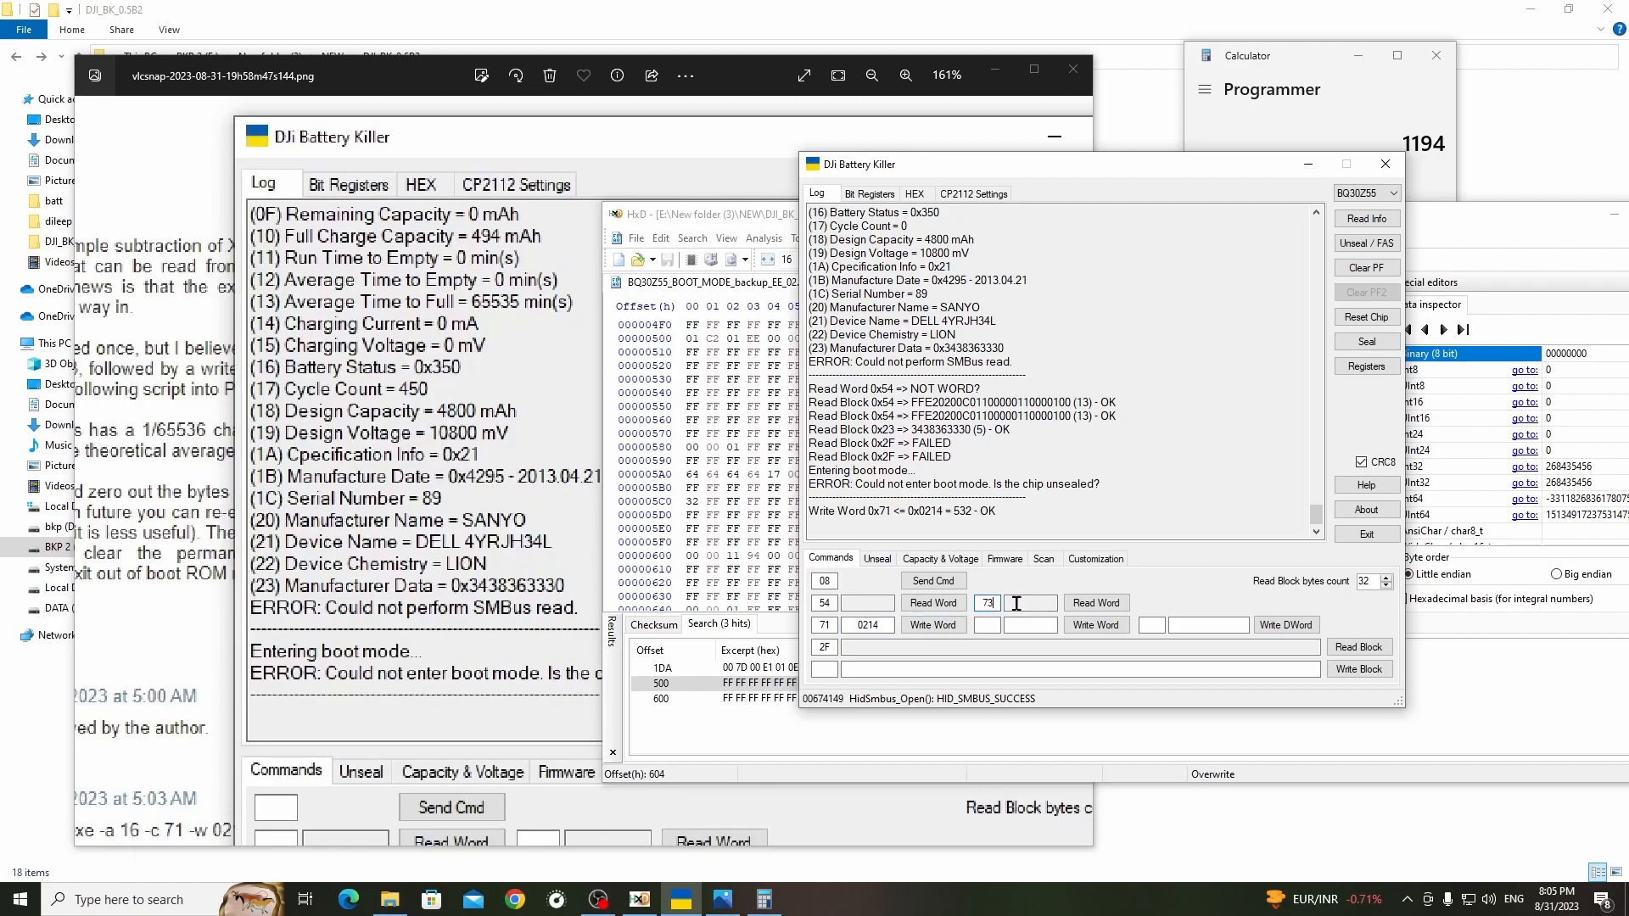
click(1094, 602)
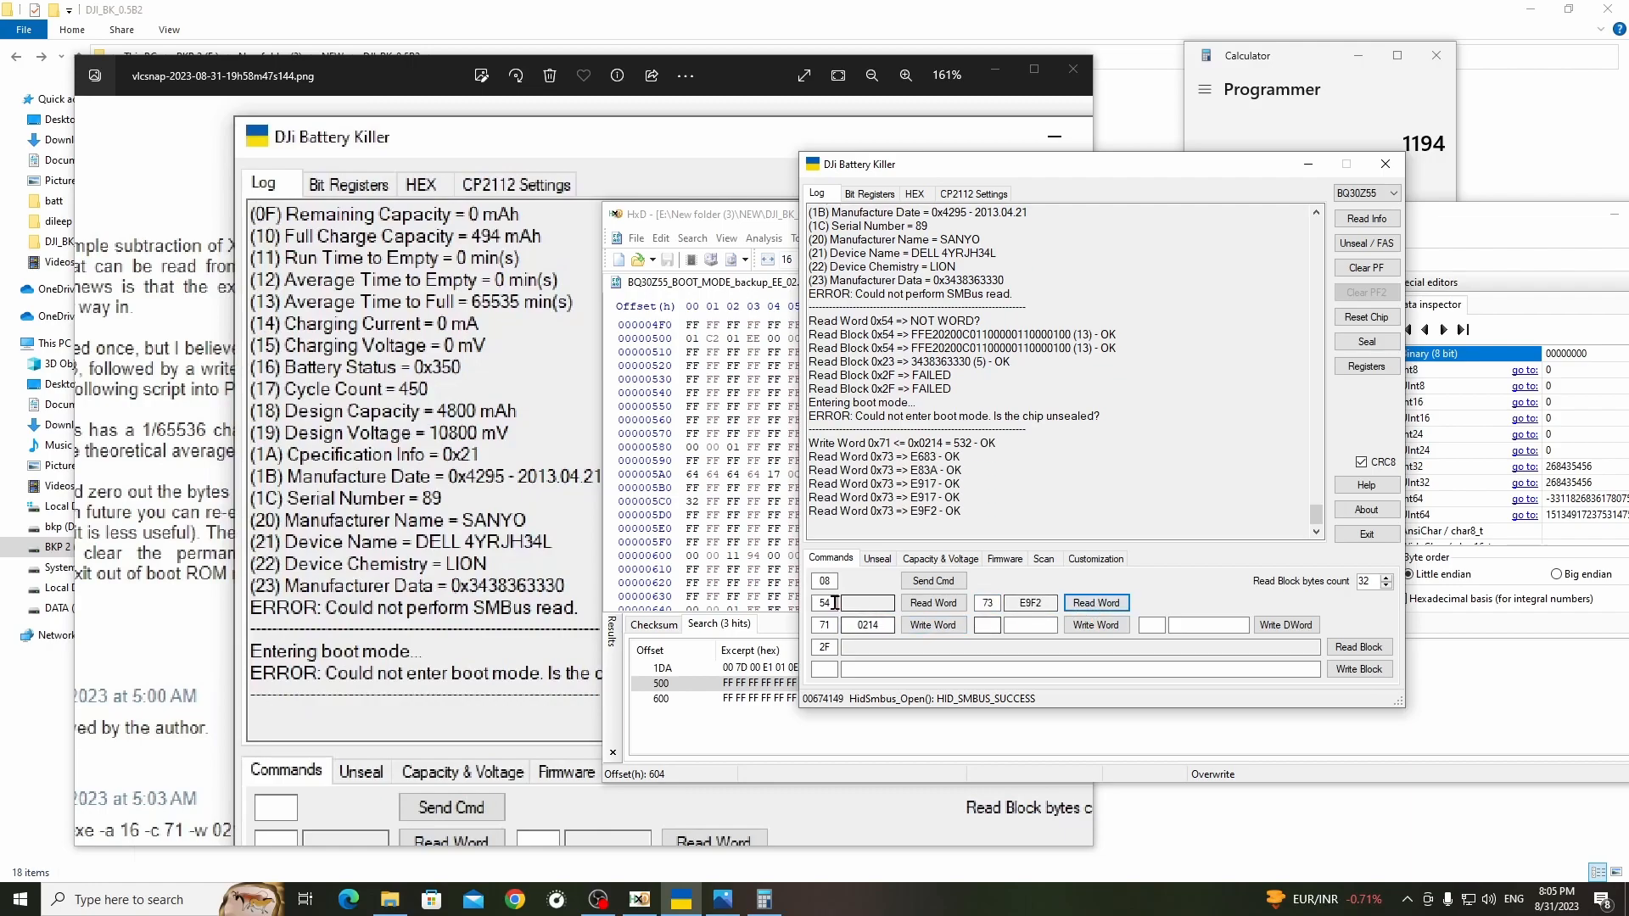
text(74)
text(05)
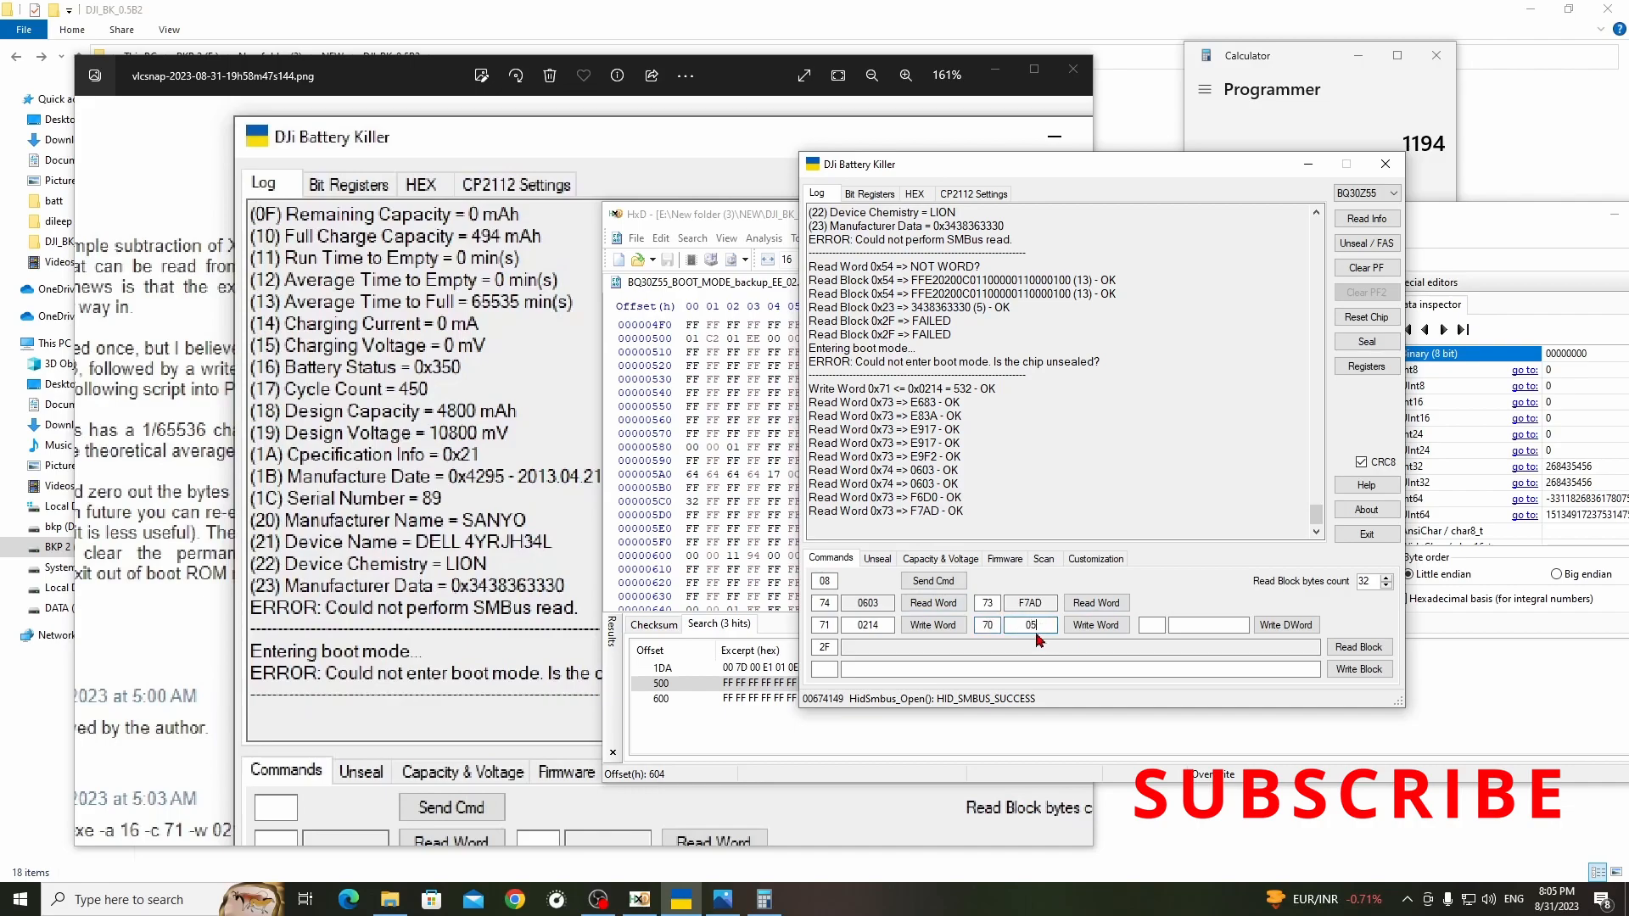
- Attempt writes to register 0x70, which fail, then minimise everything to the desktop
click(1095, 625)
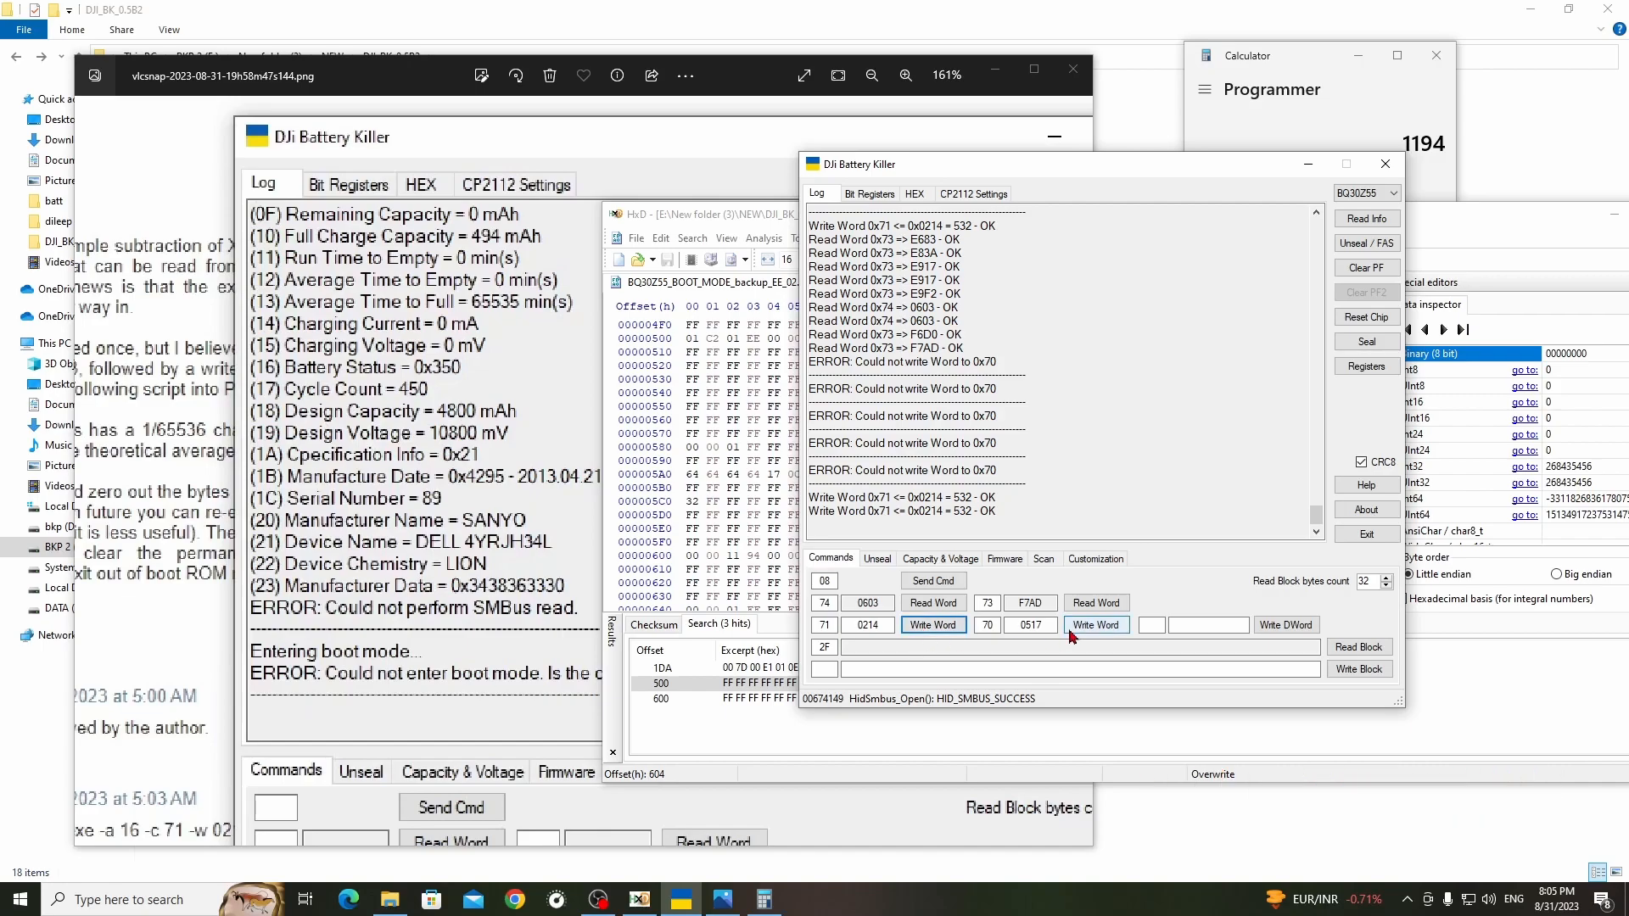
click(1096, 602)
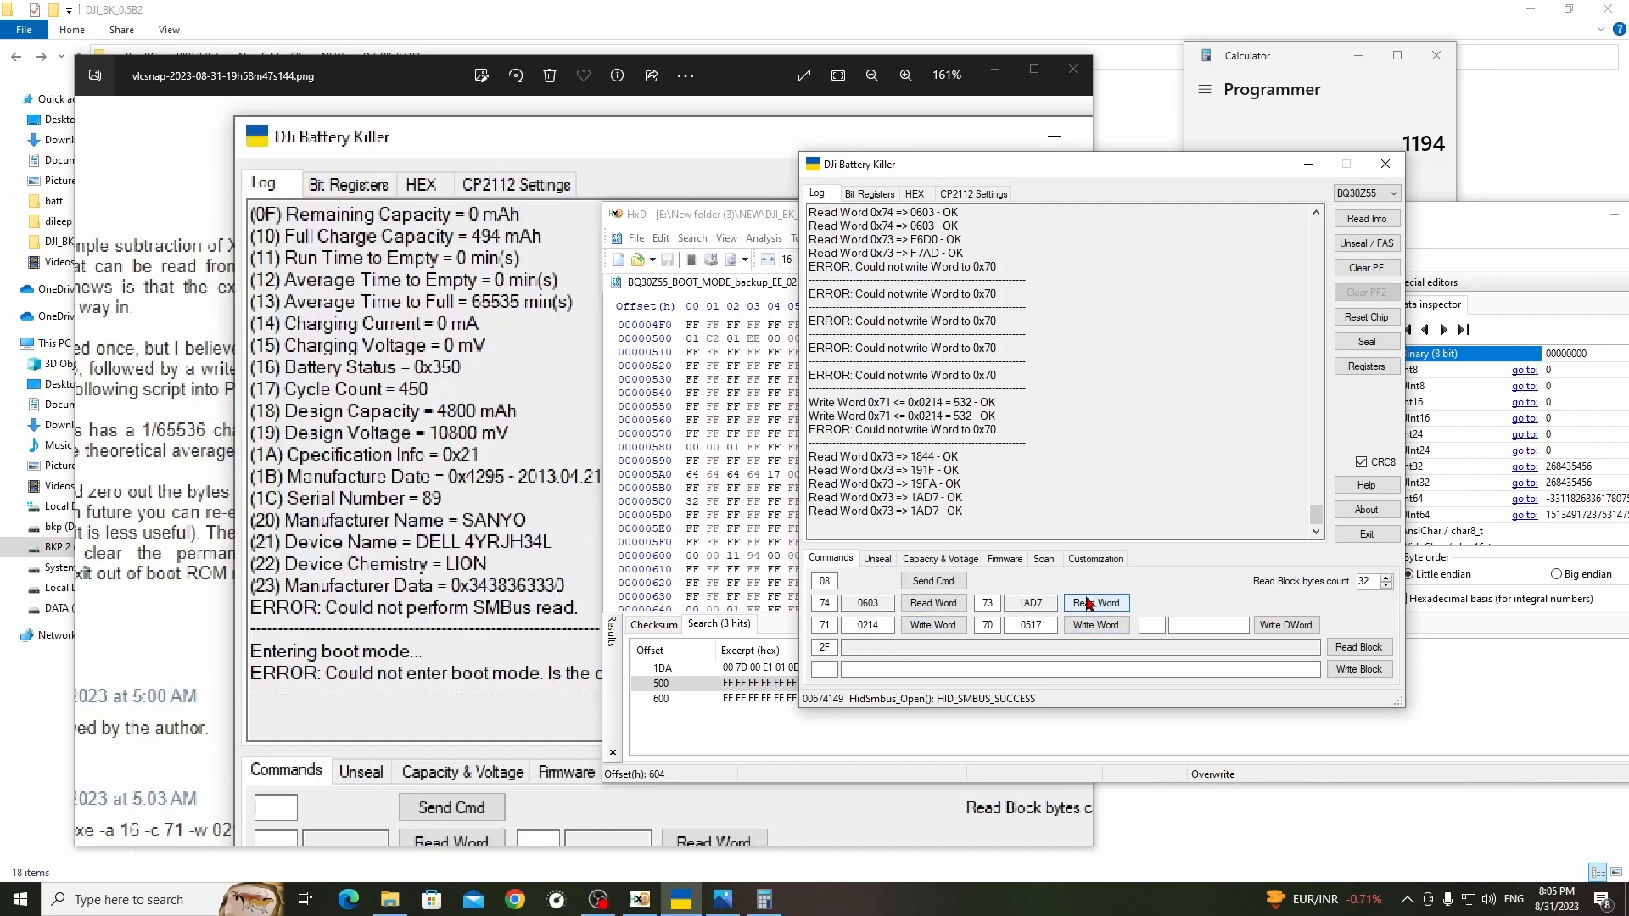
click(1096, 603)
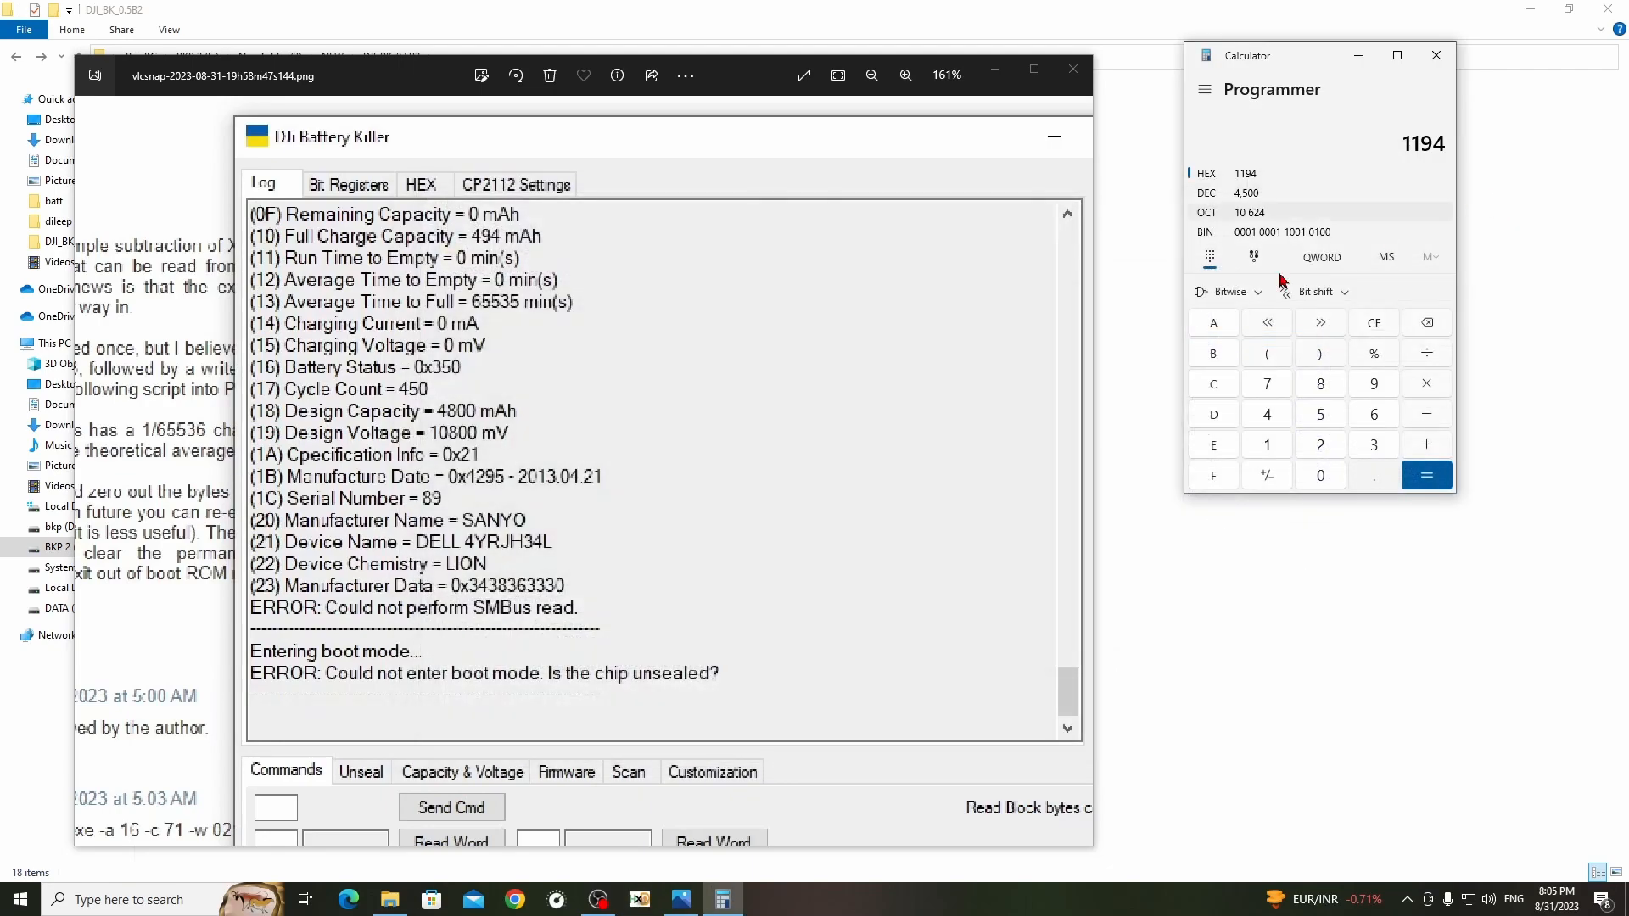
click(1073, 75)
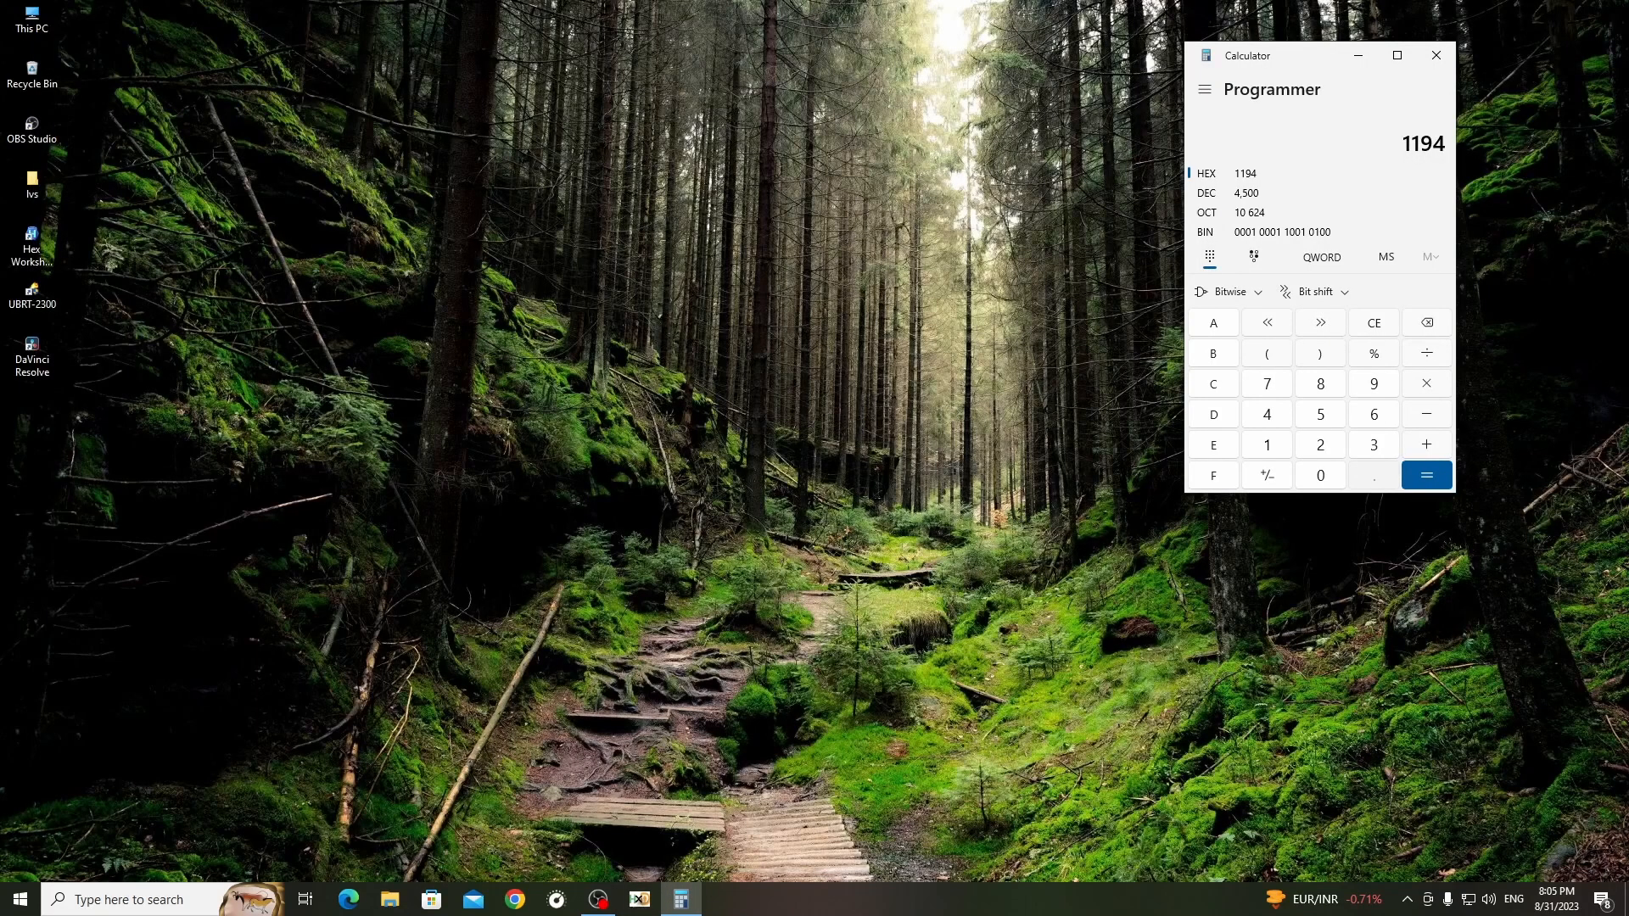